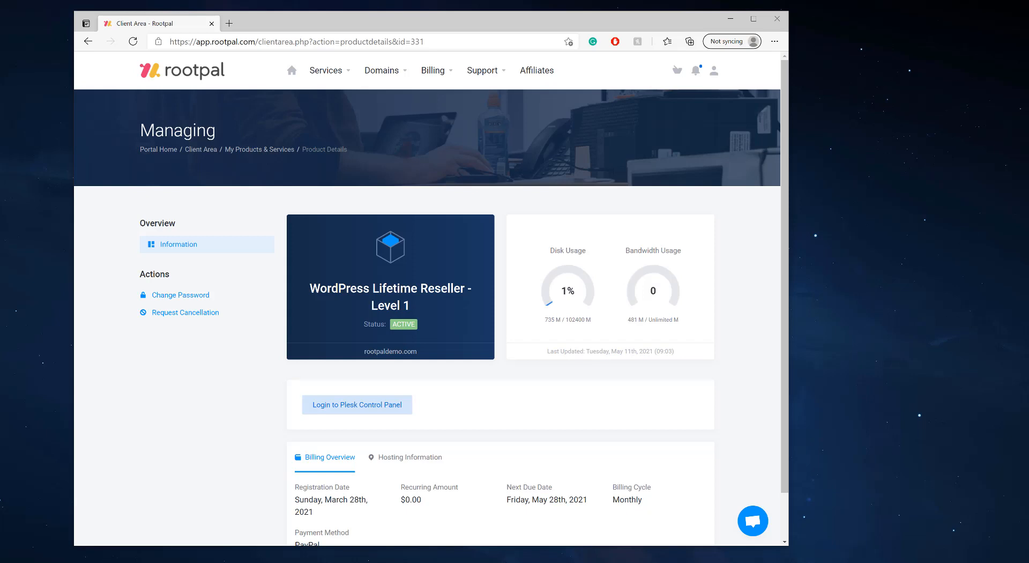
pyautogui.moveTo(359, 408)
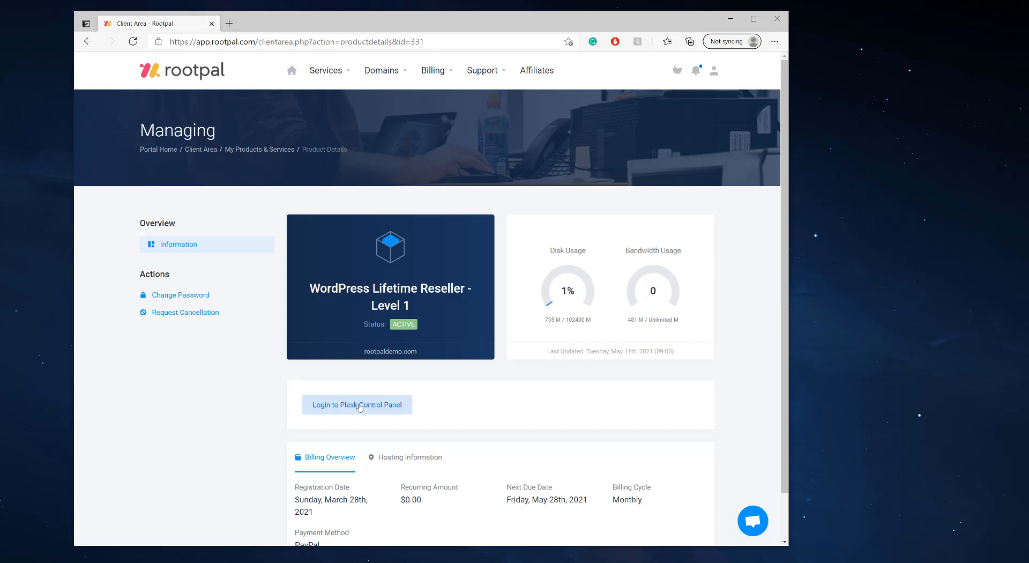
# Log into the Plesk control panel and show the Domains list.
pyautogui.click(356, 404)
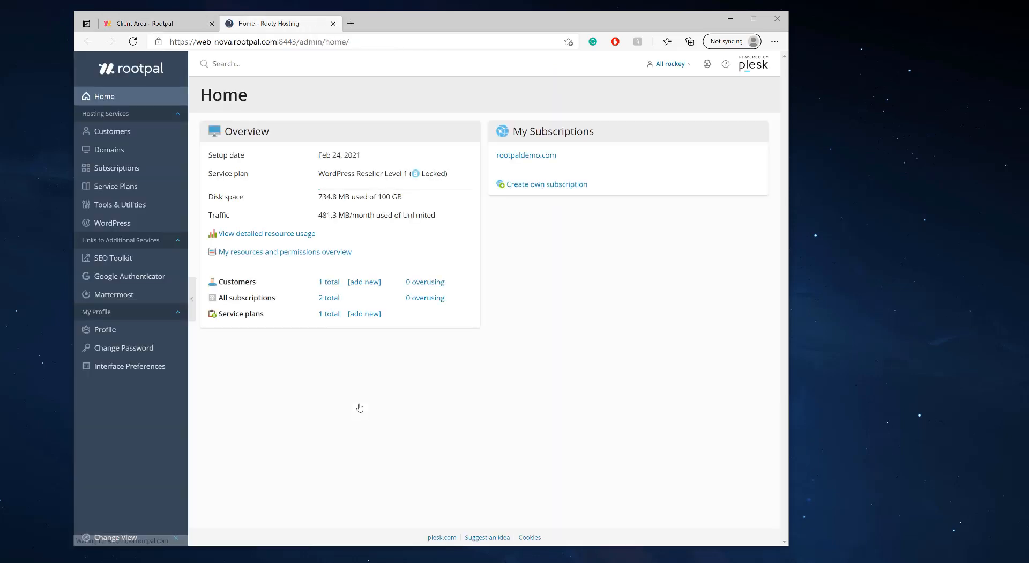
pyautogui.click(109, 149)
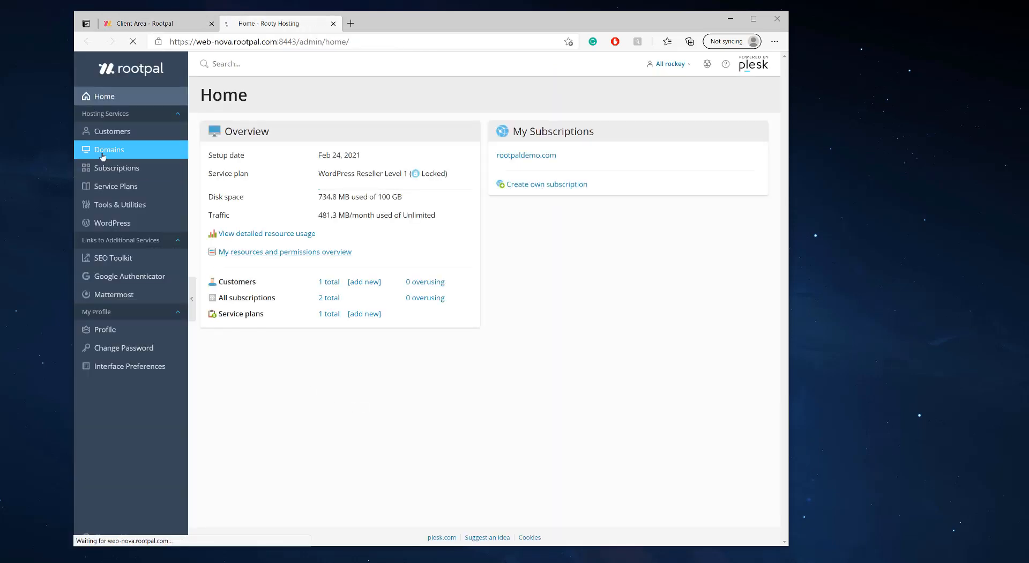
pyautogui.click(108, 149)
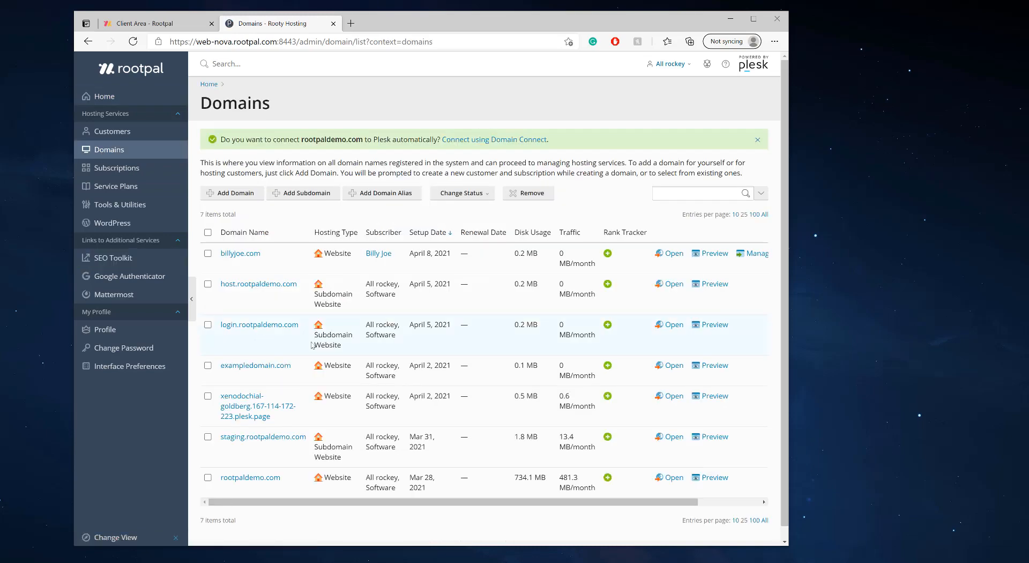
pyautogui.moveTo(380, 271)
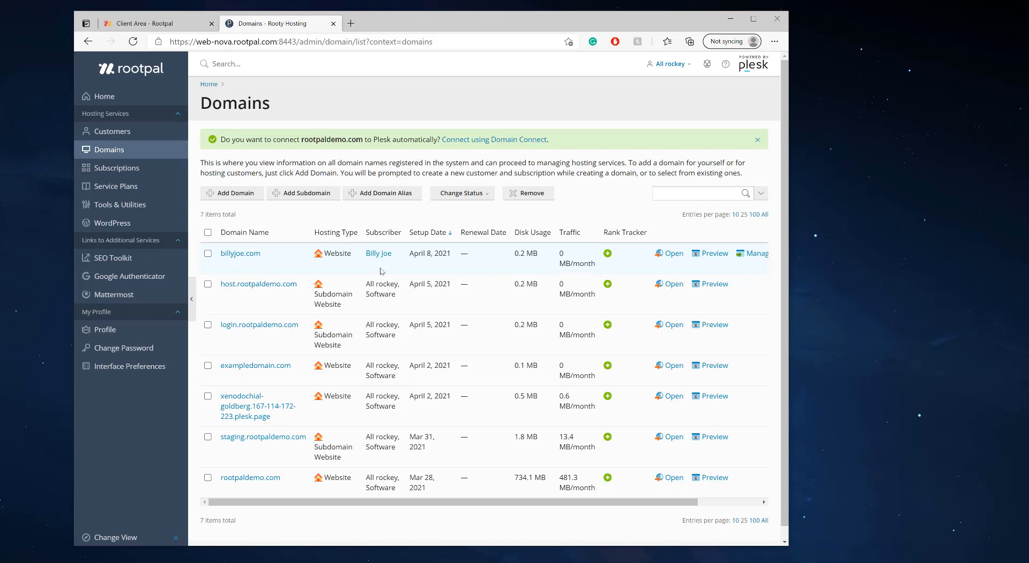
# Search Bing in a new tab for 'gsuite mx records' and look through the results.
pyautogui.click(471, 23)
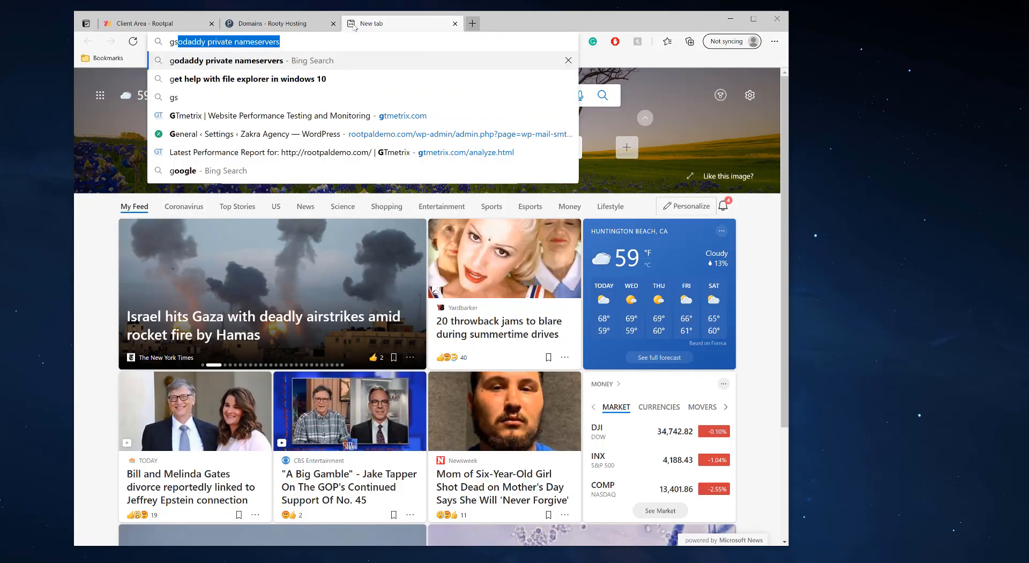
pyautogui.write('gsuite m')
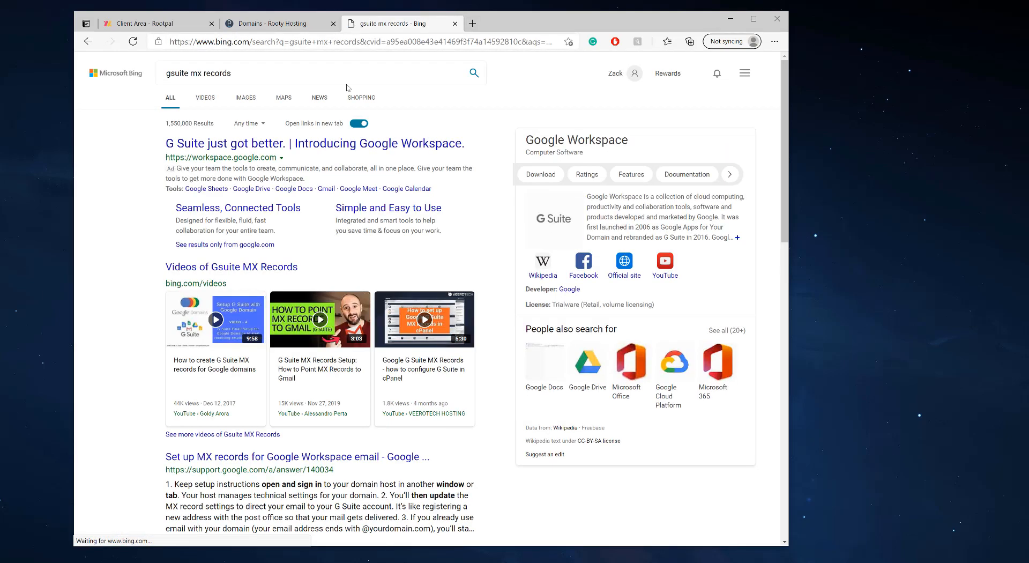
pyautogui.scroll(-3)
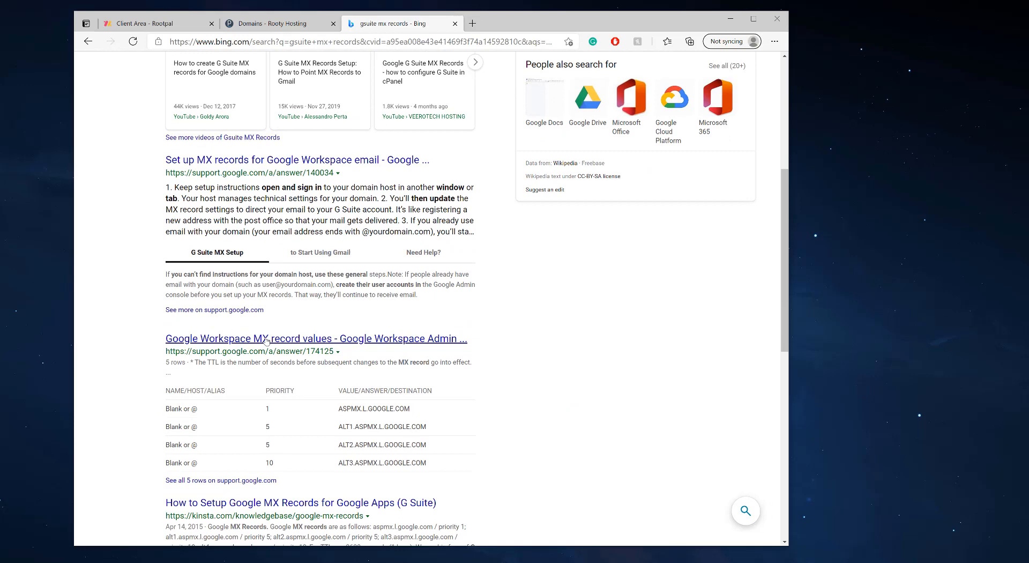
# Open the Google Workspace MX record values help article from the results.
pyautogui.click(316, 338)
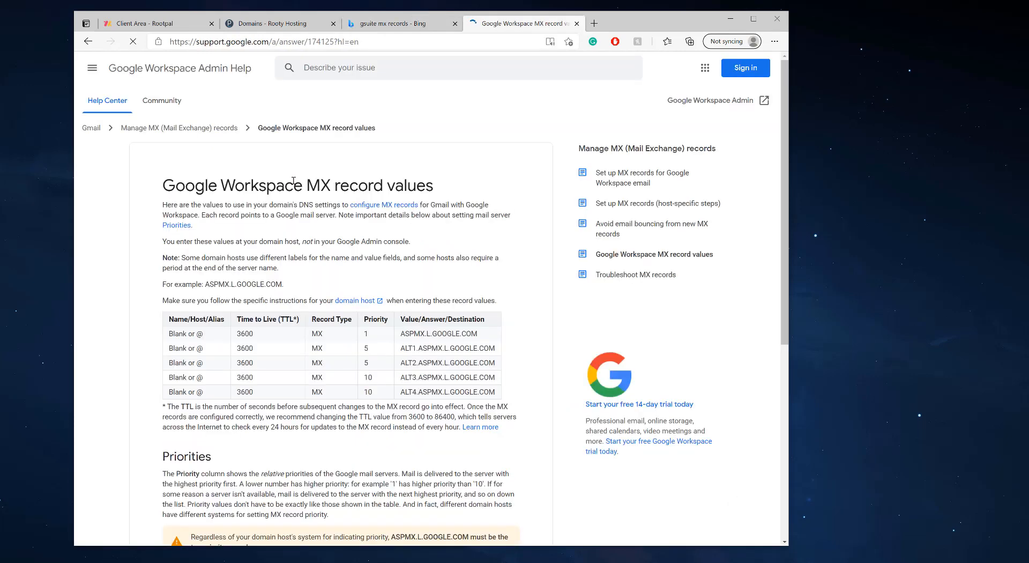
pyautogui.tripleClick(296, 185)
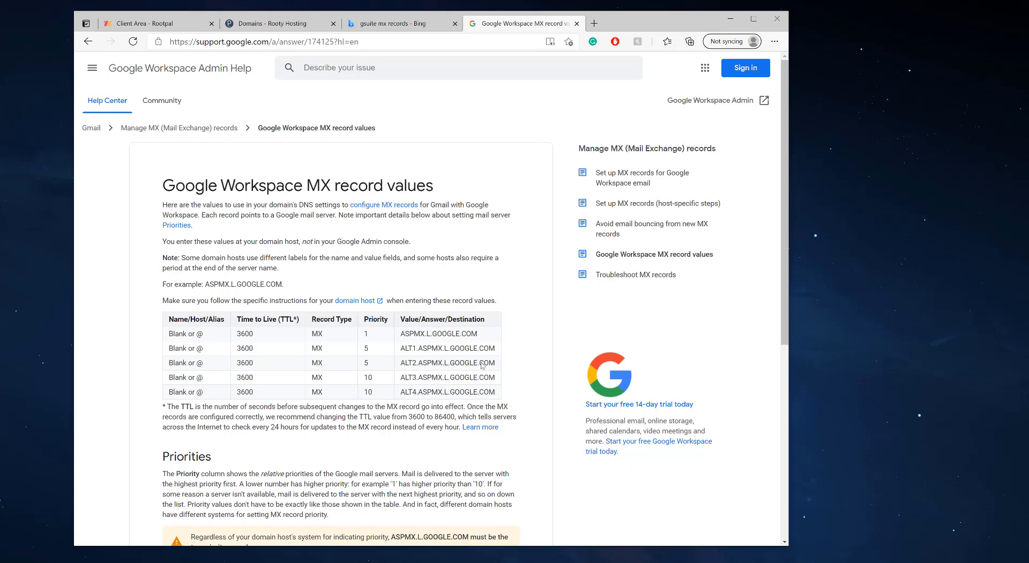
pyautogui.moveTo(395, 338)
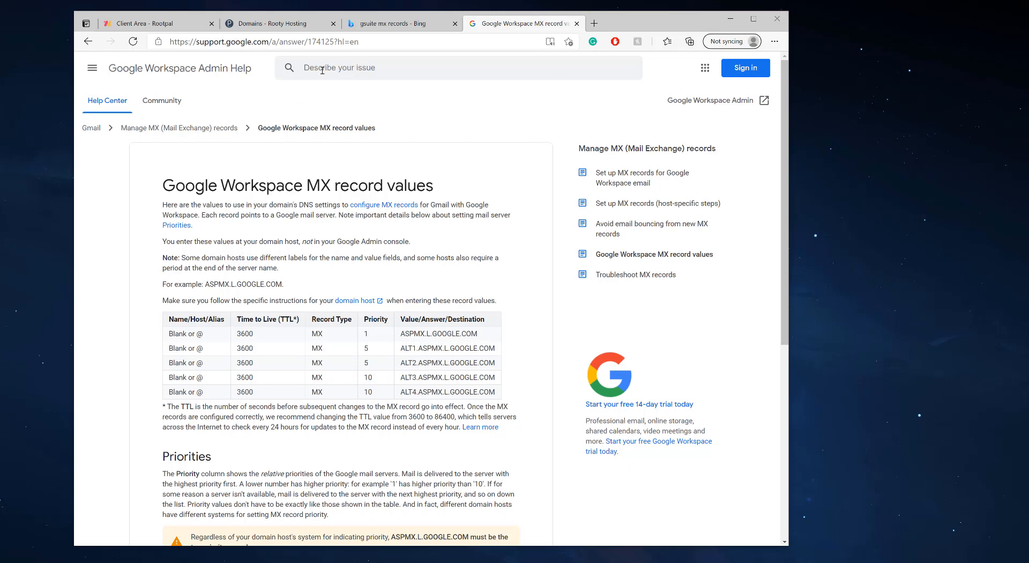
# Back in Plesk, open rootpaldemo.com and view its Mail email addresses.
pyautogui.click(275, 23)
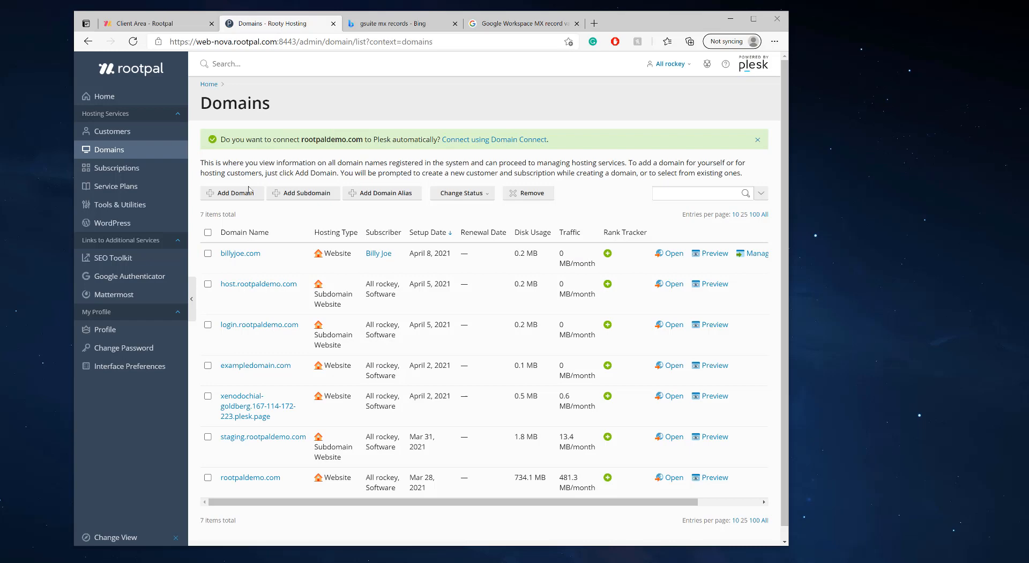
pyautogui.click(251, 477)
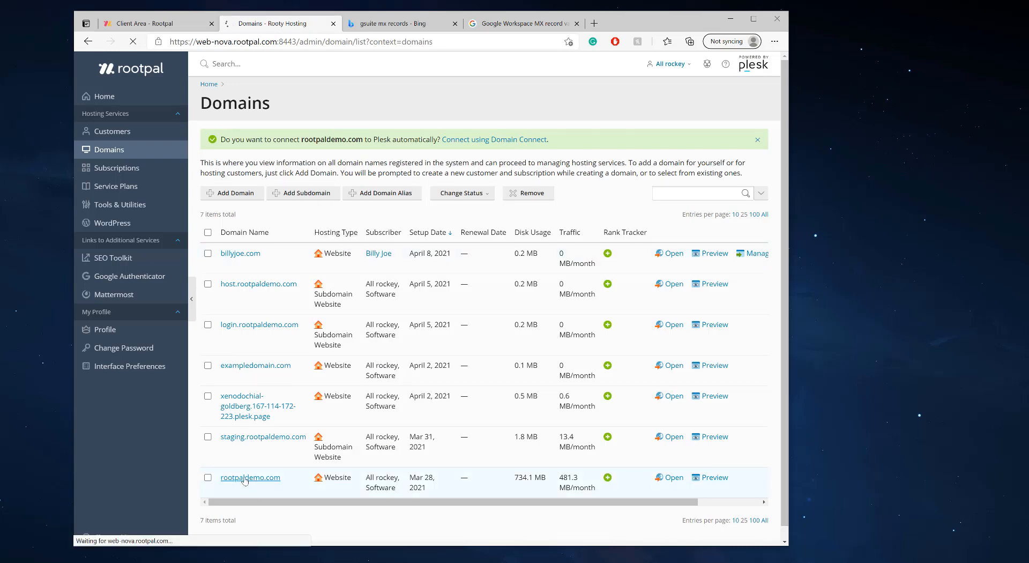
pyautogui.click(250, 477)
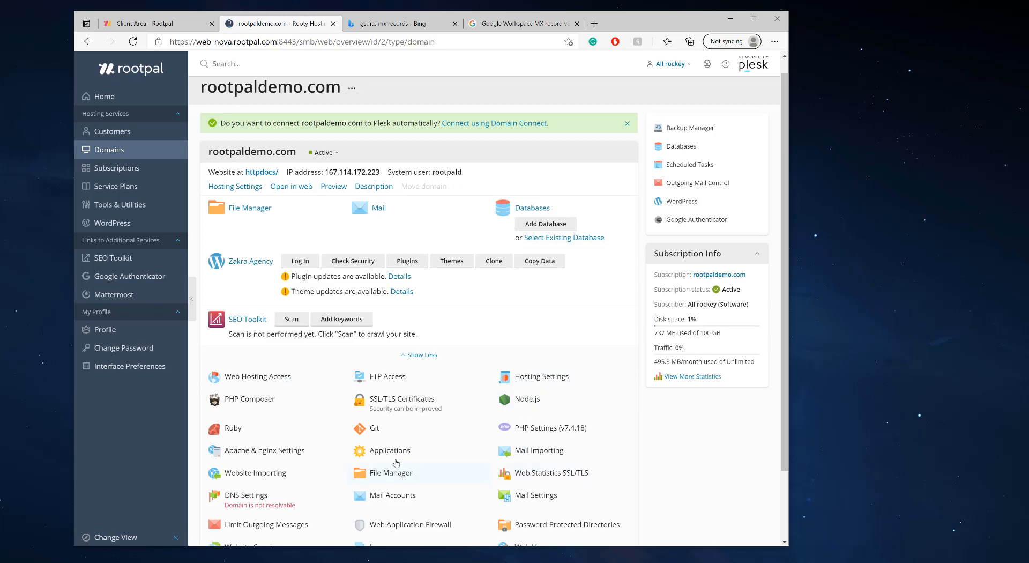
pyautogui.click(377, 207)
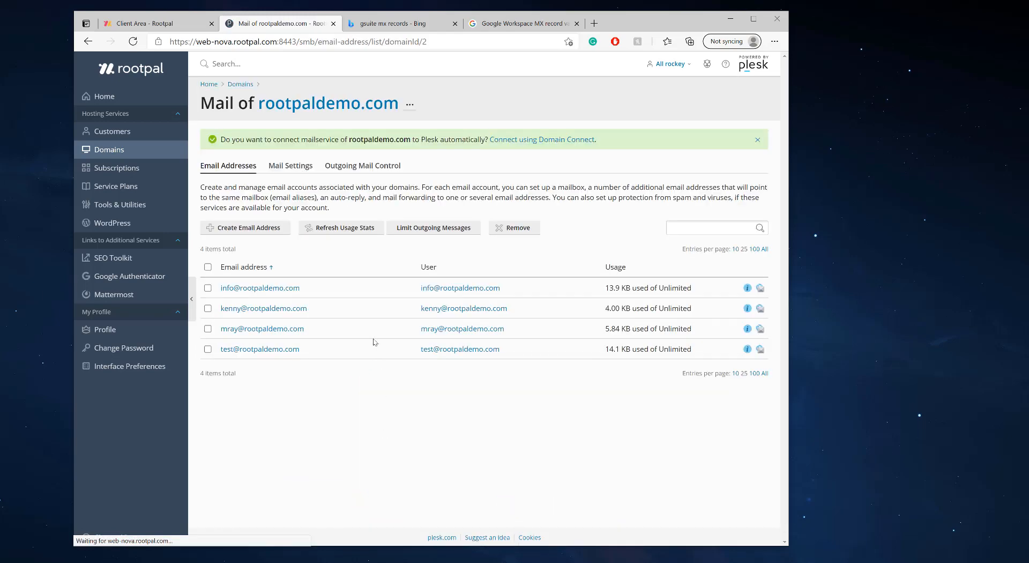
pyautogui.moveTo(427, 316)
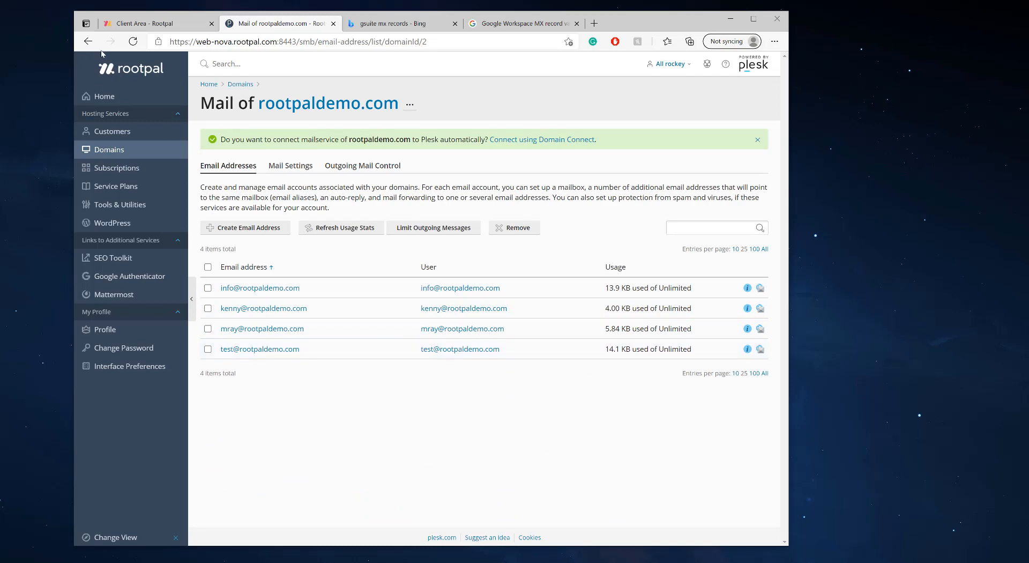
# Return to the Google MX values article, dismissing the Google sign-in tab.
pyautogui.click(522, 23)
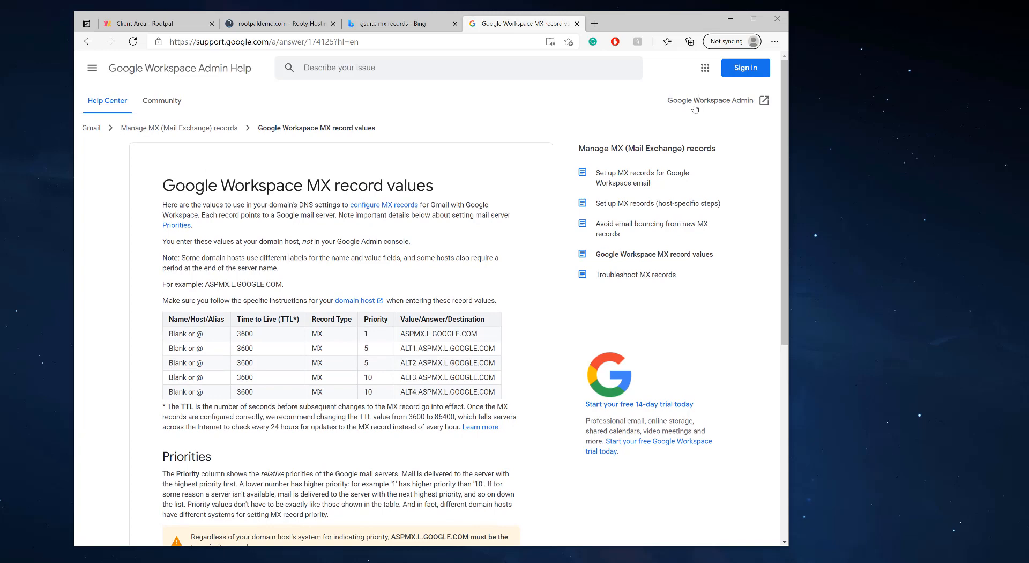
pyautogui.click(745, 67)
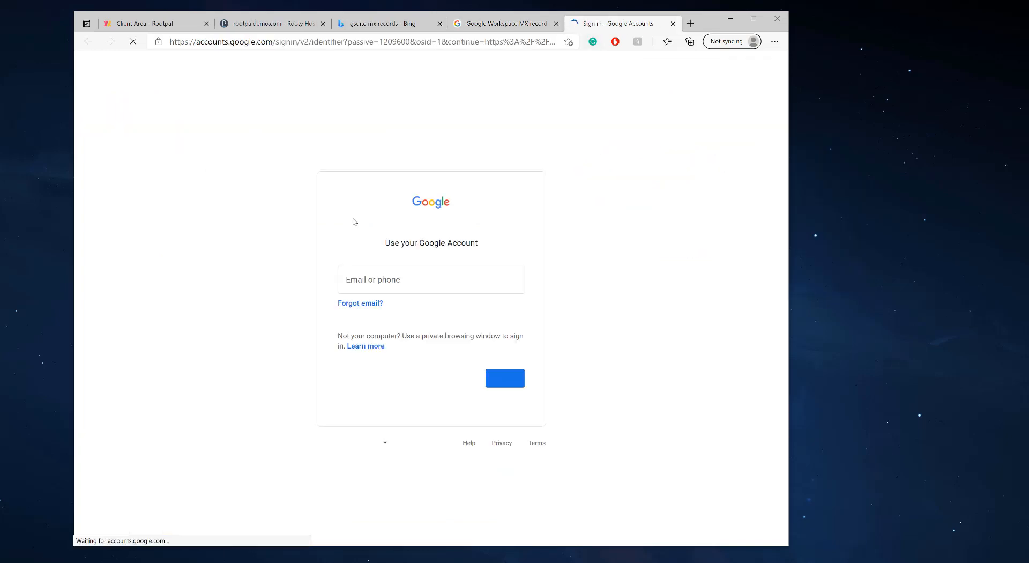
pyautogui.click(673, 23)
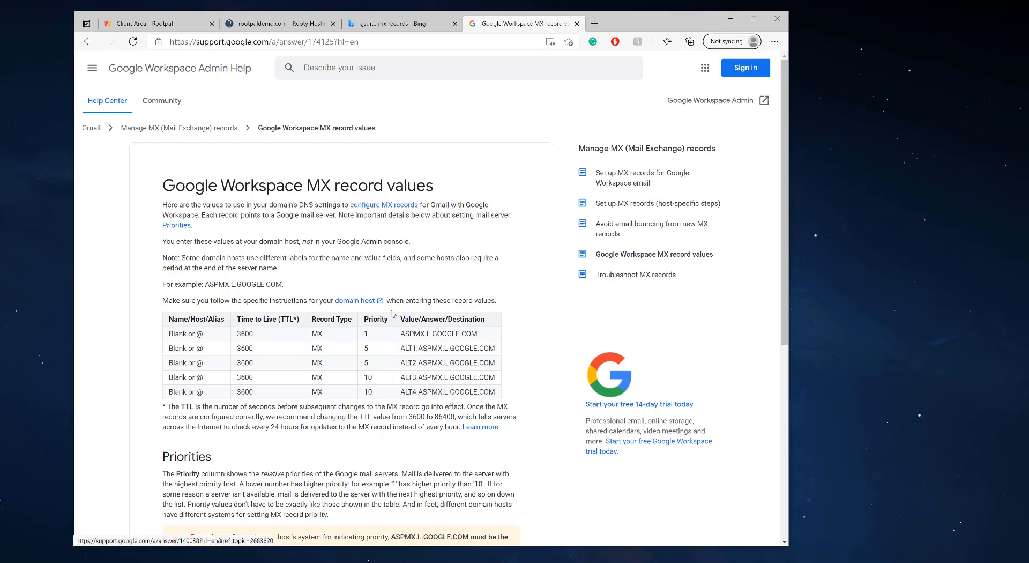
pyautogui.moveTo(378, 276)
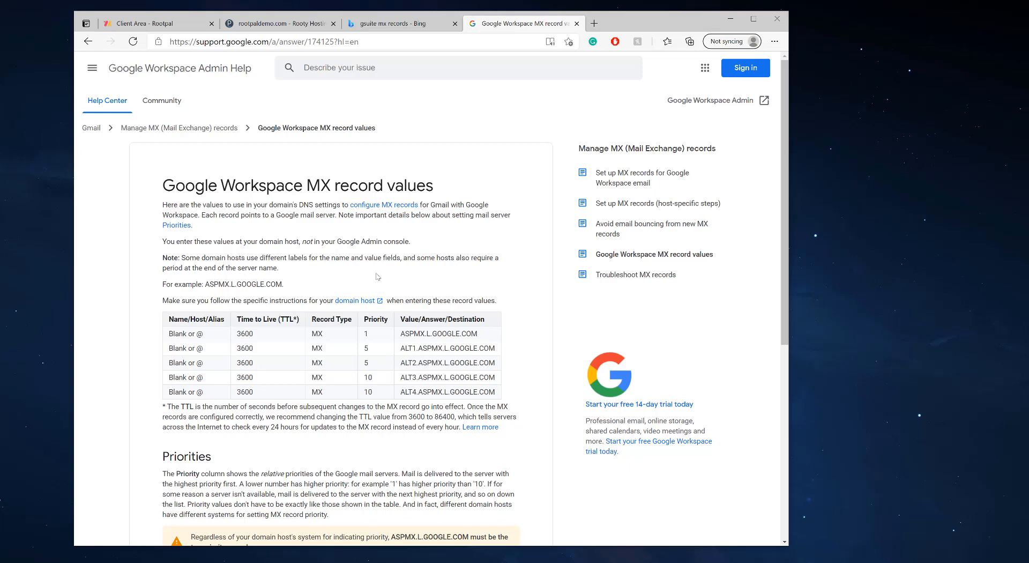
pyautogui.moveTo(254, 185)
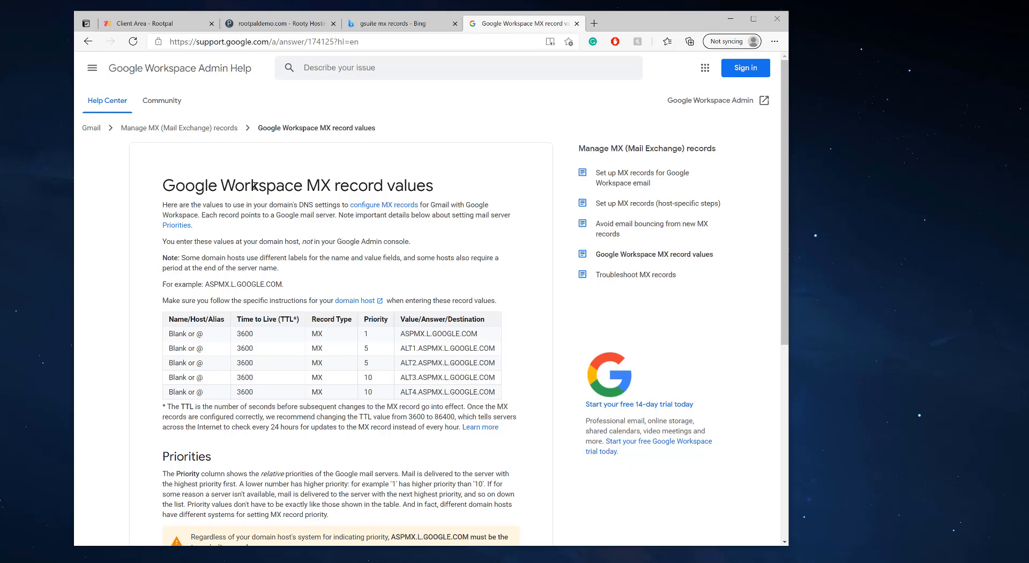
pyautogui.moveTo(469, 281)
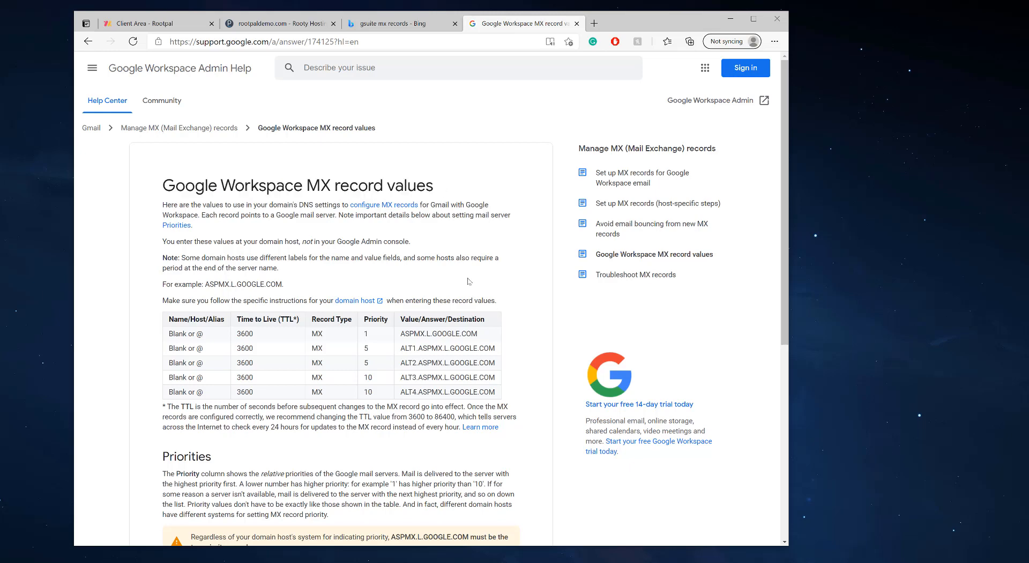
pyautogui.moveTo(390, 290)
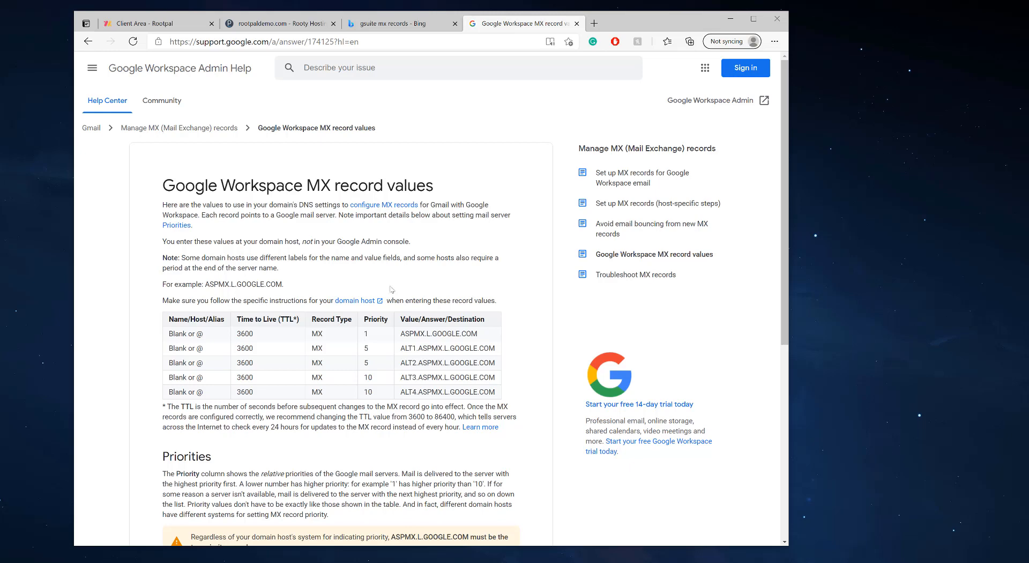
pyautogui.moveTo(348, 385)
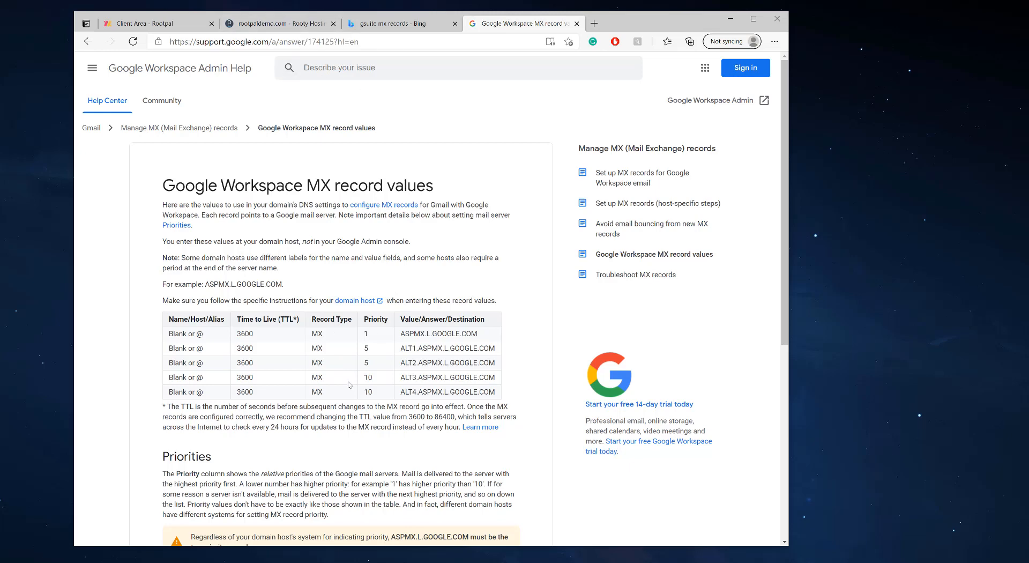
# Open the DNS Settings zone records for rootpaldemo.com.
pyautogui.click(277, 23)
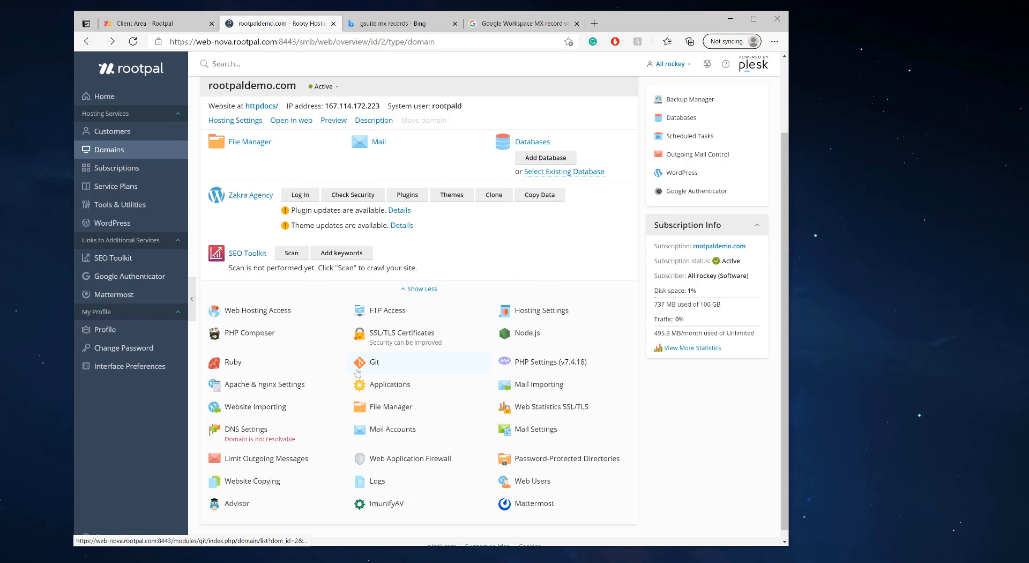
pyautogui.moveTo(538, 26)
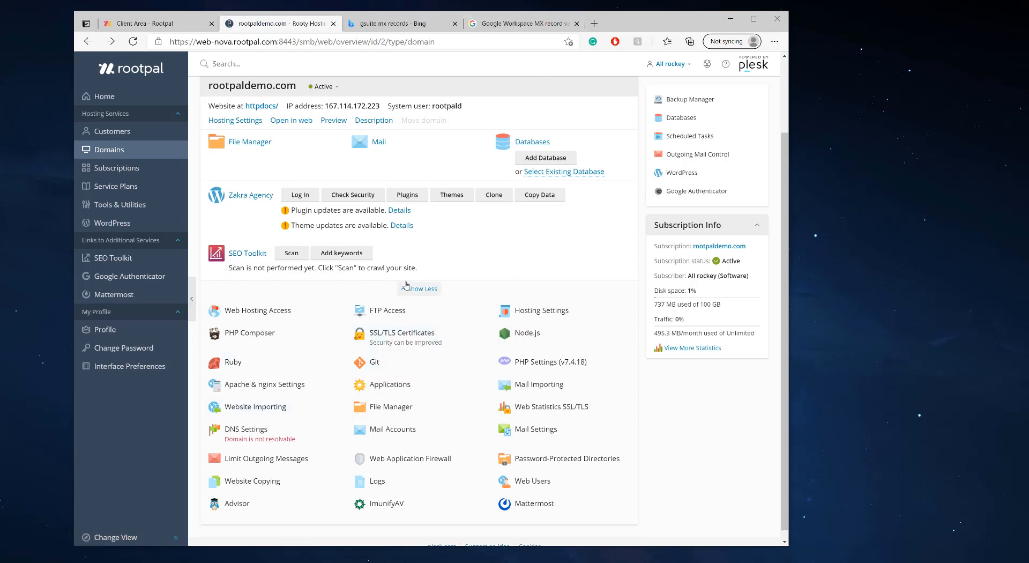
pyautogui.moveTo(286, 434)
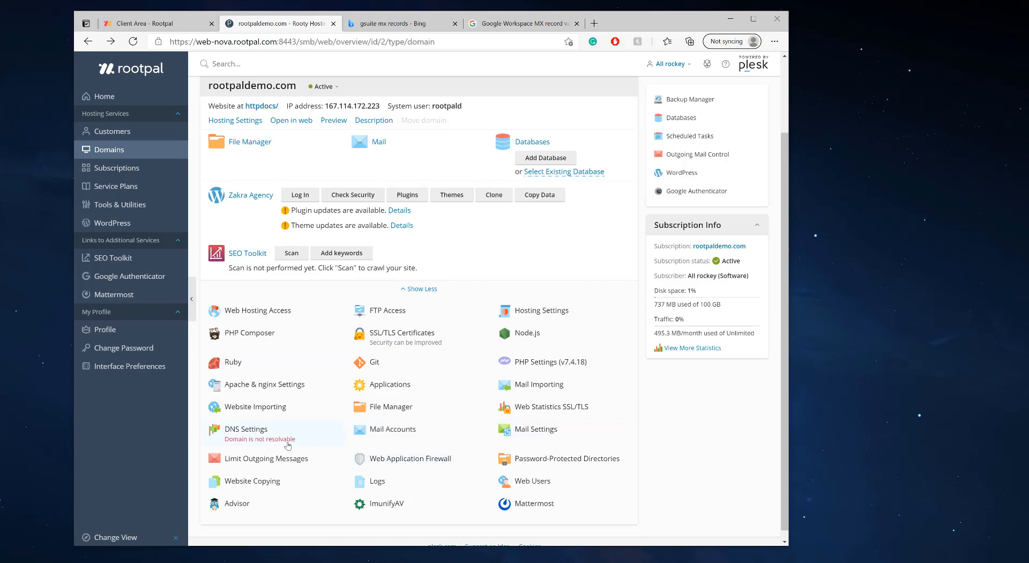
pyautogui.moveTo(316, 437)
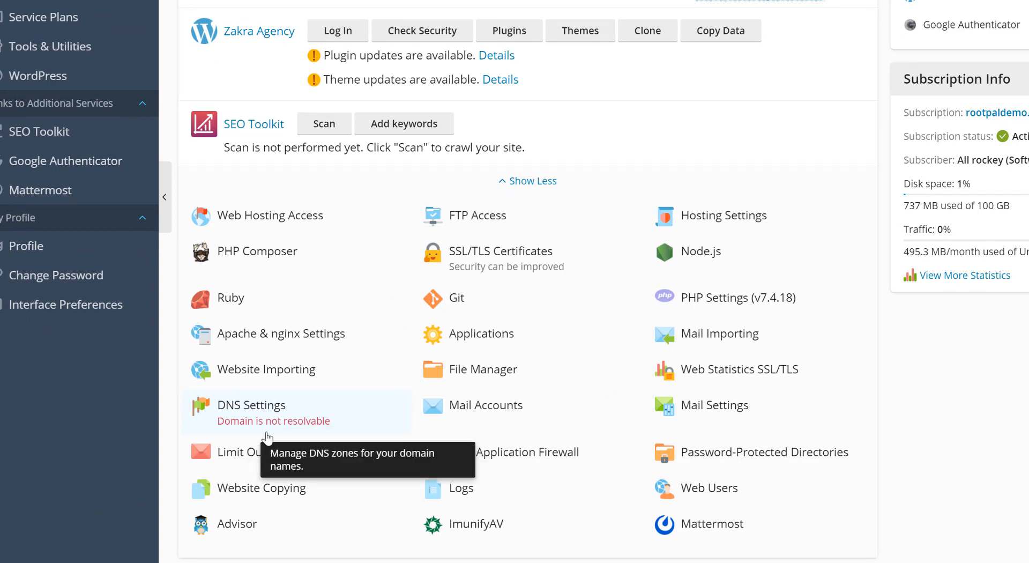
pyautogui.moveTo(289, 419)
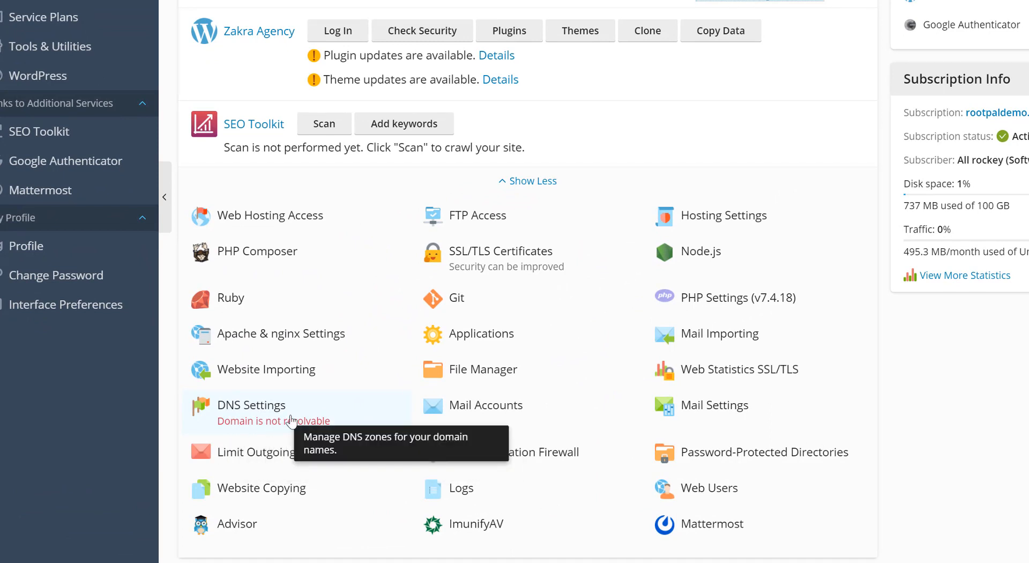
pyautogui.click(252, 405)
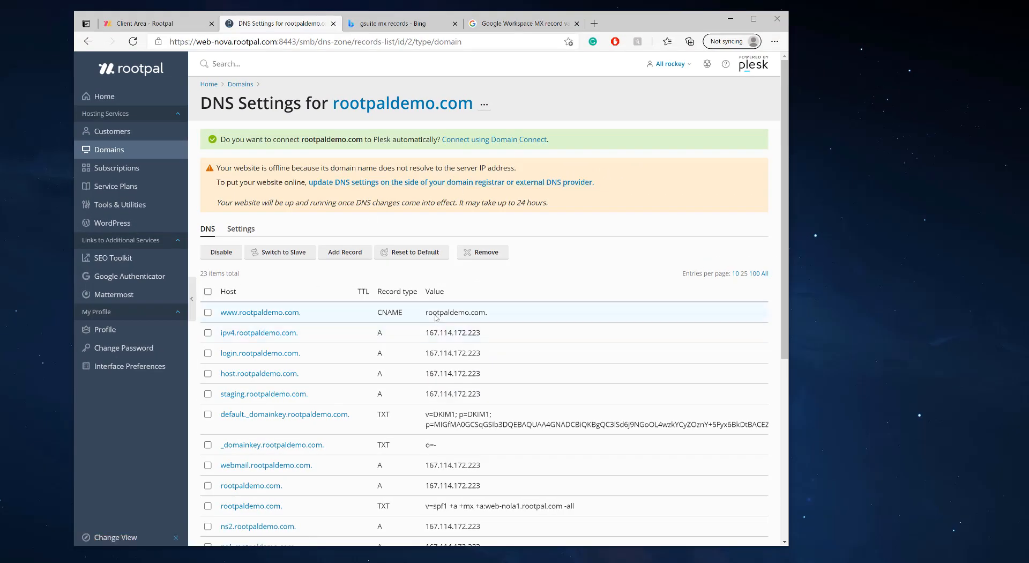
# Check the MX values article and Bing tab, then return to rootpaldemo.com's DNS Settings.
pyautogui.click(520, 23)
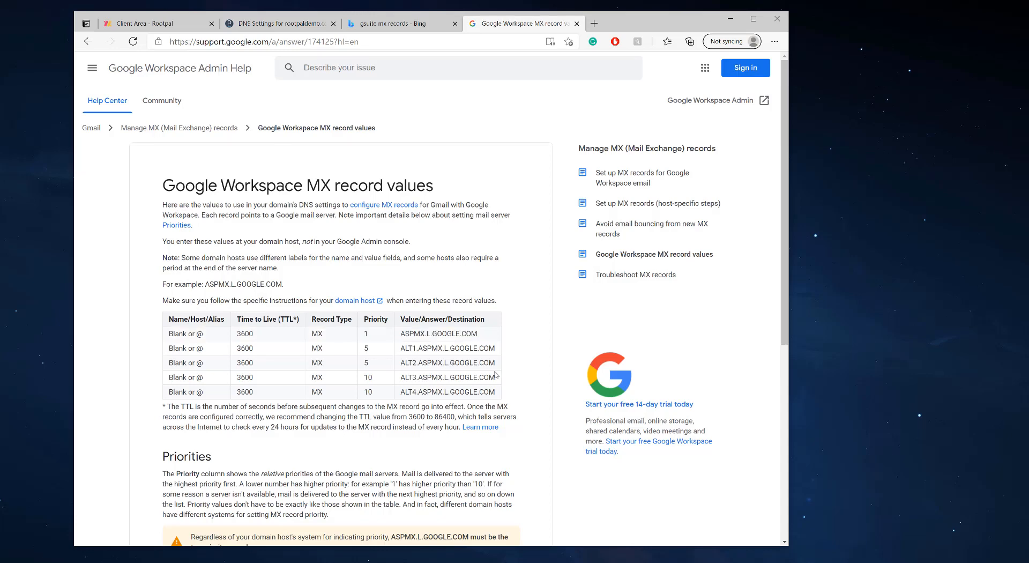
pyautogui.click(400, 24)
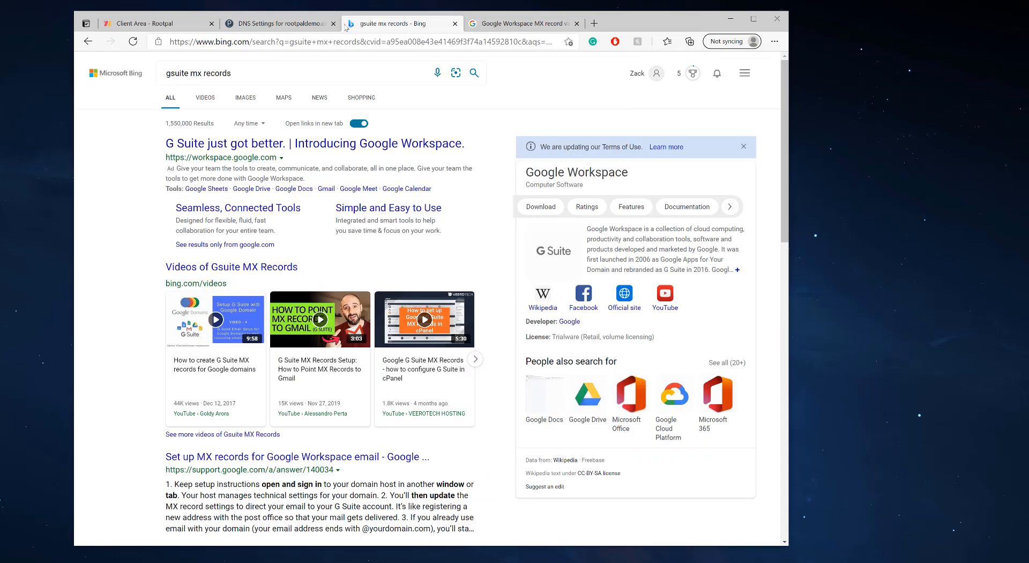
pyautogui.click(275, 23)
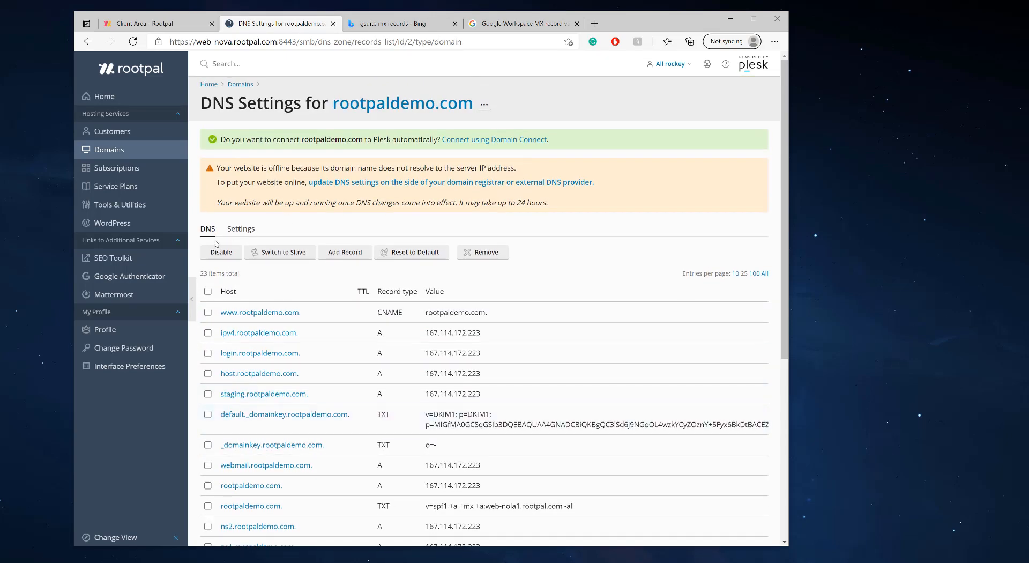
pyautogui.moveTo(237, 284)
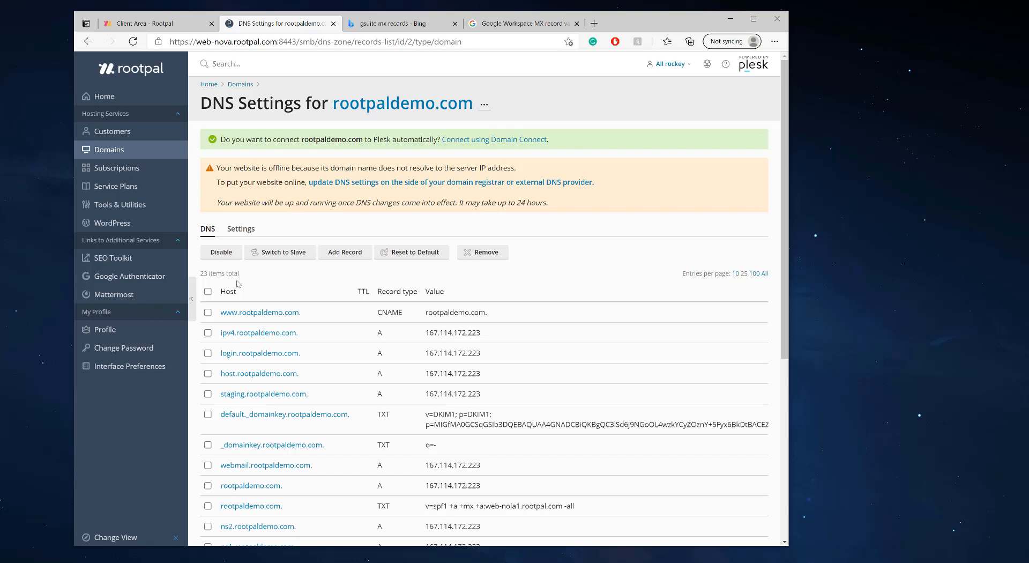
pyautogui.moveTo(109, 150)
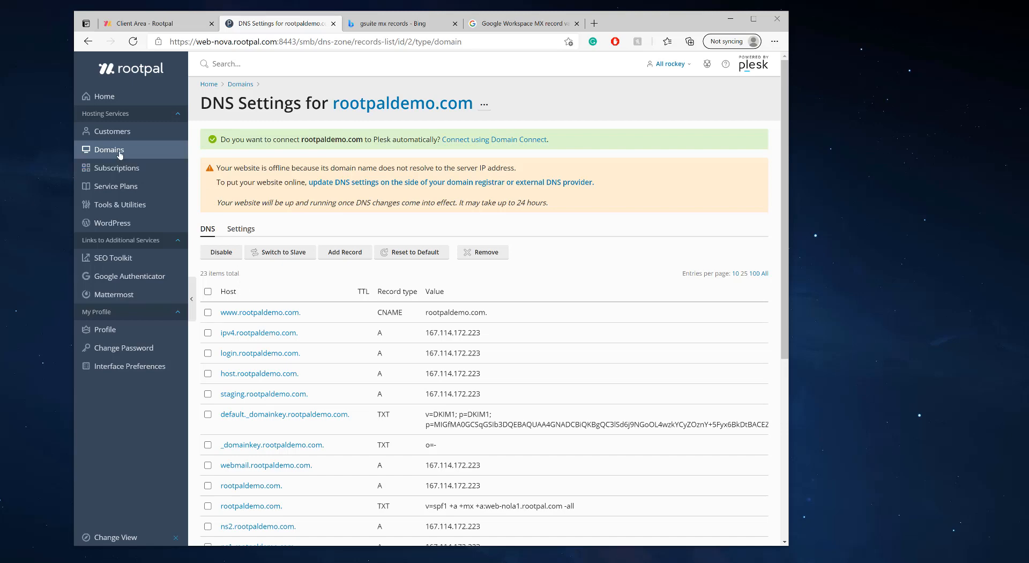
# Enable DNS service for the xenodochial-goldberg plesk.page domain's zone.
pyautogui.click(109, 149)
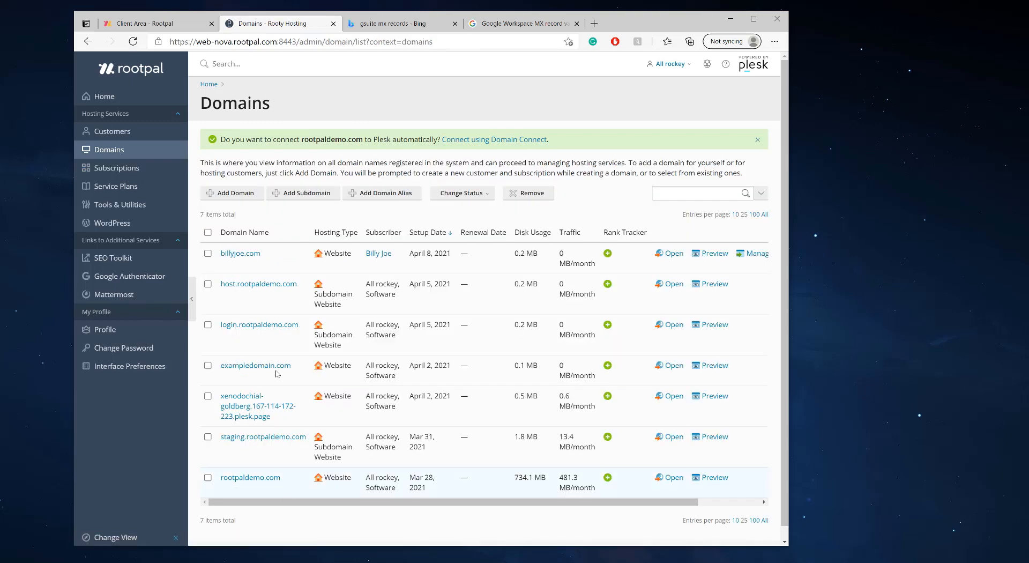
pyautogui.moveTo(256, 295)
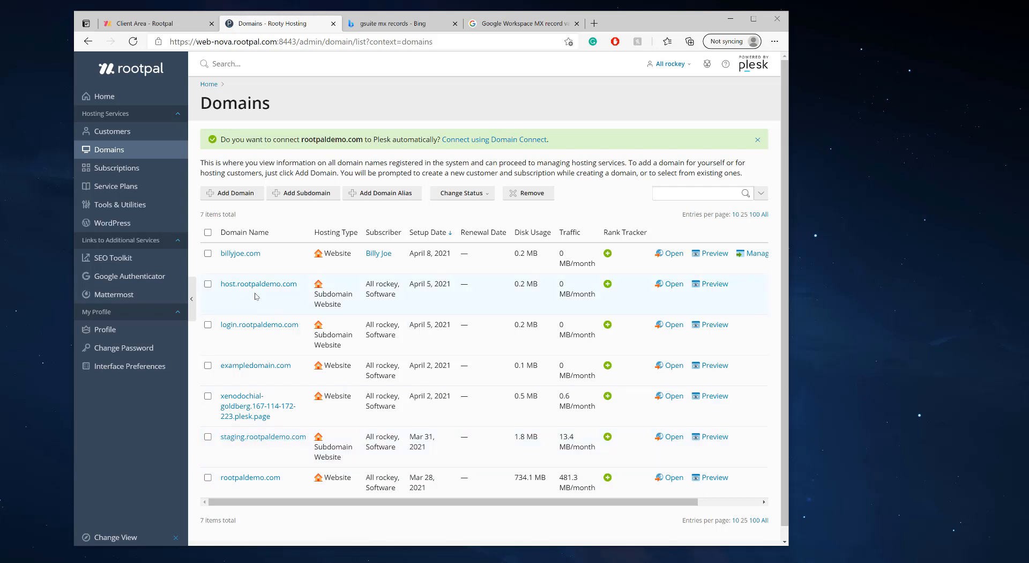
pyautogui.moveTo(255, 364)
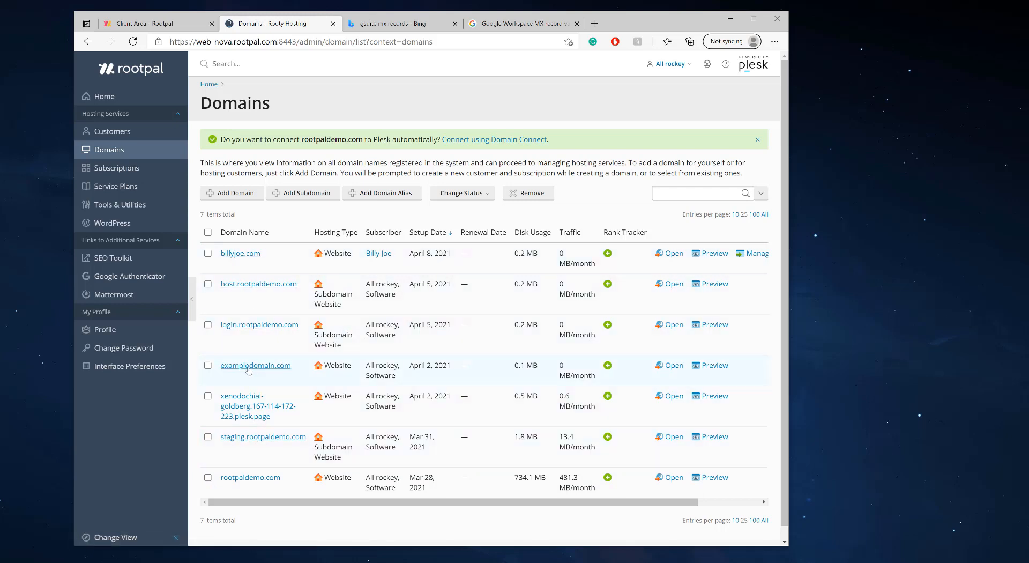
pyautogui.click(256, 406)
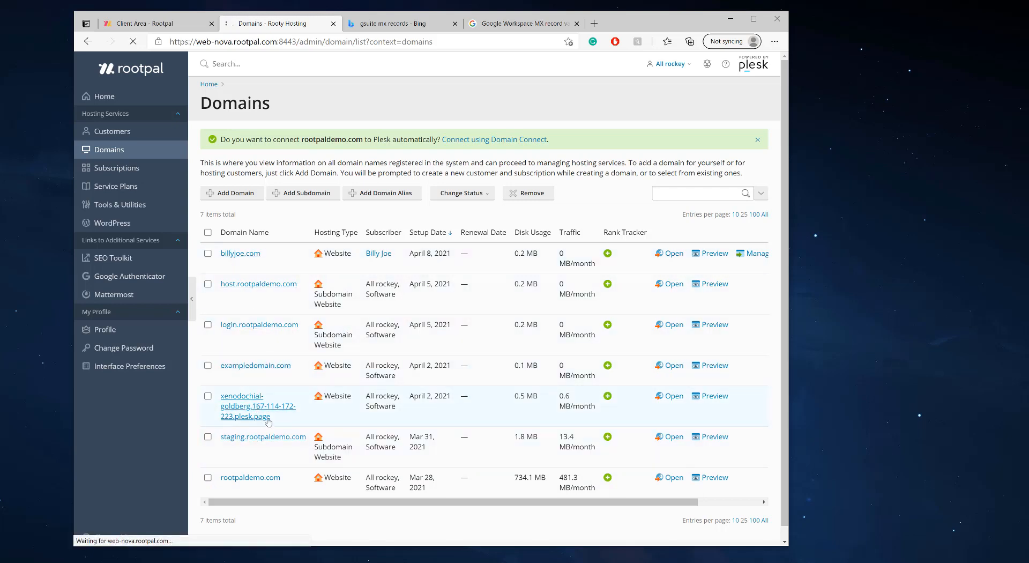
pyautogui.click(257, 405)
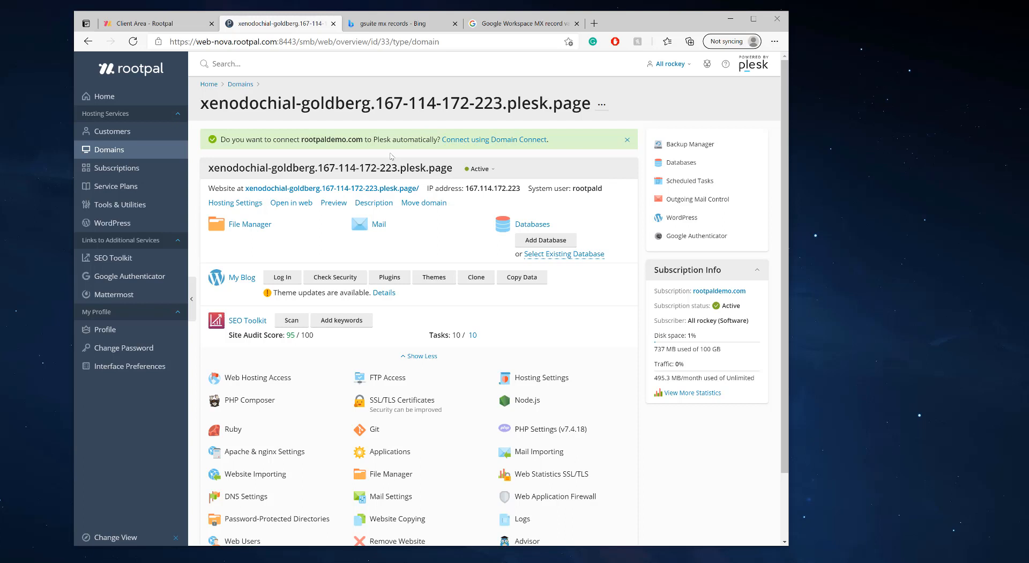
pyautogui.moveTo(358, 226)
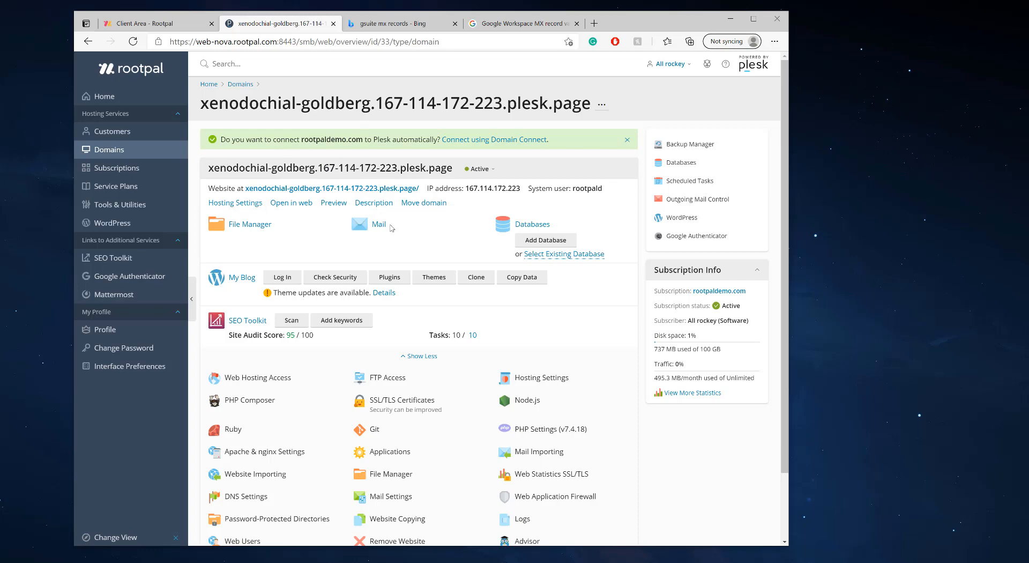
pyautogui.moveTo(309, 443)
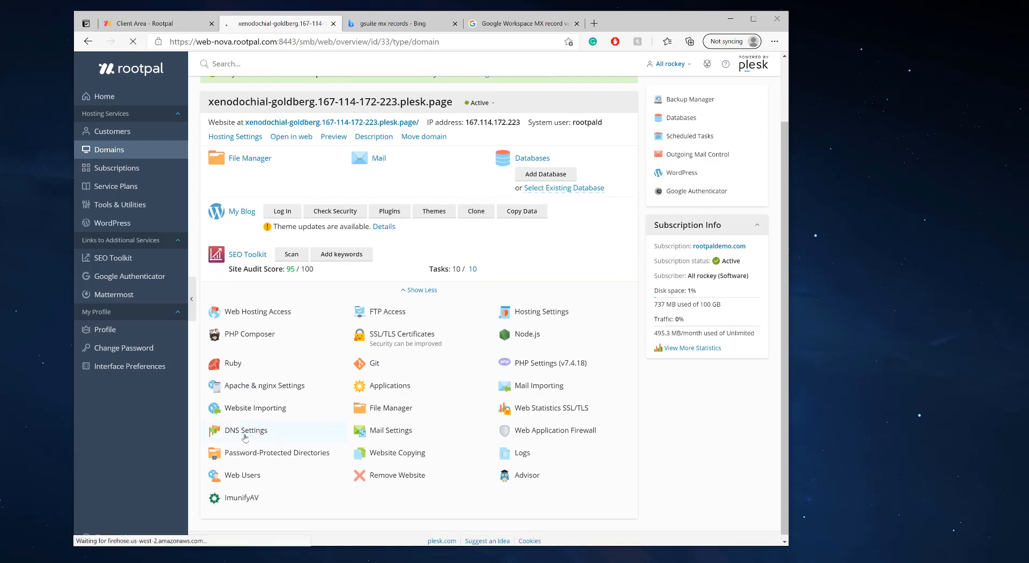
pyautogui.click(246, 430)
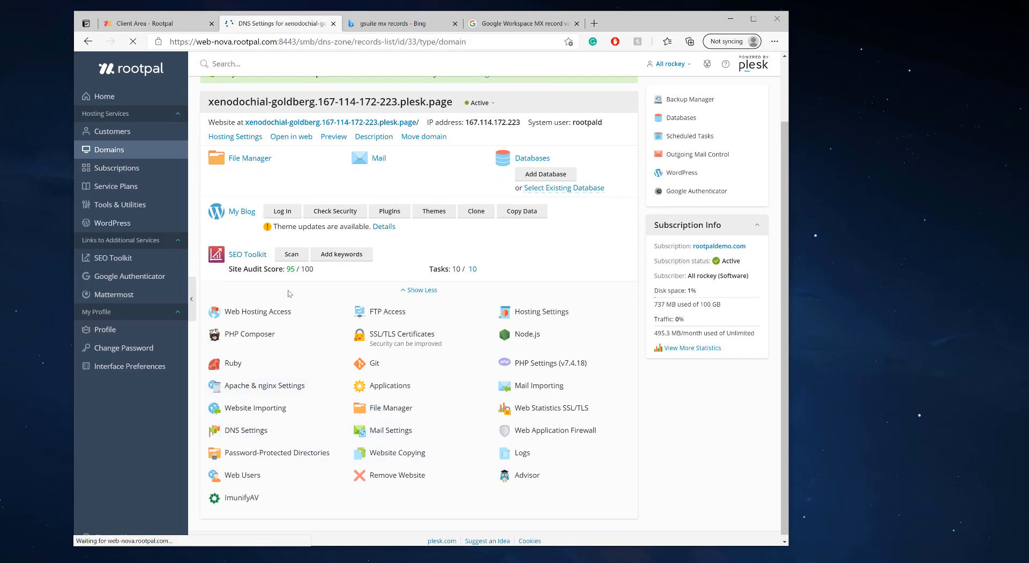
pyautogui.click(246, 430)
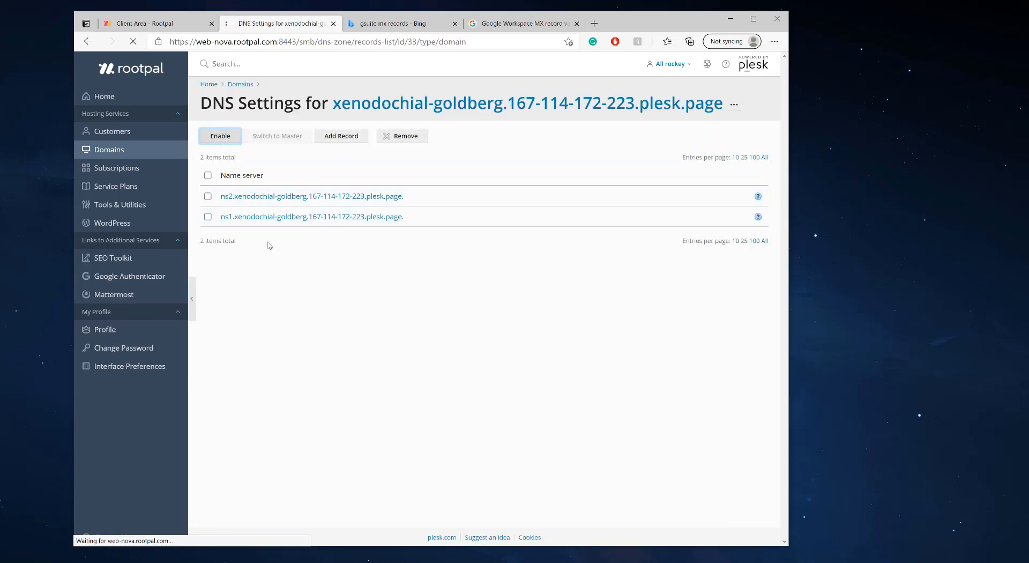
pyautogui.click(220, 136)
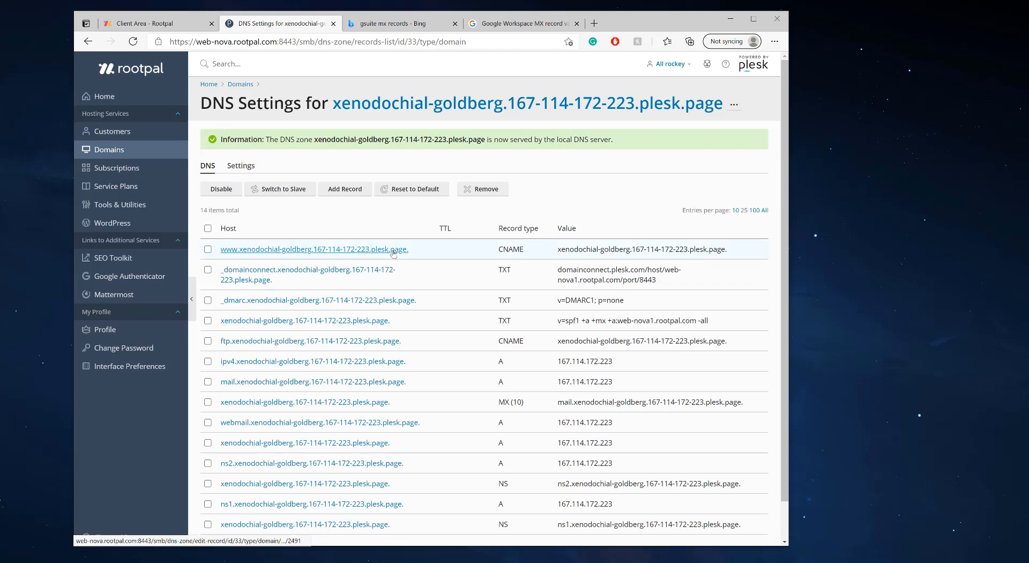
pyautogui.click(522, 23)
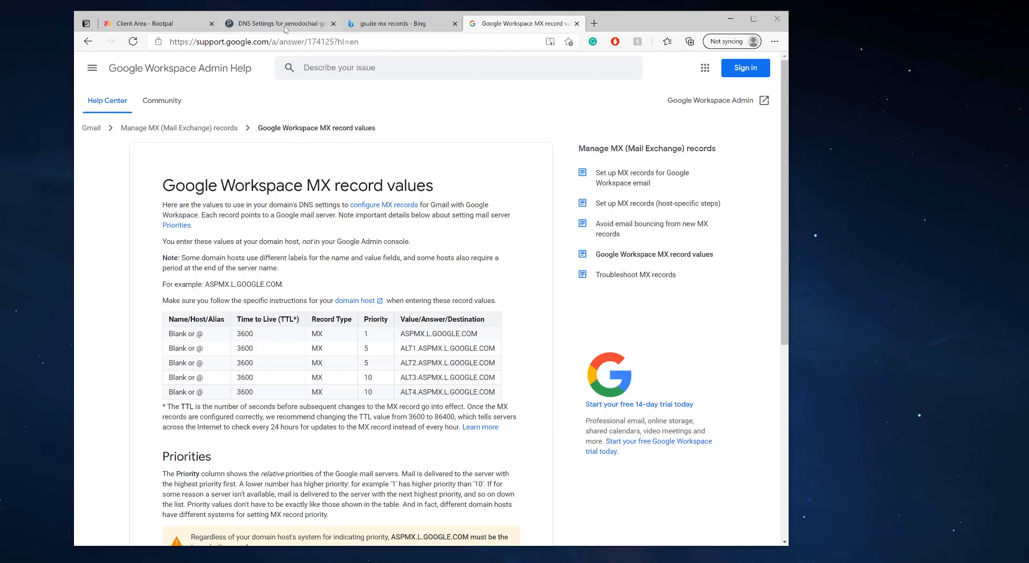
# Remove the old MX (10) record from the plesk.page DNS zone.
pyautogui.click(278, 23)
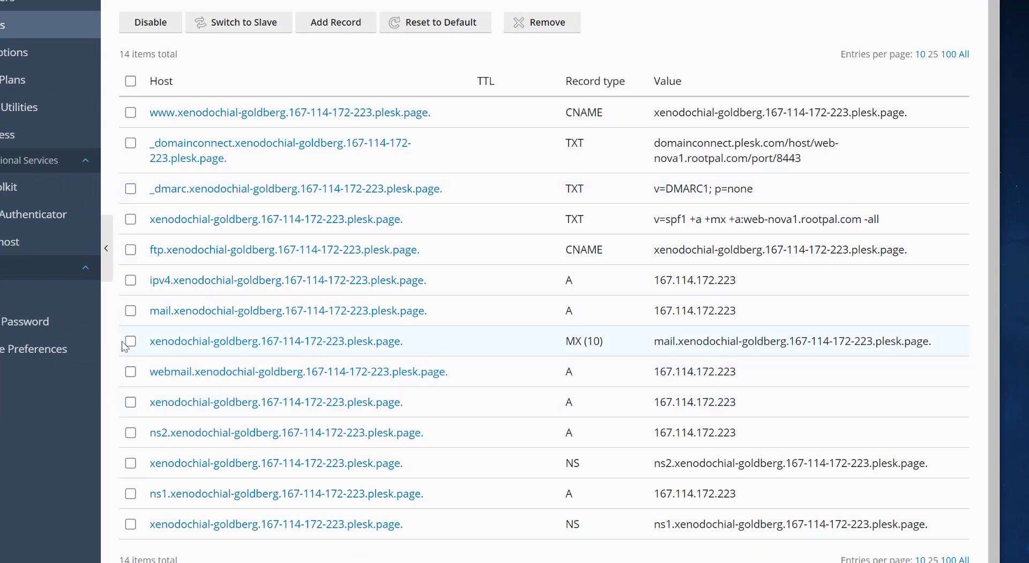
pyautogui.click(130, 340)
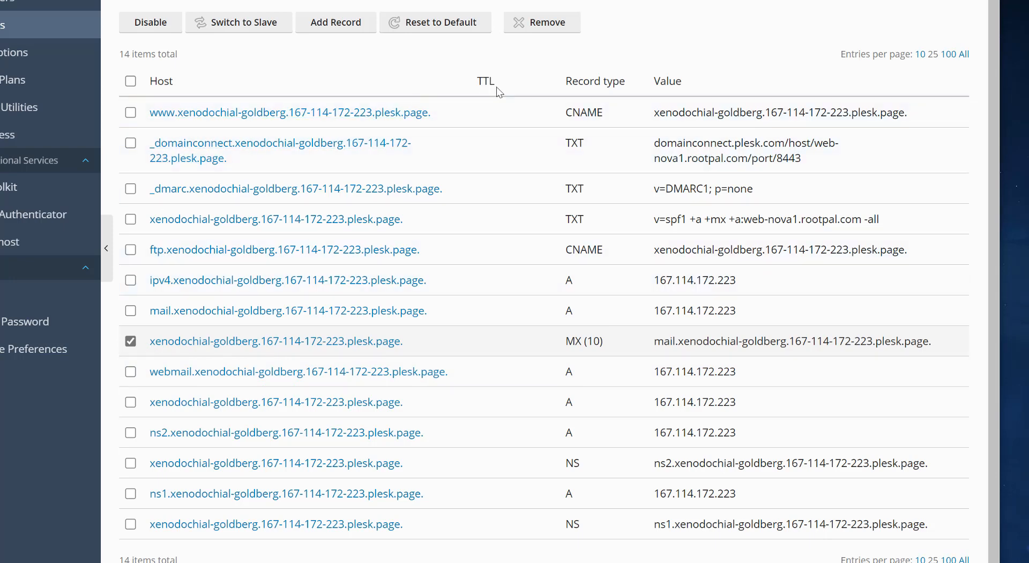
pyautogui.click(541, 22)
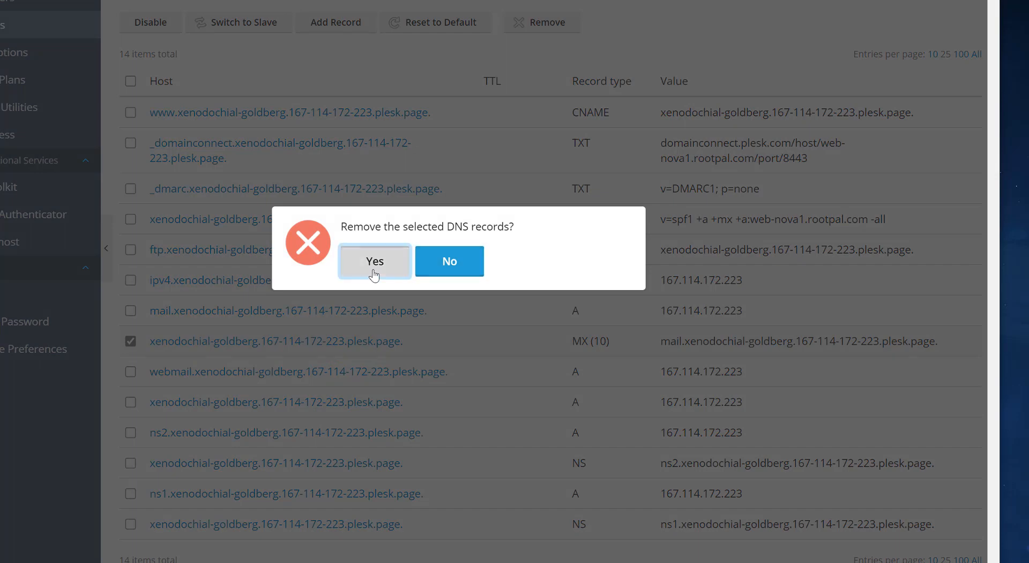
pyautogui.click(374, 261)
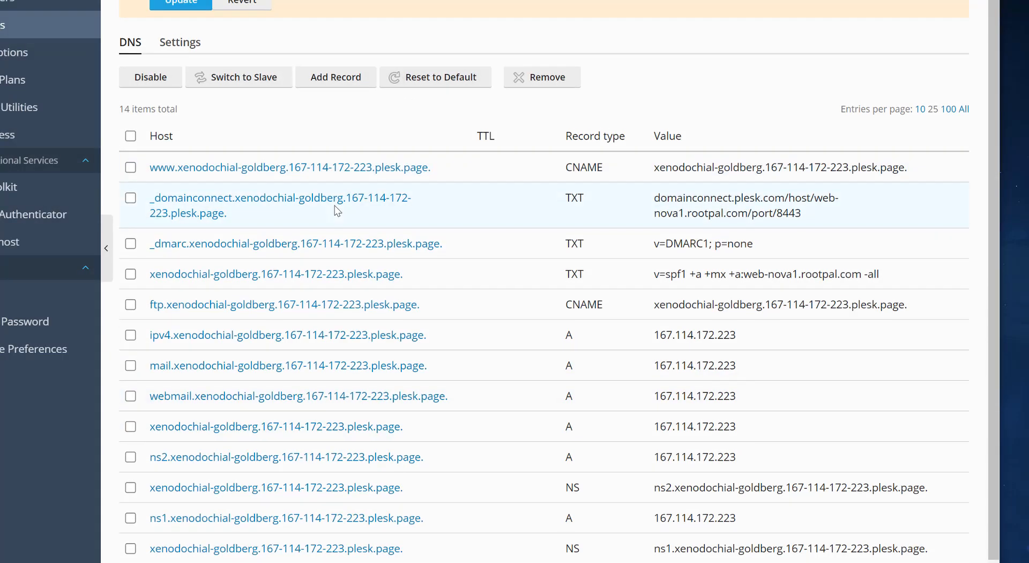
pyautogui.scroll(-3)
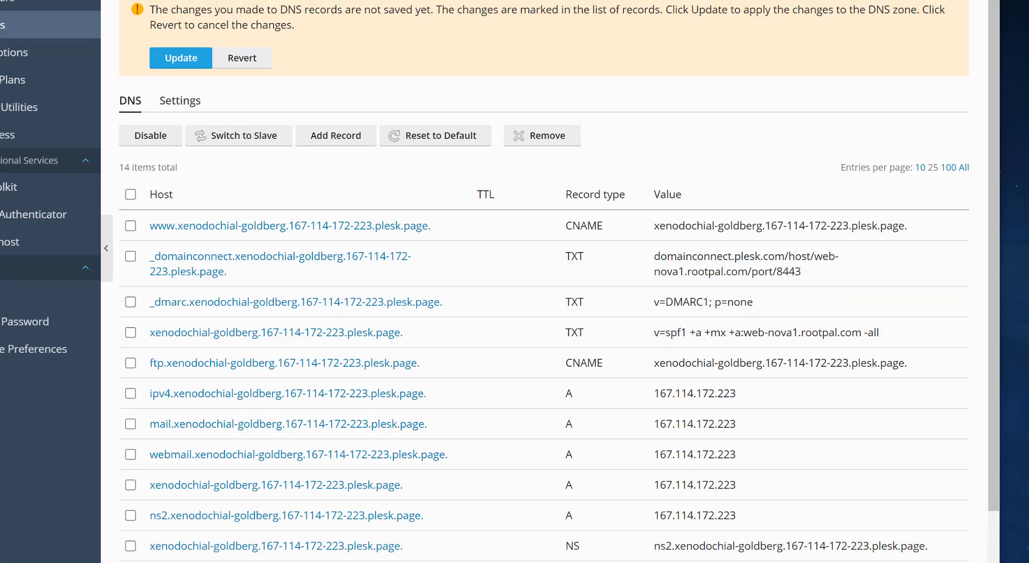
pyautogui.moveTo(293, 74)
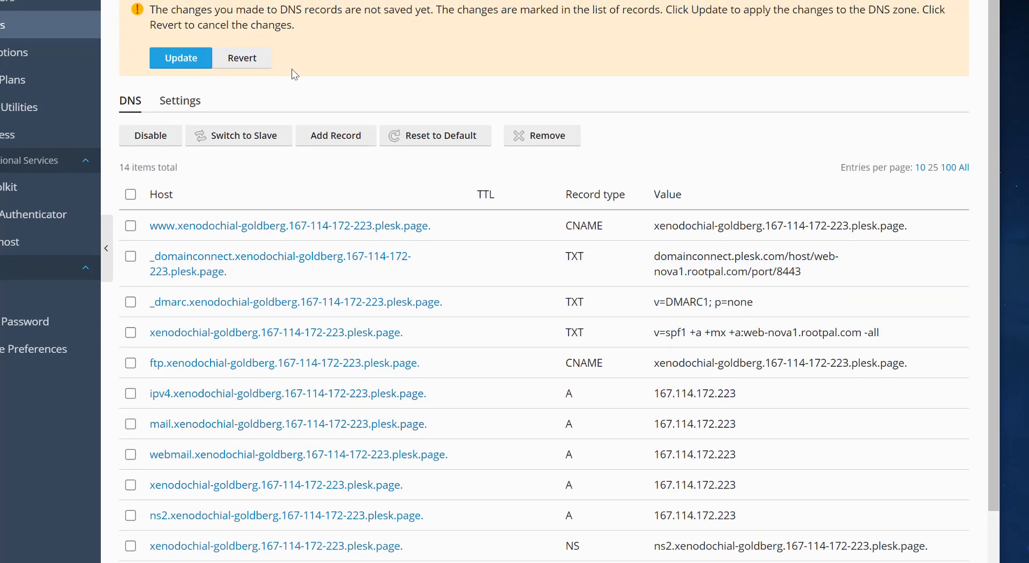
pyautogui.moveTo(180, 58)
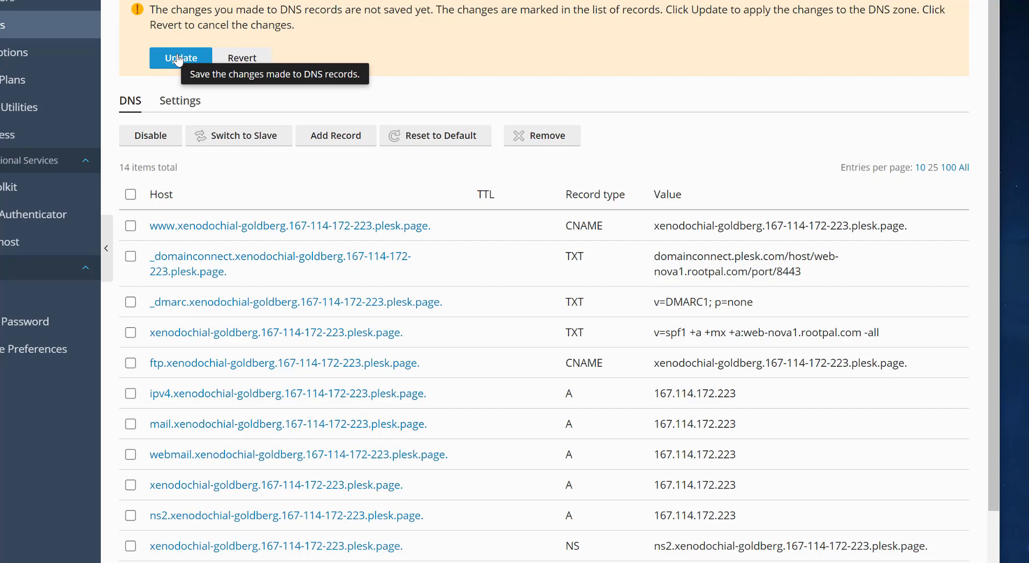
pyautogui.moveTo(366, 109)
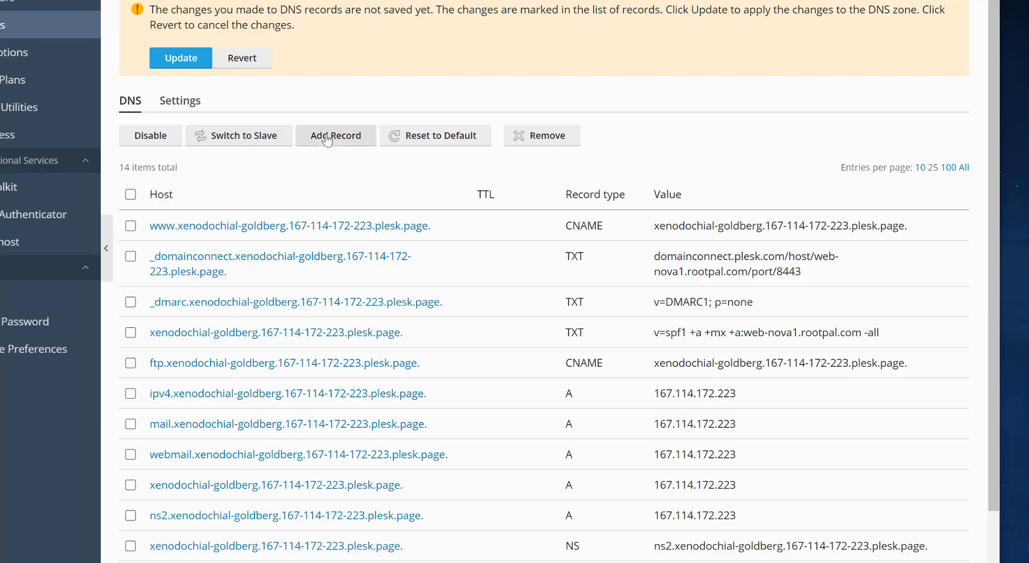
# Add an MX record ASPMX.L.GOOGLE.COM with priority 1 and TTL 3600.
pyautogui.click(336, 135)
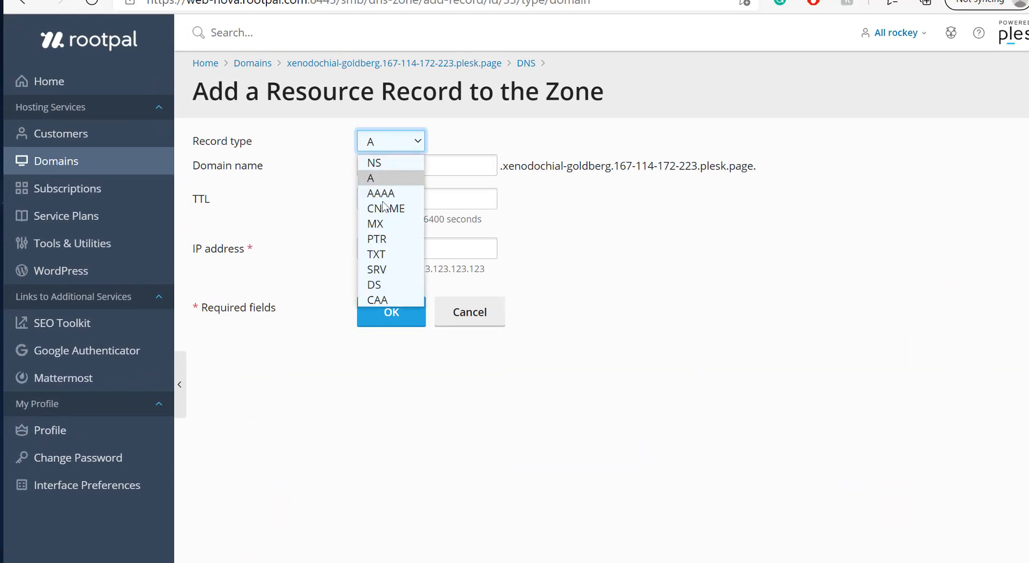
pyautogui.click(375, 223)
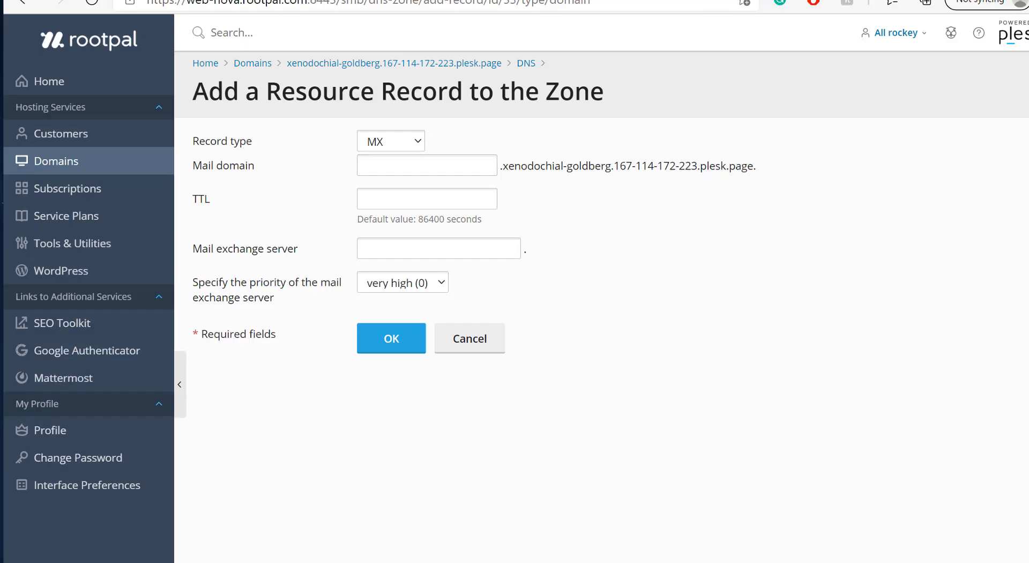
pyautogui.write('ASPMX.L.GOOGLE.COM')
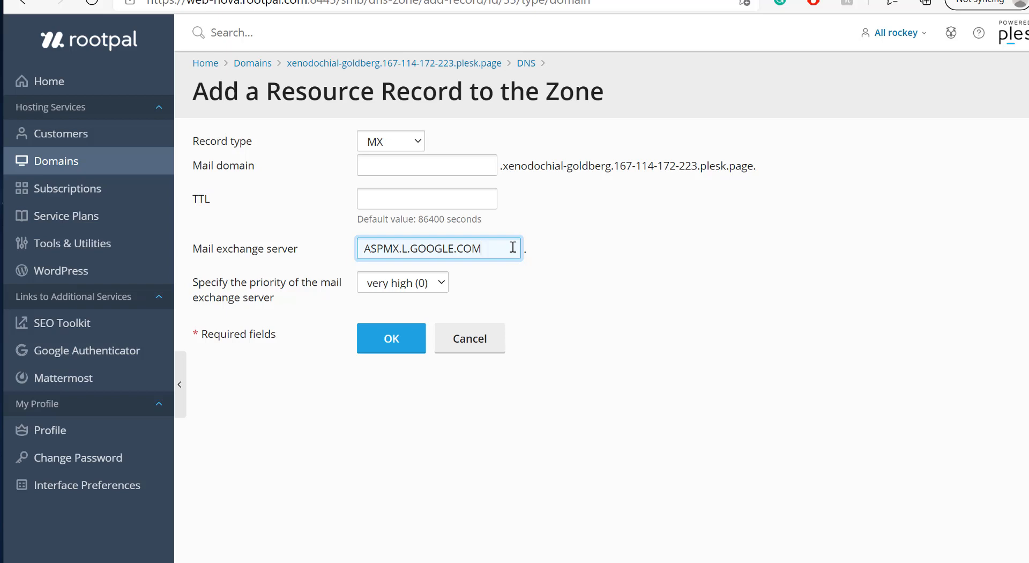
pyautogui.click(403, 282)
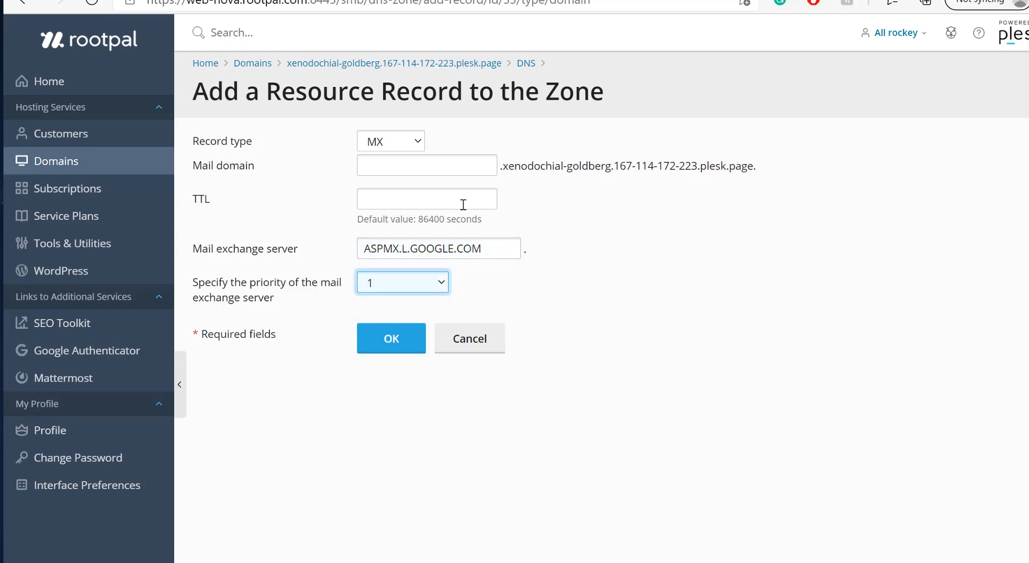
pyautogui.click(427, 164)
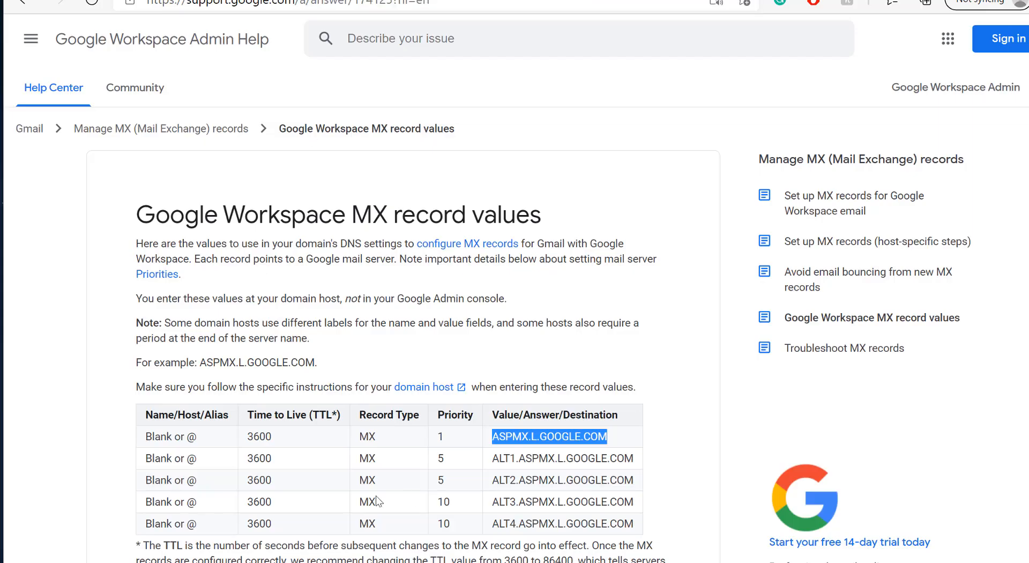
pyautogui.doubleClick(170, 436)
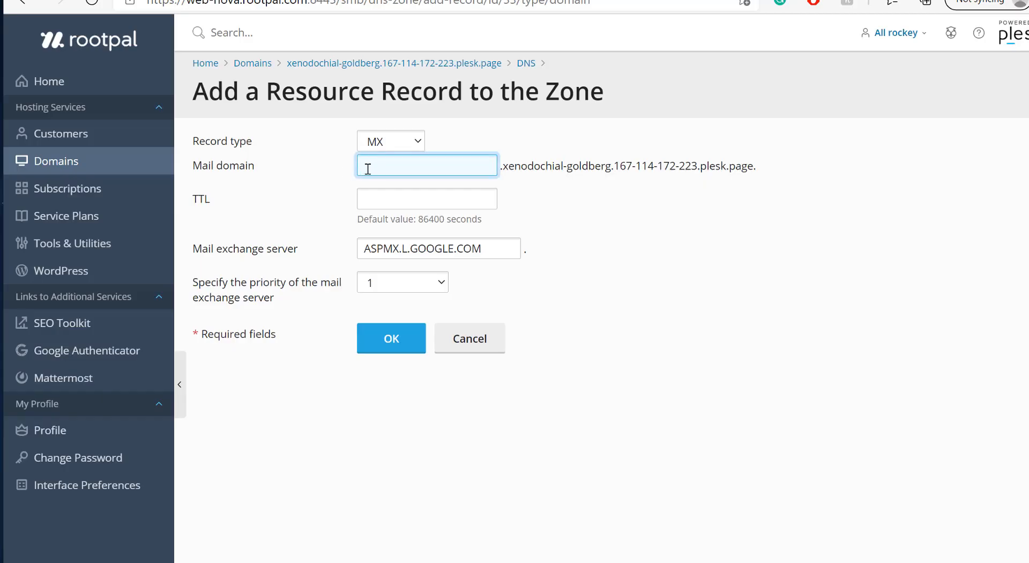
pyautogui.click(427, 198)
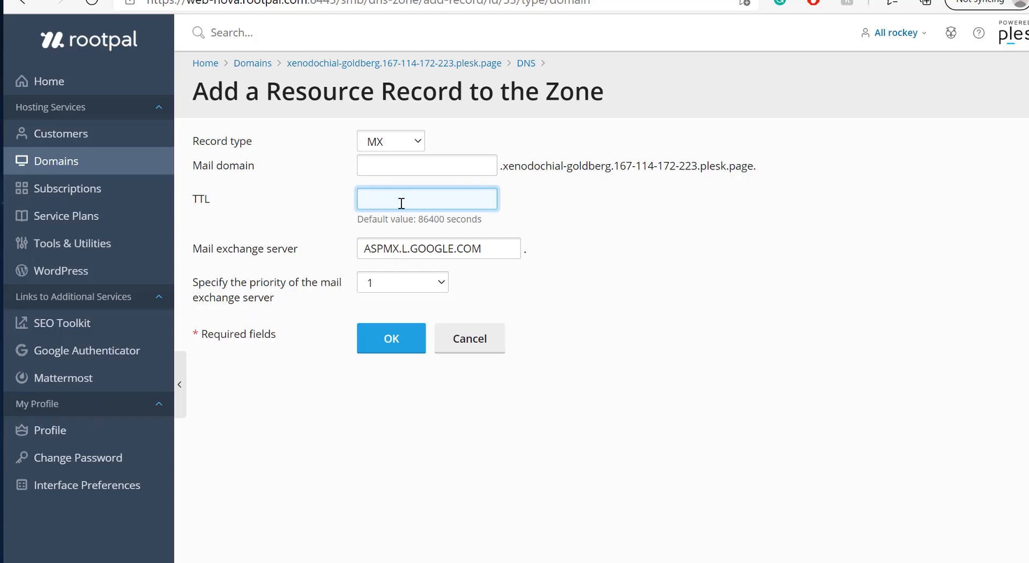
pyautogui.write('33')
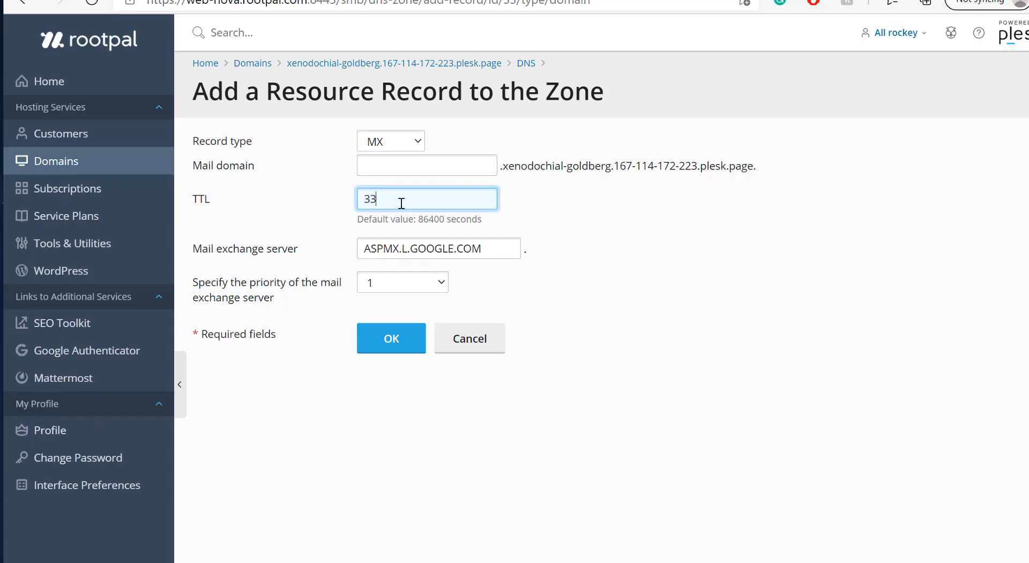
pyautogui.write('600')
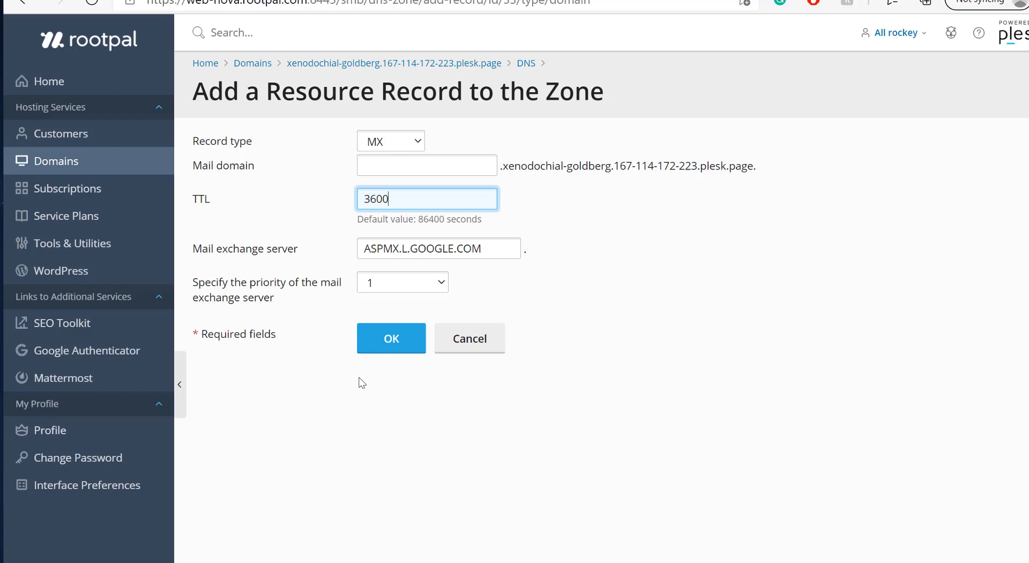
pyautogui.click(391, 337)
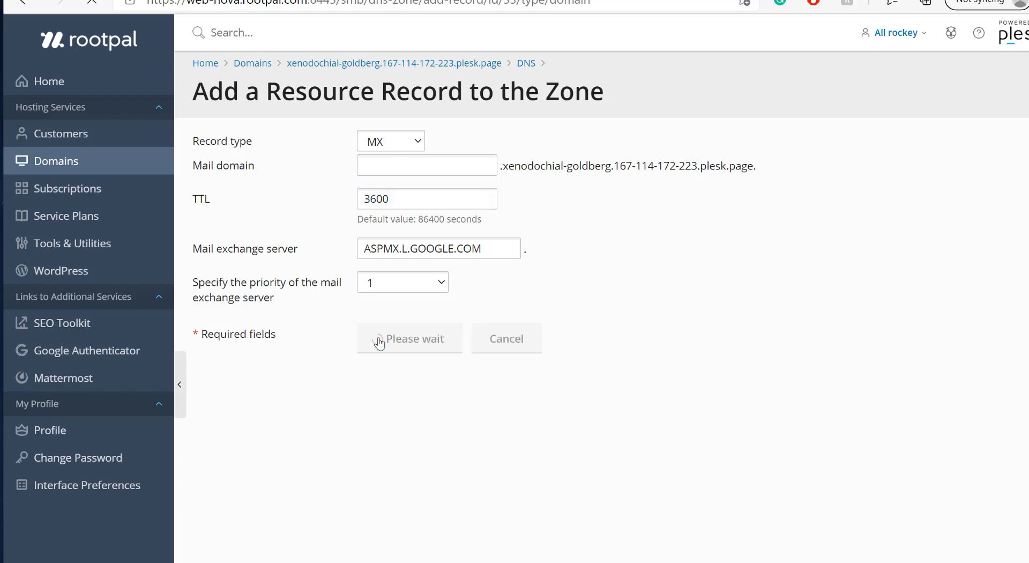
pyautogui.click(409, 338)
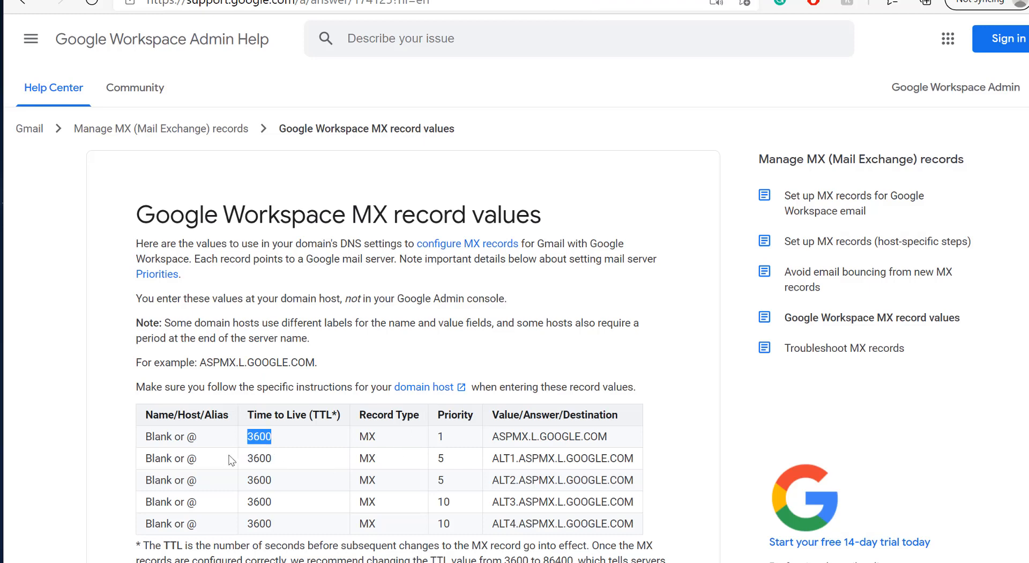
pyautogui.moveTo(266, 520)
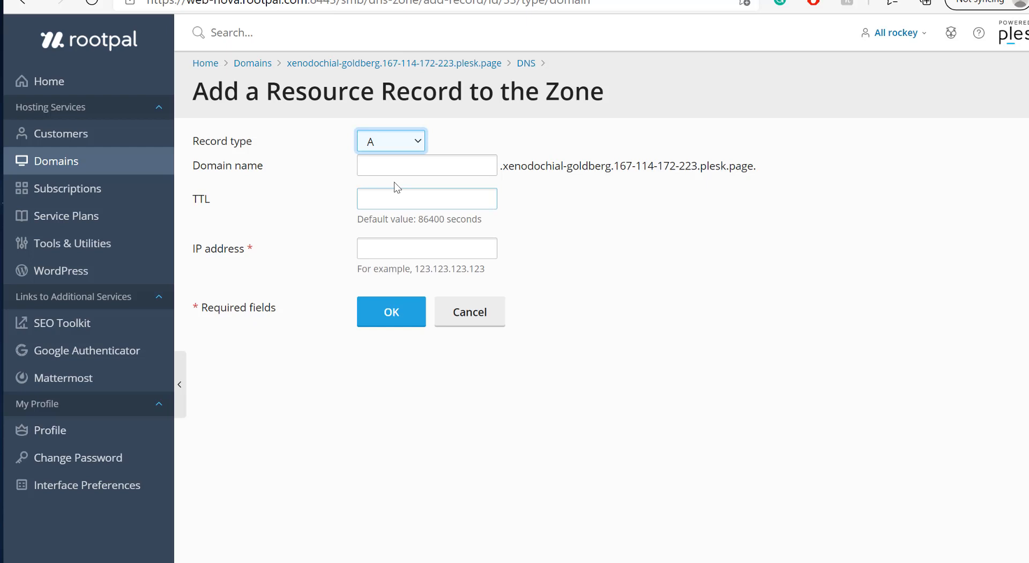
# Submit MX record ALT1.ASPMX.L.GOOGLE.COM with TTL 3600 and priority 5, then begin a new record.
pyautogui.write('ALT1.ASPMX.L.GO')
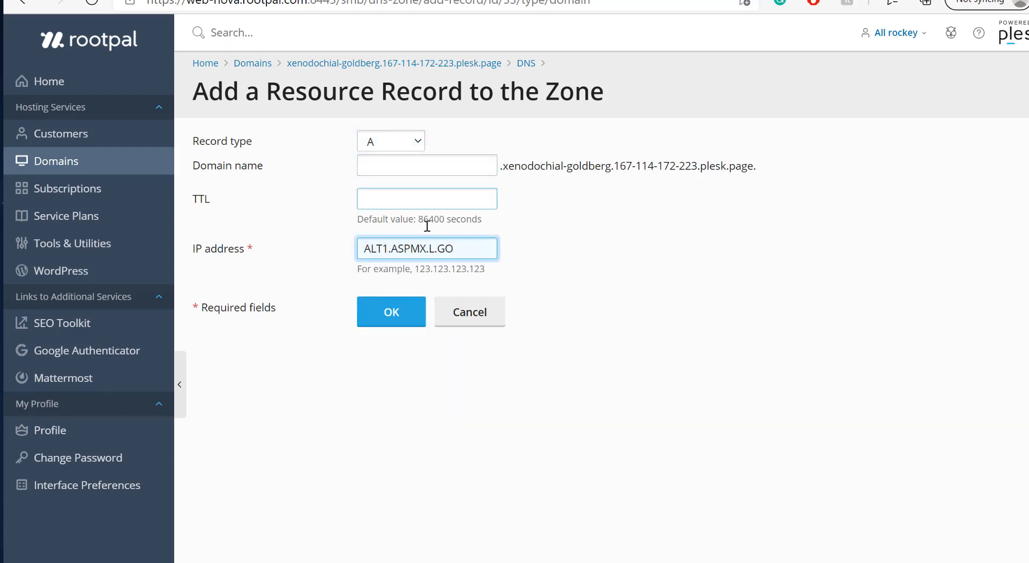
pyautogui.click(391, 140)
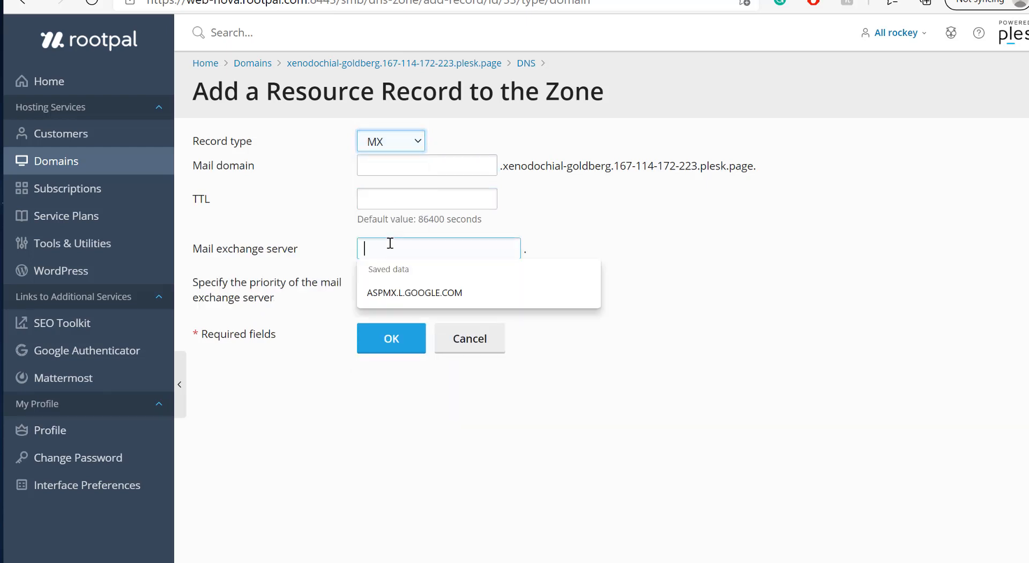
pyautogui.write('ALT1.ASPMX.L.GOOGLE.COM')
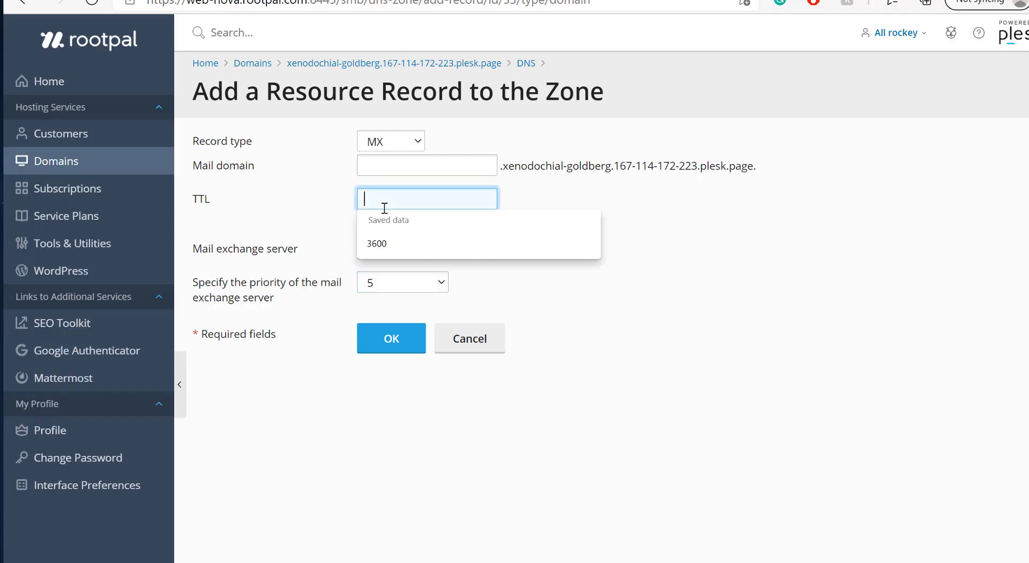
pyautogui.click(377, 244)
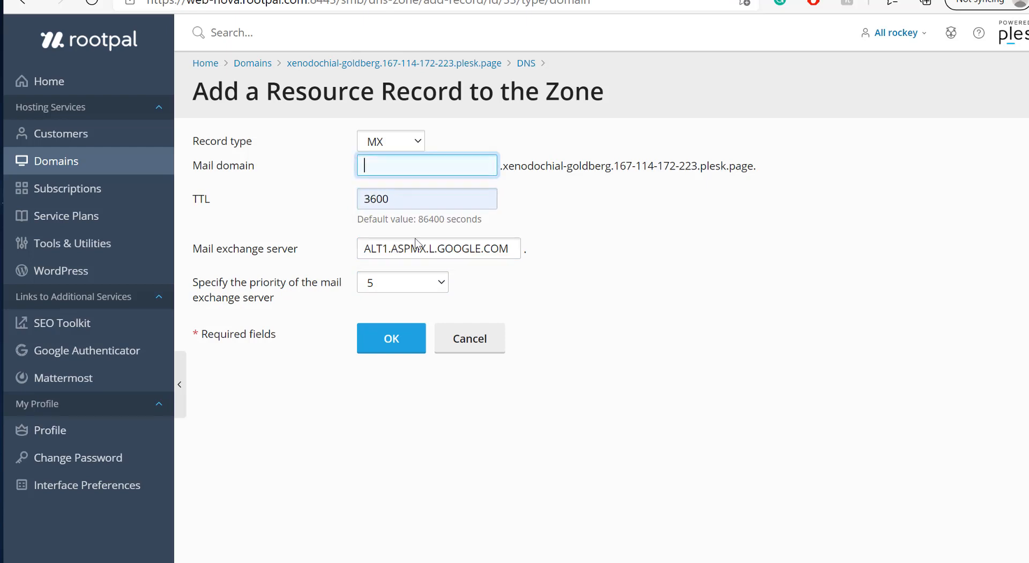
pyautogui.click(392, 338)
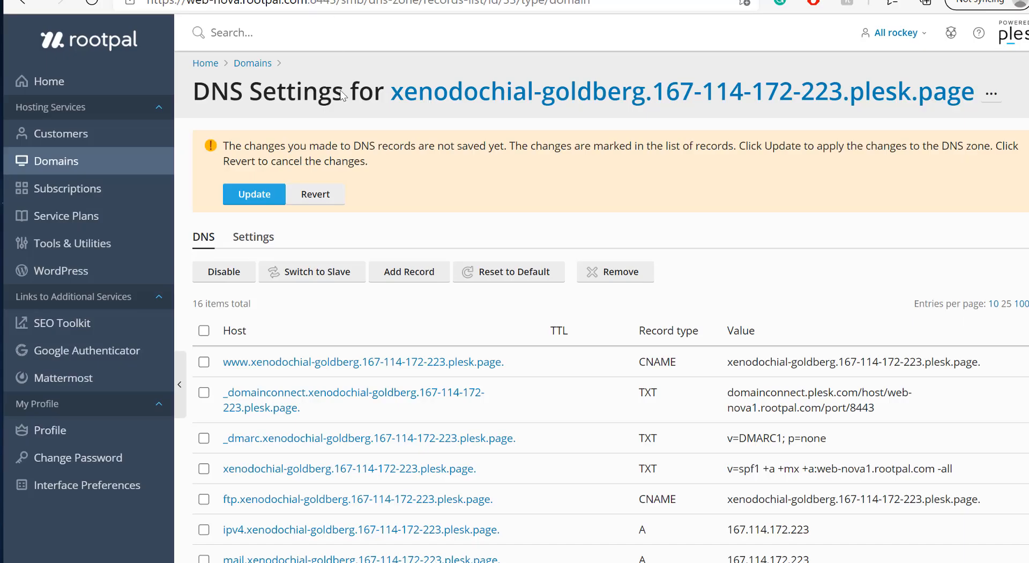
pyautogui.click(409, 272)
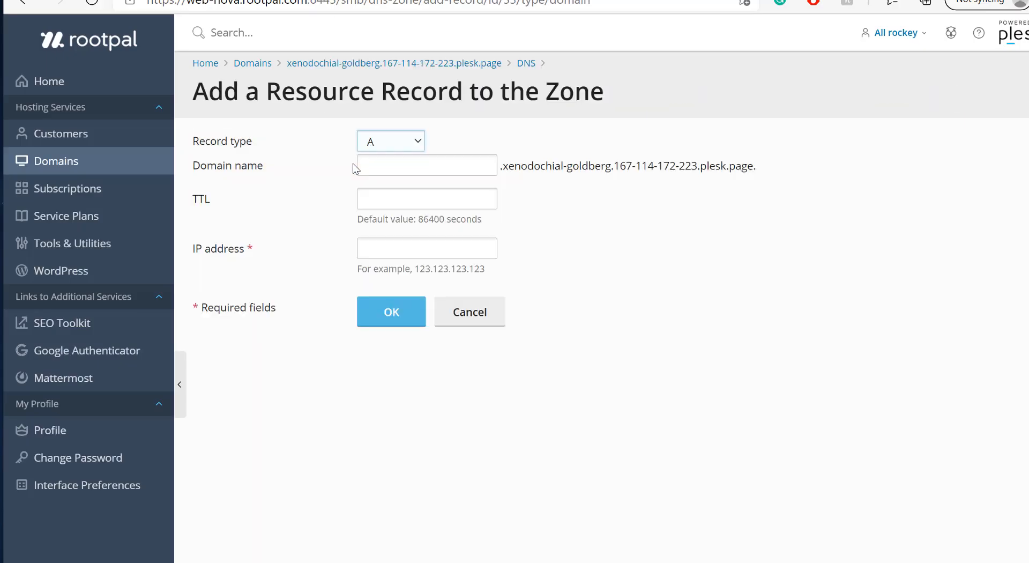
# Add the ALT2.ASPMX.L.GOOGLE.COM MX record with TTL 3600 and priority 5.
pyautogui.click(390, 140)
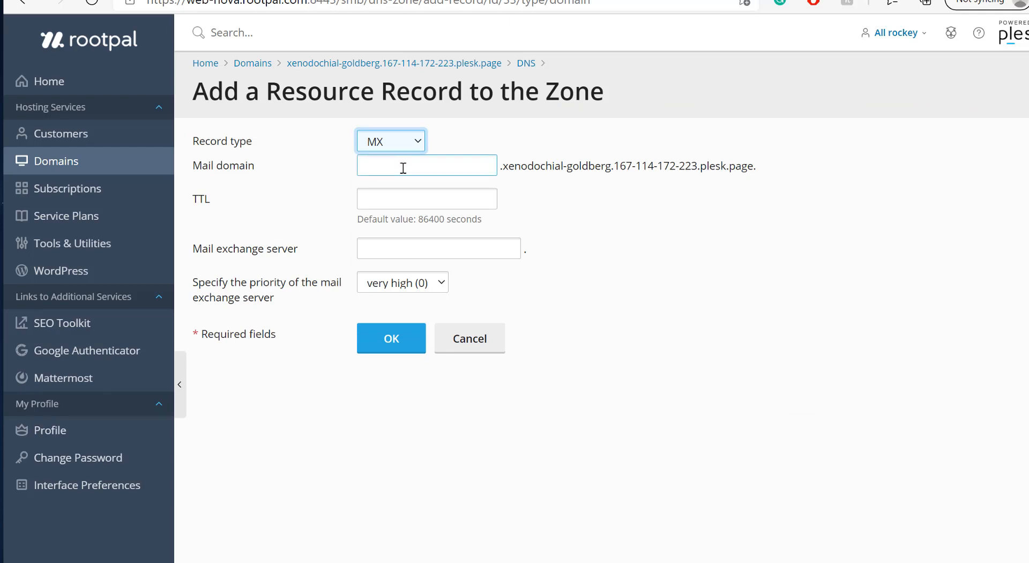
pyautogui.write('3600')
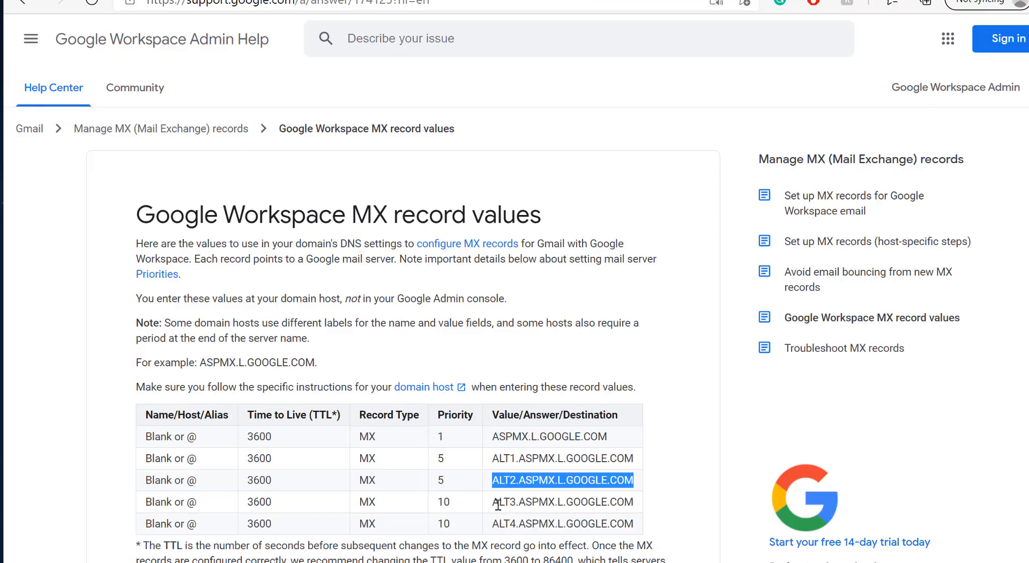
pyautogui.doubleClick(561, 501)
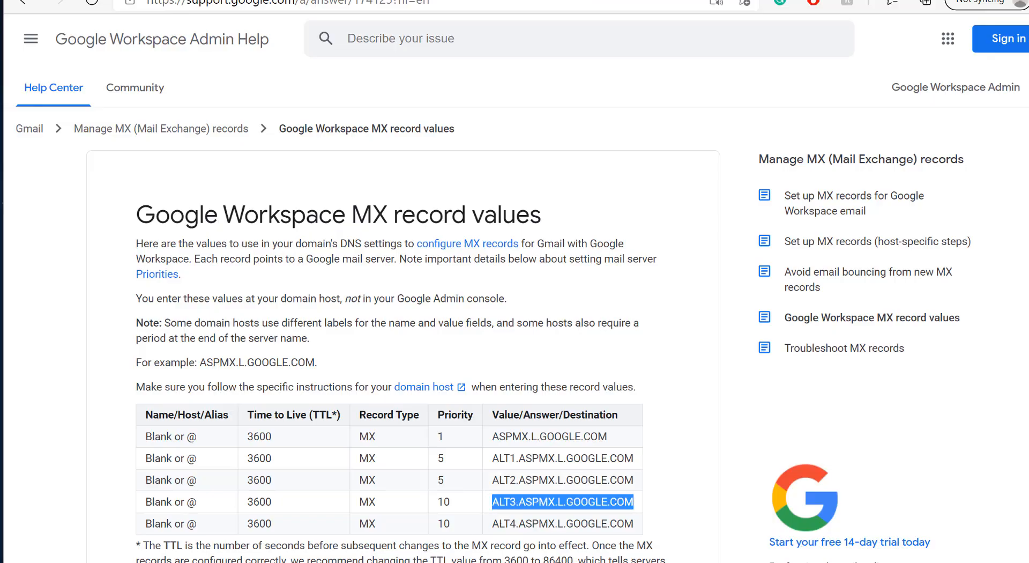
pyautogui.moveTo(562, 345)
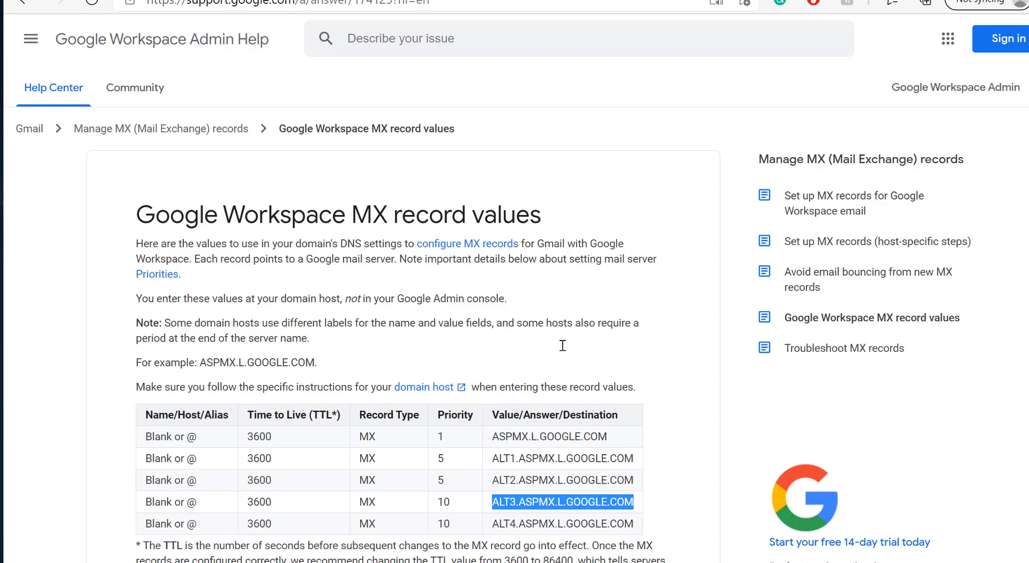
pyautogui.moveTo(511, 480)
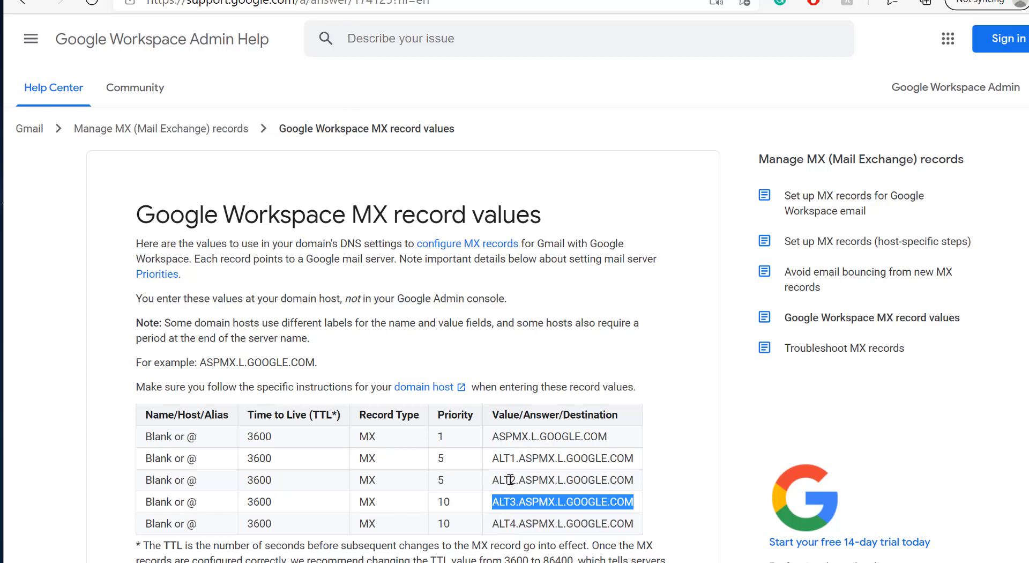
pyautogui.moveTo(502, 502)
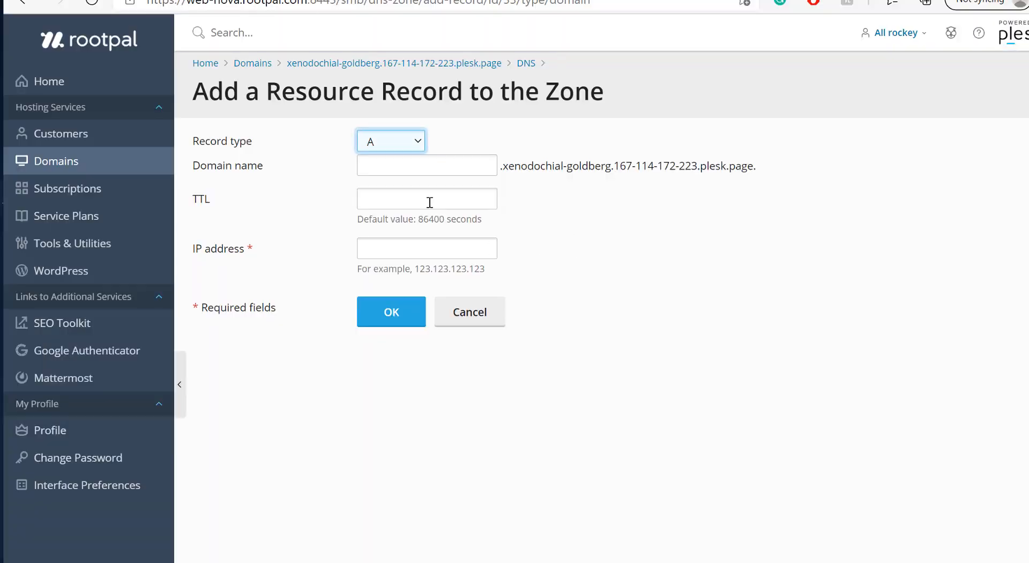
# Add the ALT3.ASPMX.L.GOOGLE.COM MX record with TTL 3600 and priority 10.
pyautogui.click(426, 248)
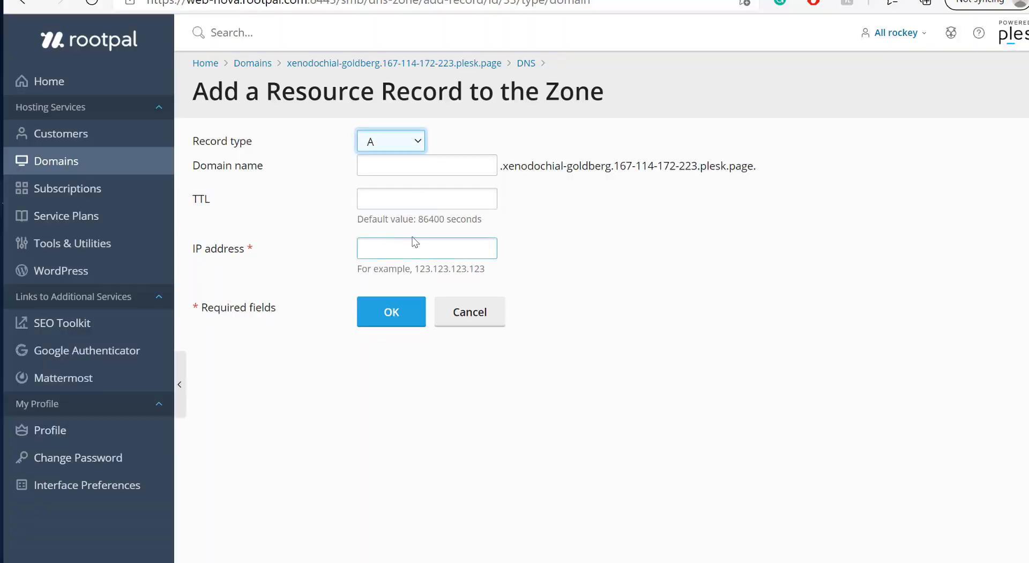
pyautogui.click(391, 141)
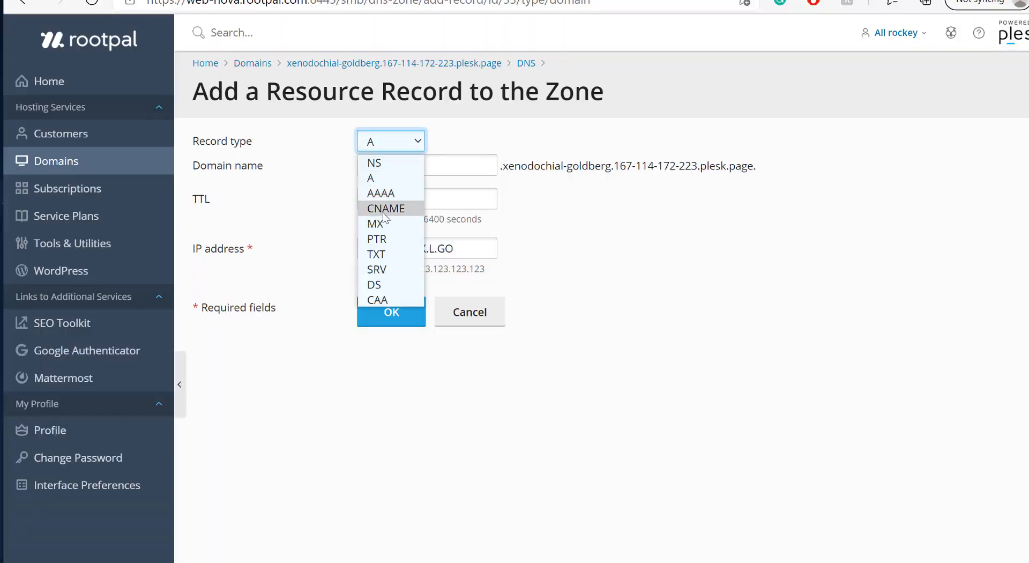
pyautogui.click(375, 224)
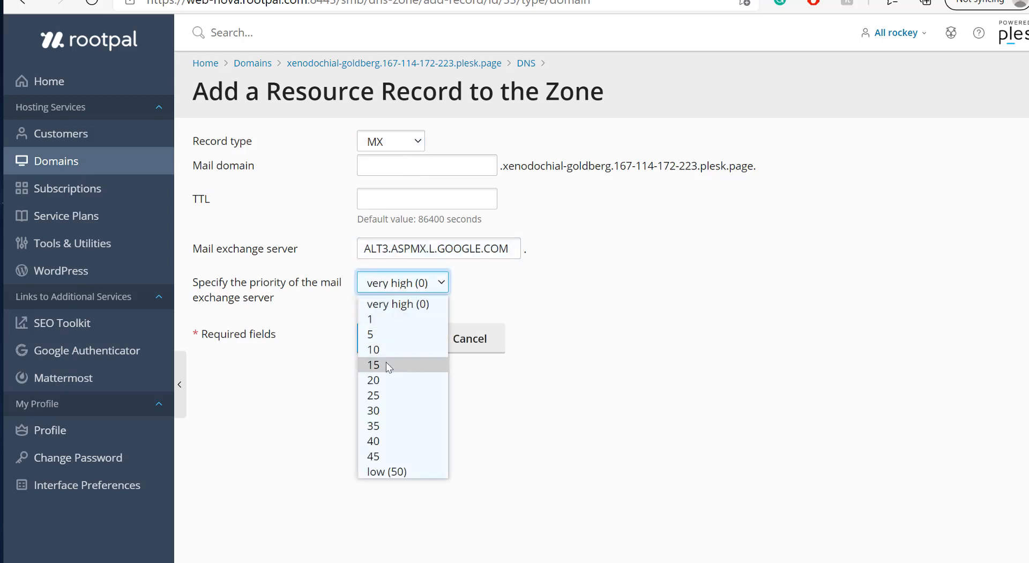
pyautogui.click(372, 349)
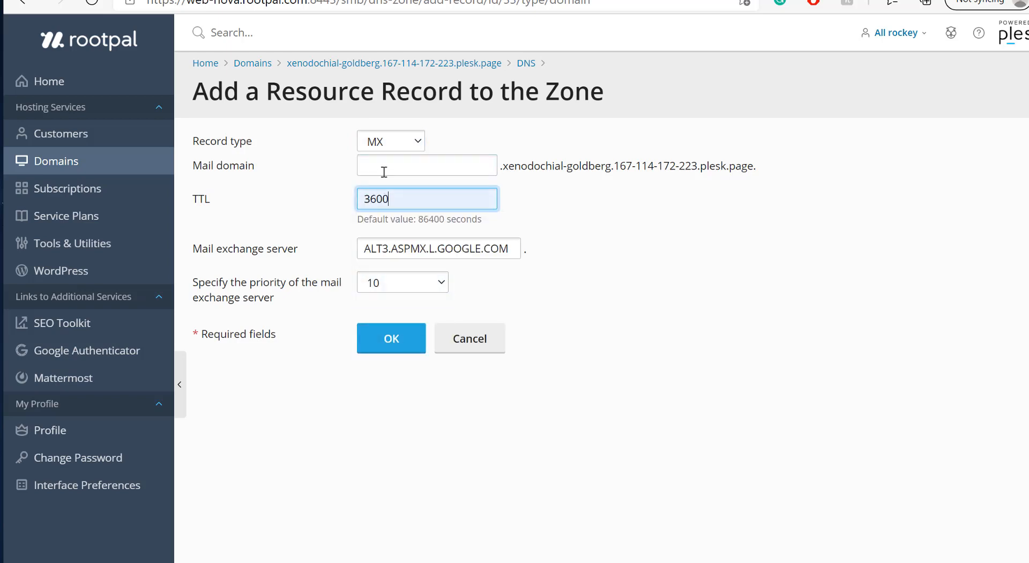
pyautogui.click(391, 338)
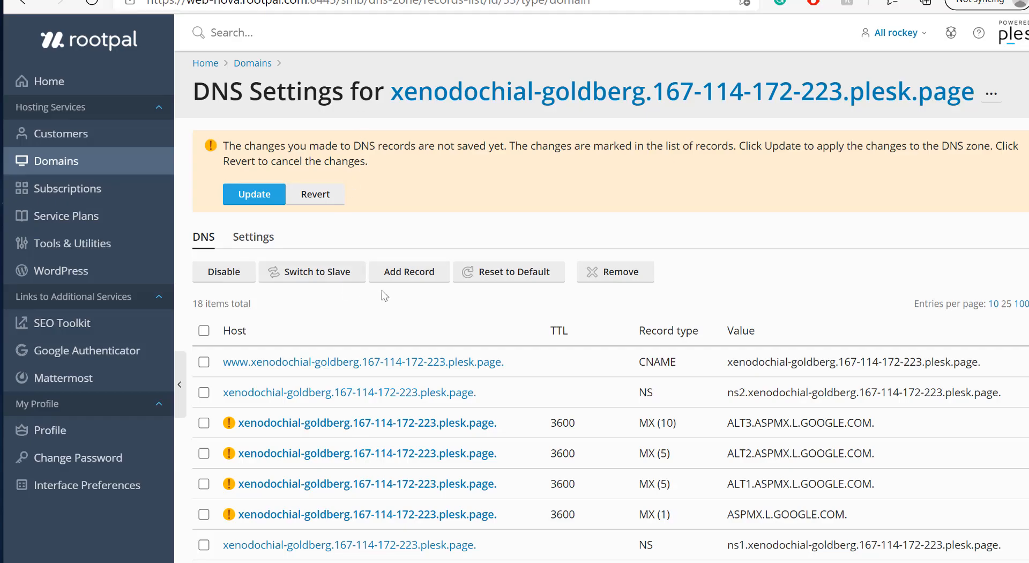
# Add the ALT4.ASPMX.L.GOOGLE.COM MX record with priority 10 and apply the zone changes.
pyautogui.click(409, 271)
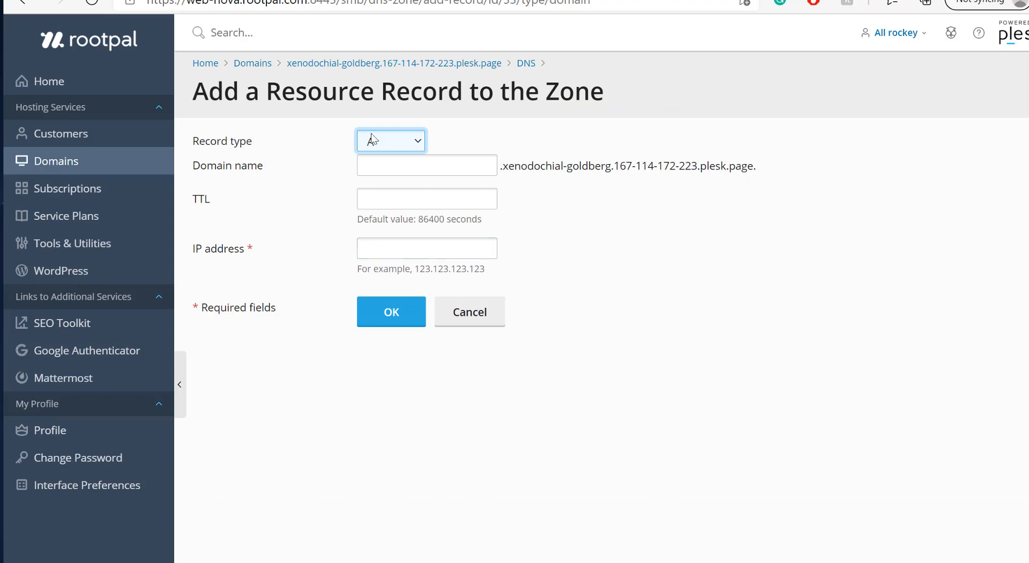
pyautogui.click(391, 141)
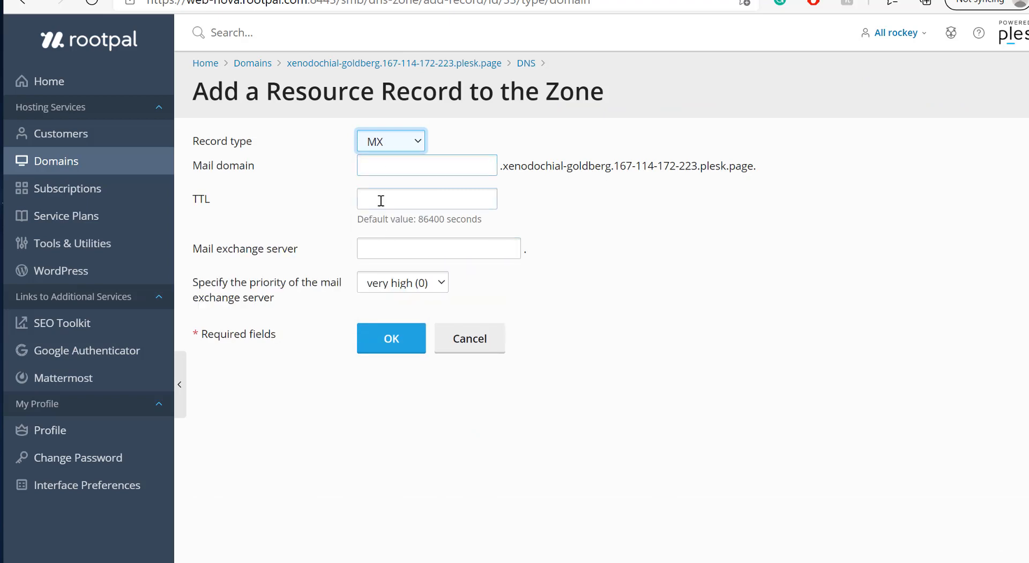
pyautogui.click(403, 282)
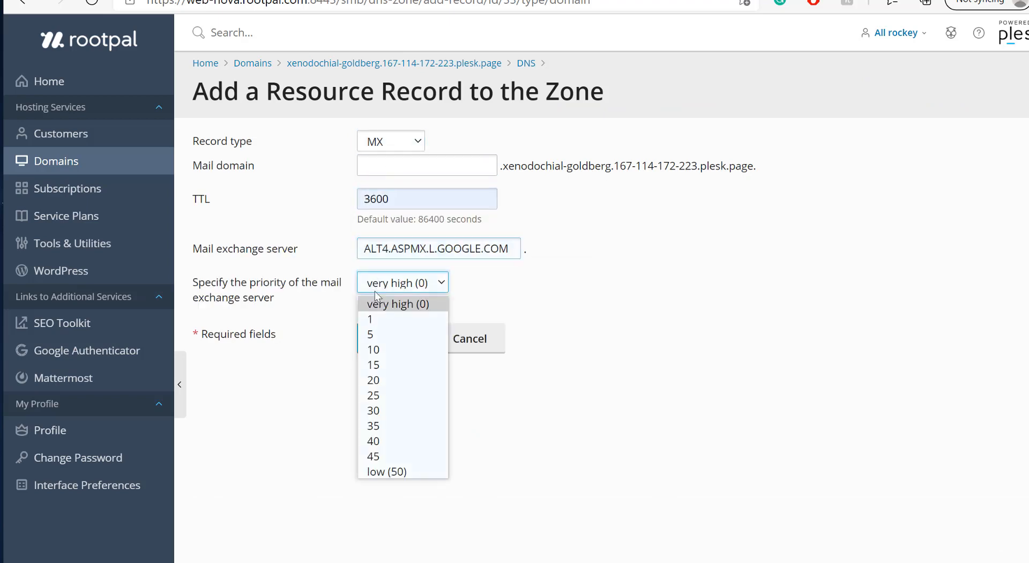
pyautogui.click(372, 349)
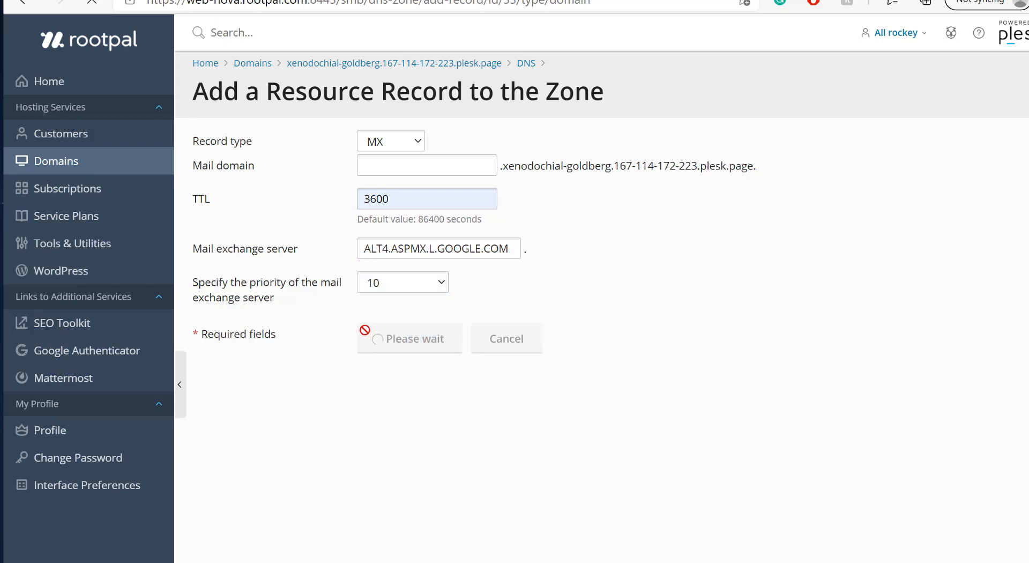
pyautogui.click(409, 338)
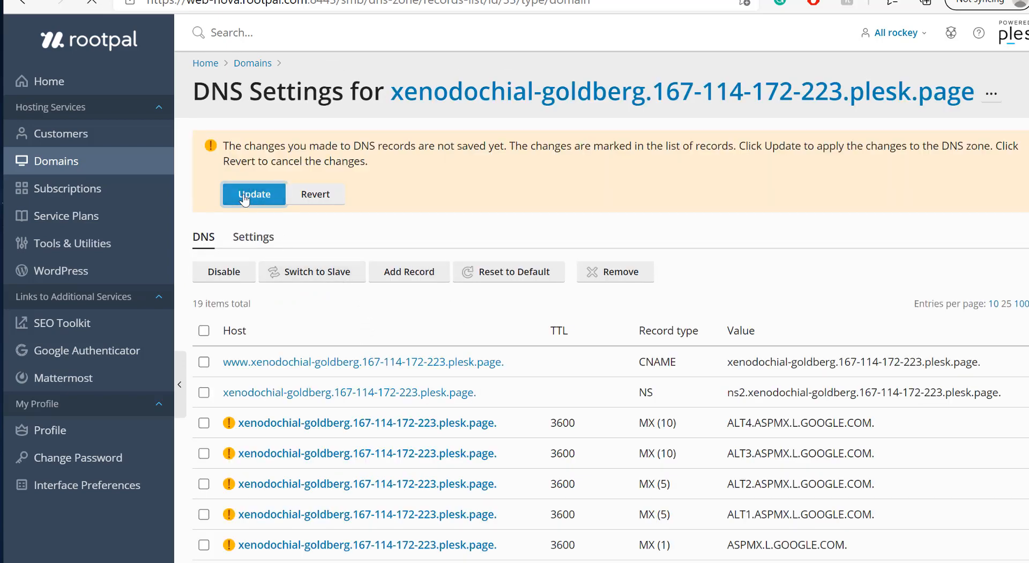
pyautogui.click(253, 193)
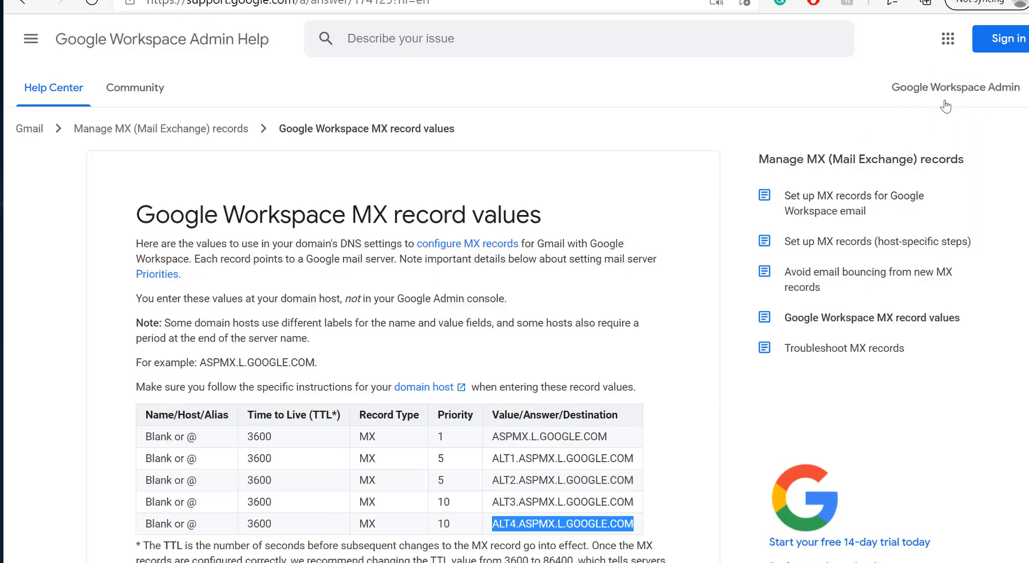
pyautogui.moveTo(939, 108)
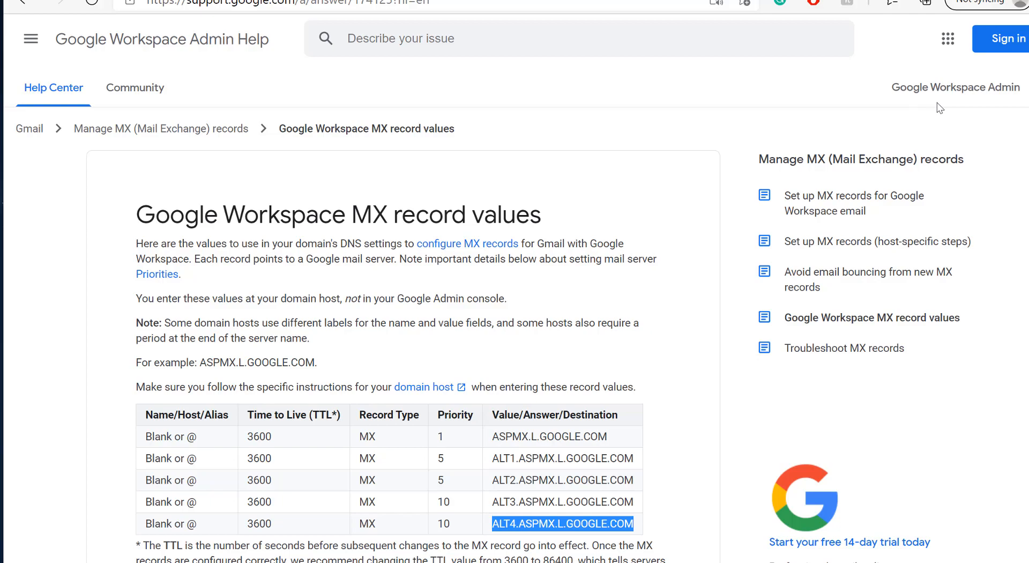
# Review the saved DNS zone records against Google's MX values page.
pyautogui.scroll(-3)
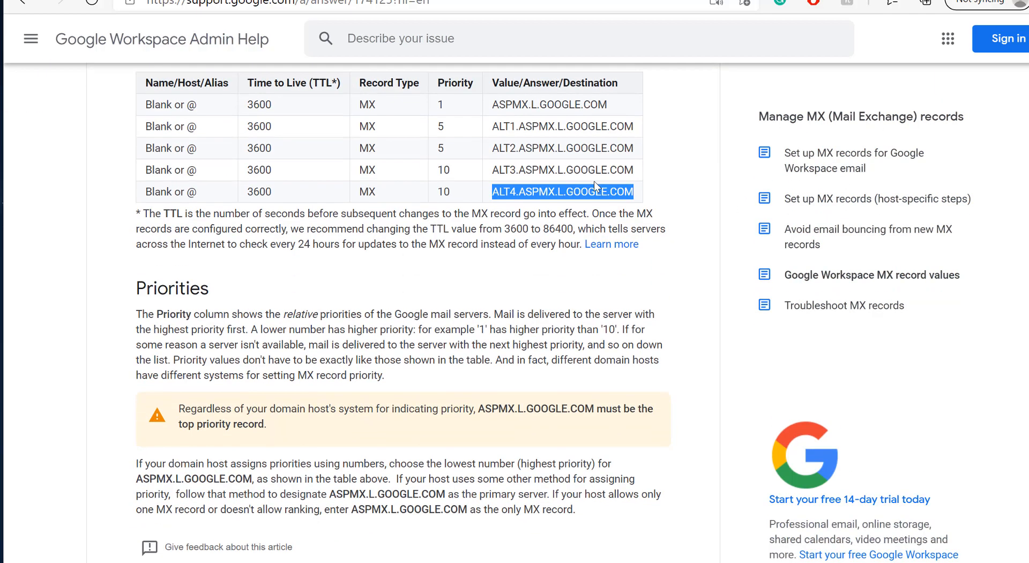
pyautogui.scroll(3)
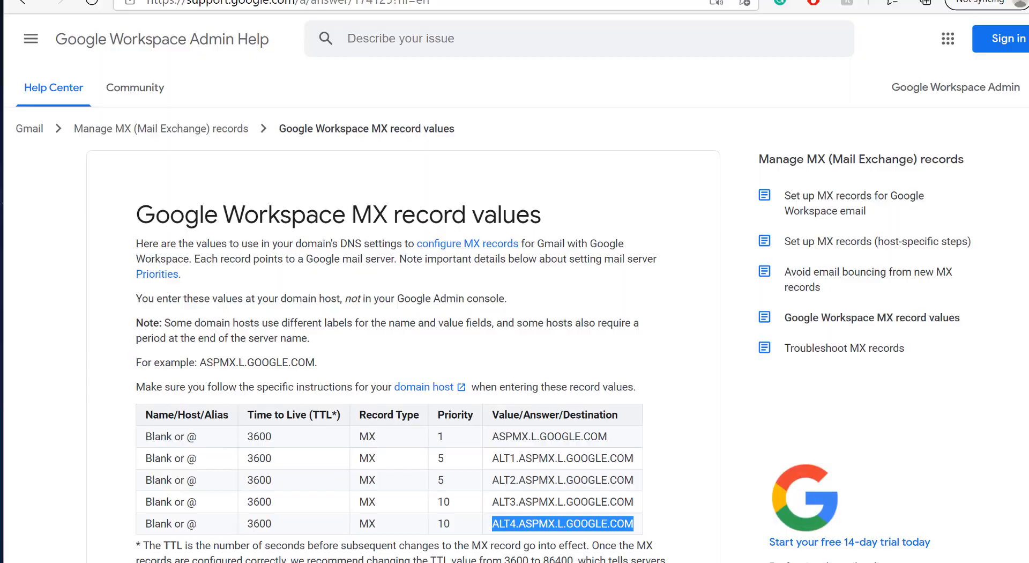
pyautogui.click(279, 23)
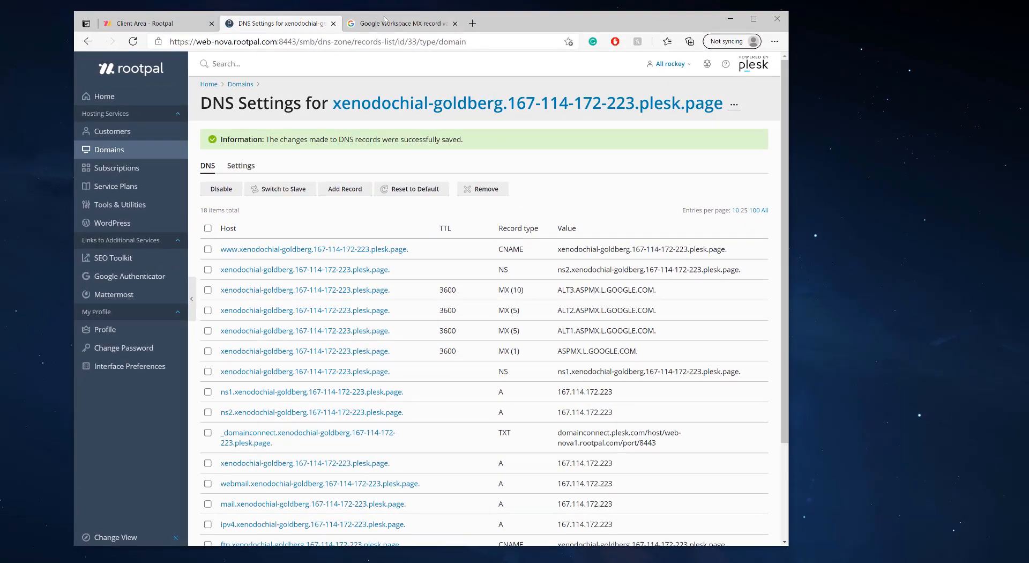
pyautogui.click(398, 23)
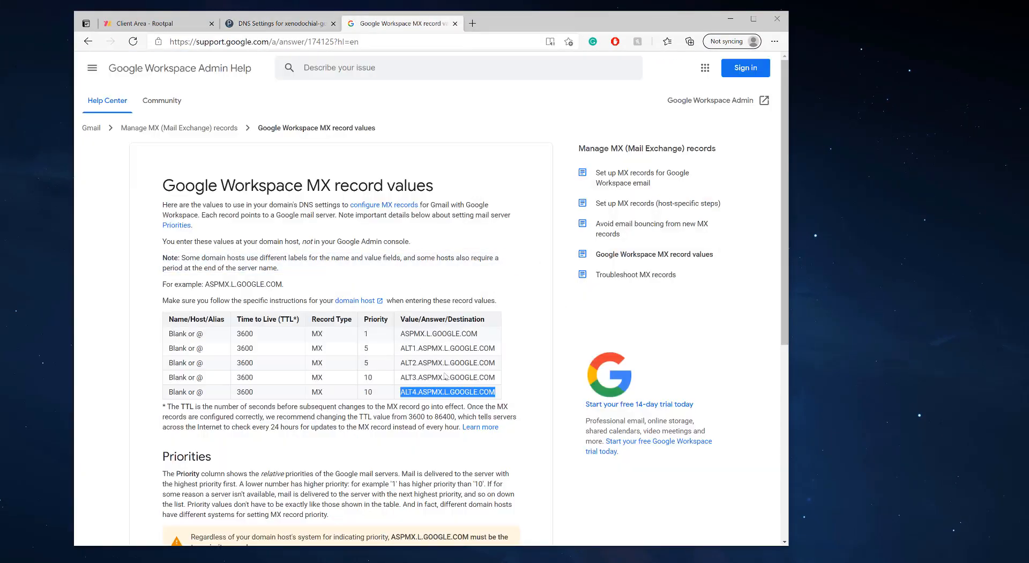
pyautogui.click(279, 24)
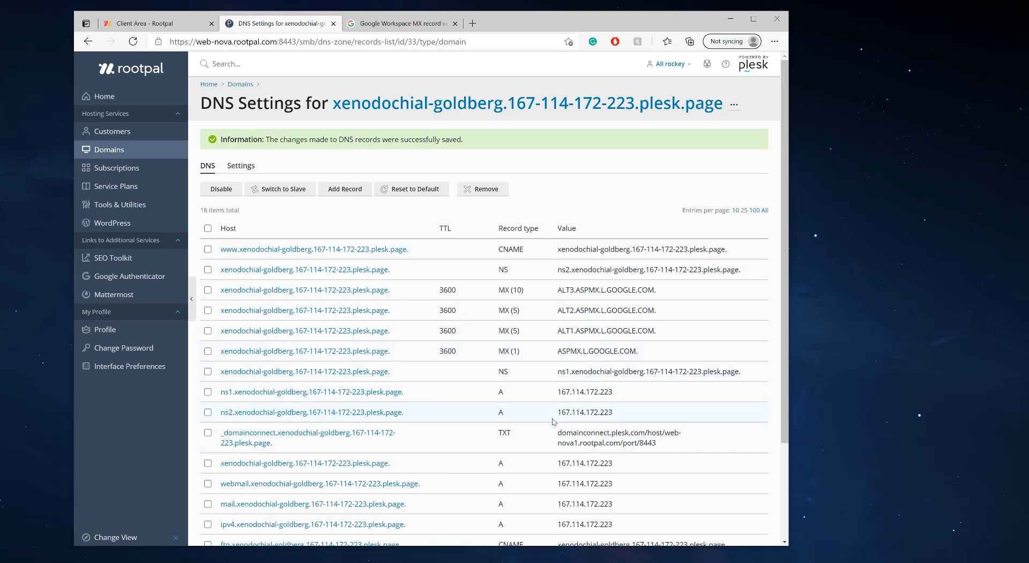
pyautogui.scroll(-3)
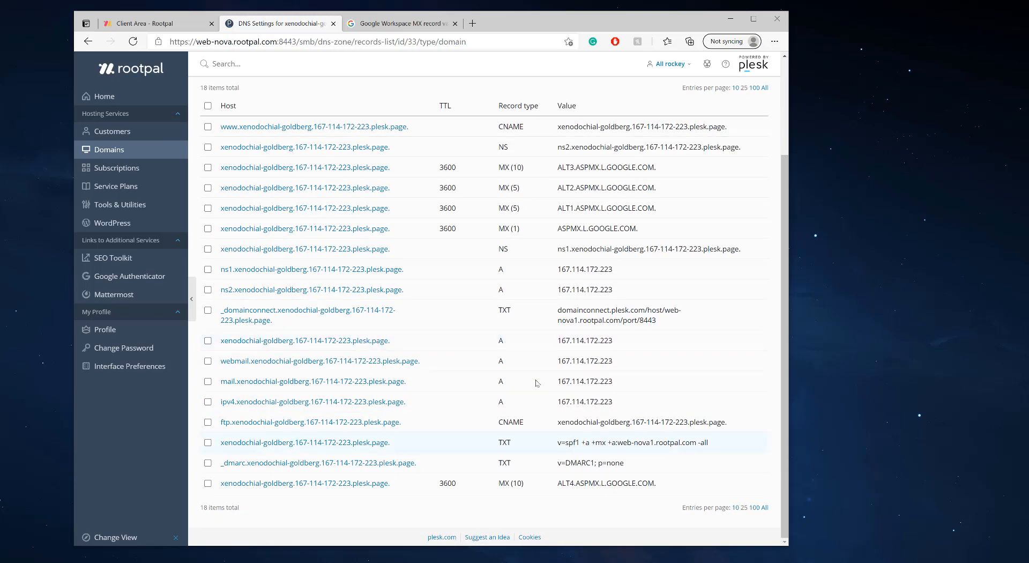
pyautogui.moveTo(525, 361)
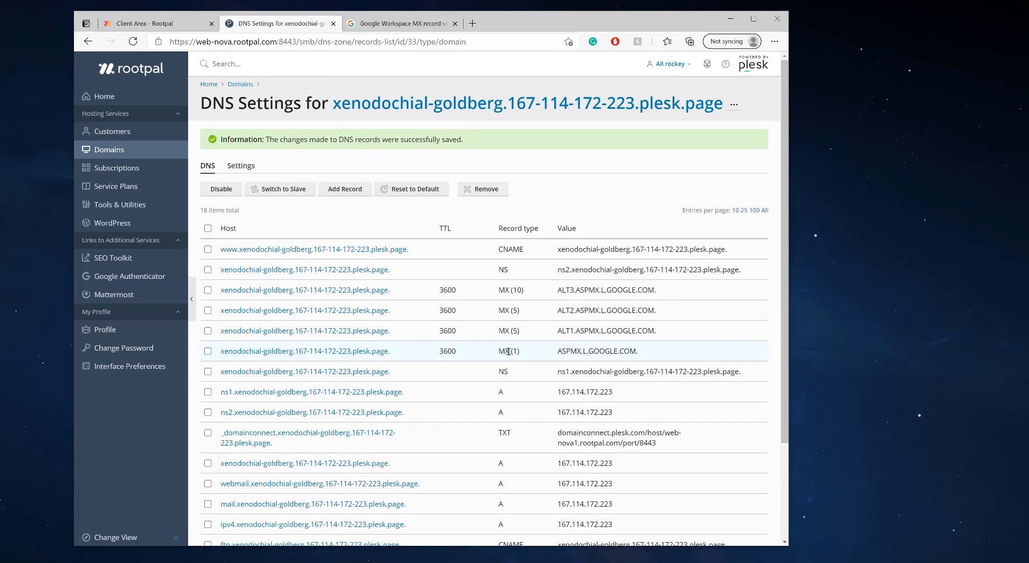
pyautogui.moveTo(594, 372)
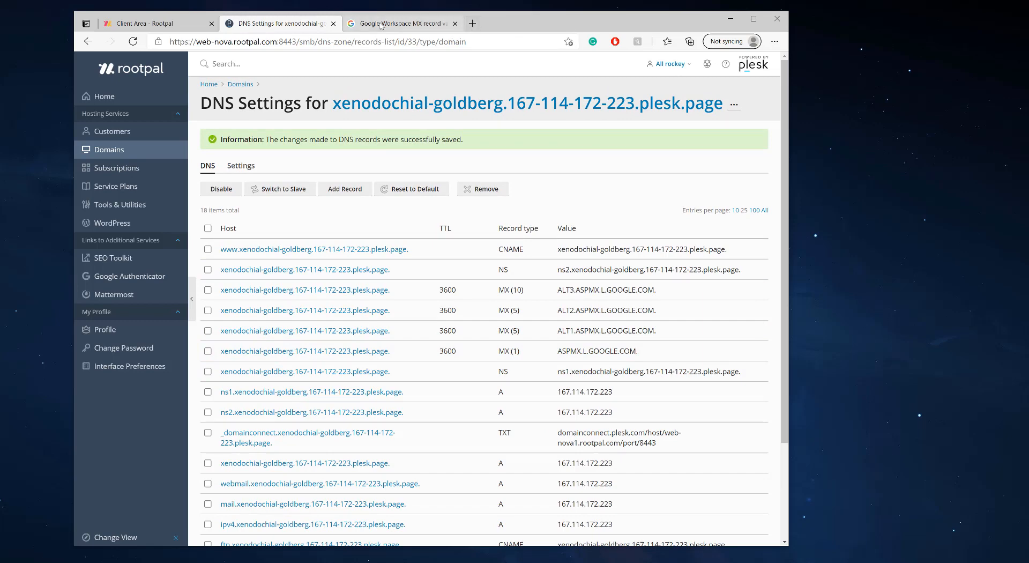
# Return to Google's MX values page and open a blank new browser tab.
pyautogui.click(400, 23)
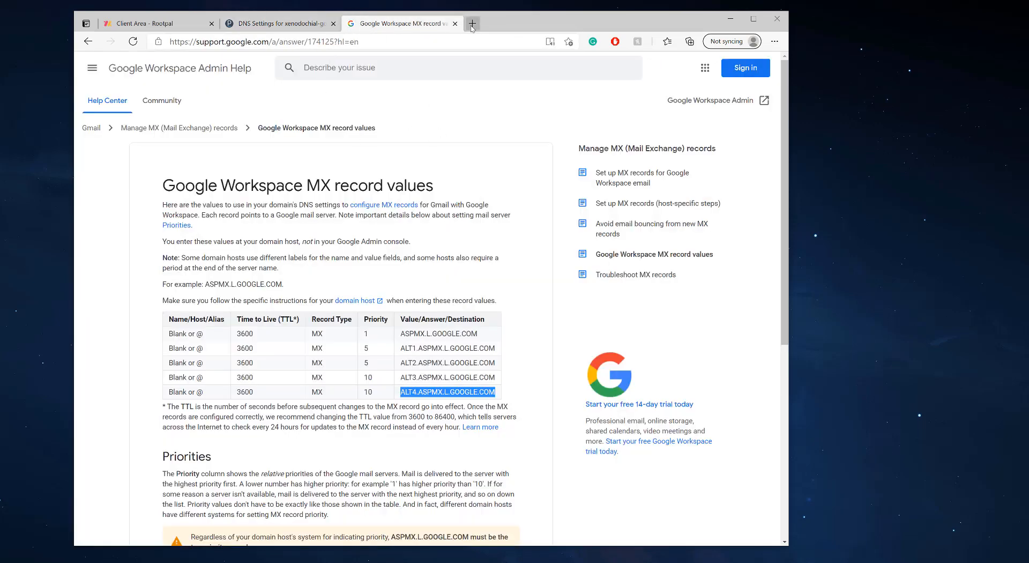
pyautogui.click(471, 23)
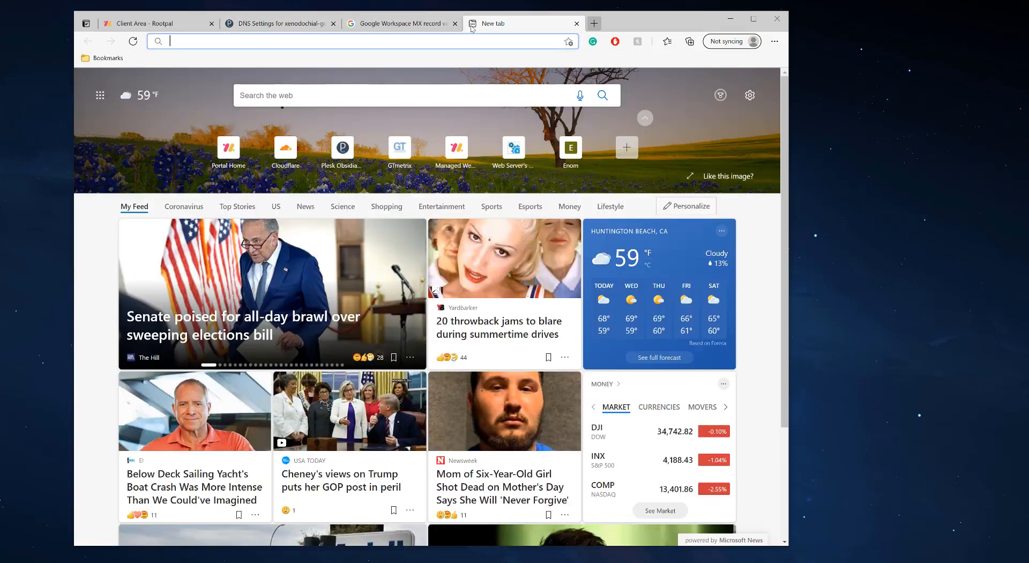
# Search Bing for 'office 365 mx records'.
pyautogui.write('office 365 login')
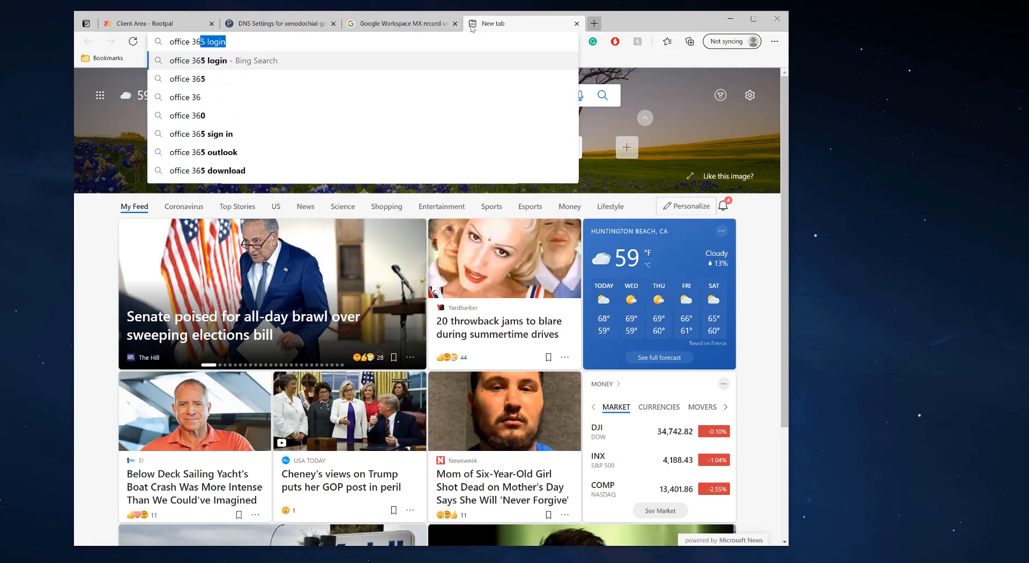
pyautogui.write('mx record')
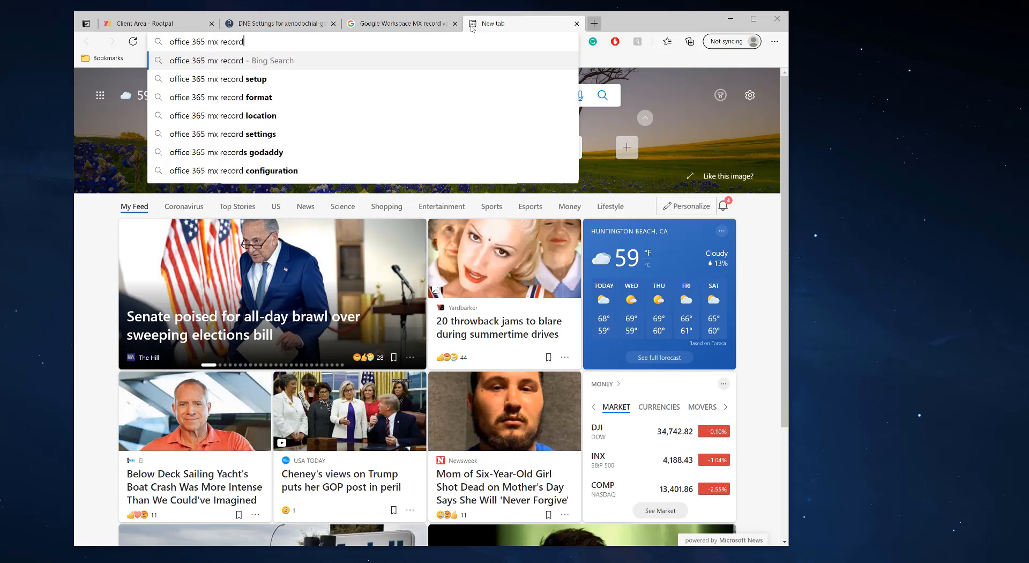
pyautogui.press('Return')
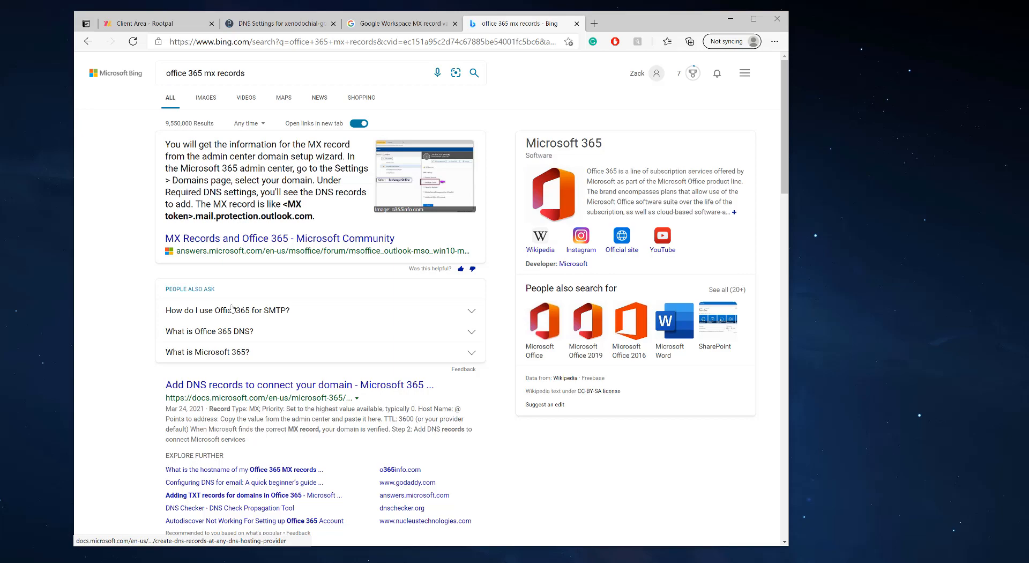
# Open the MX Records and Office 365 community thread and enlarge its example screenshot.
pyautogui.click(279, 238)
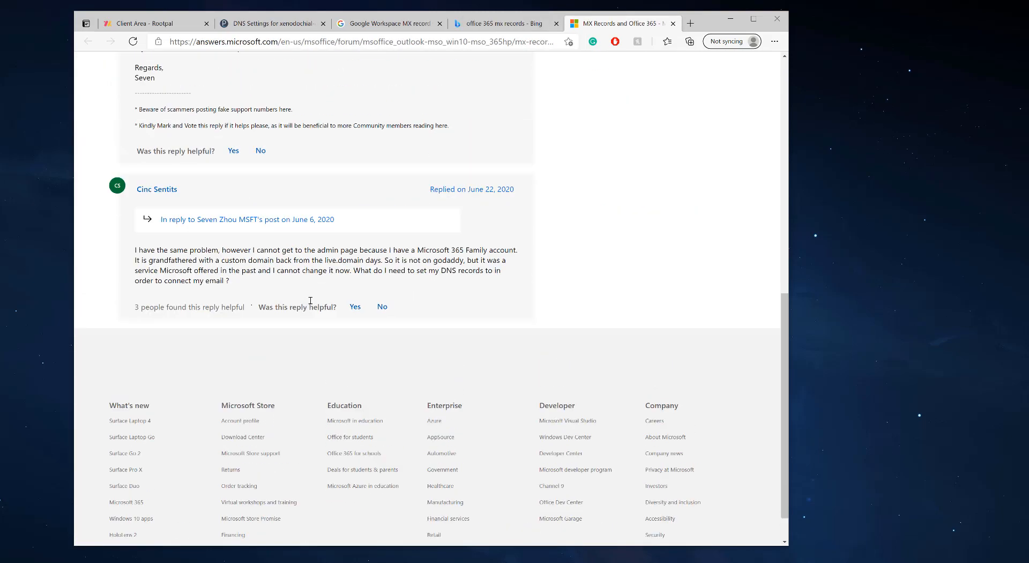
pyautogui.scroll(3)
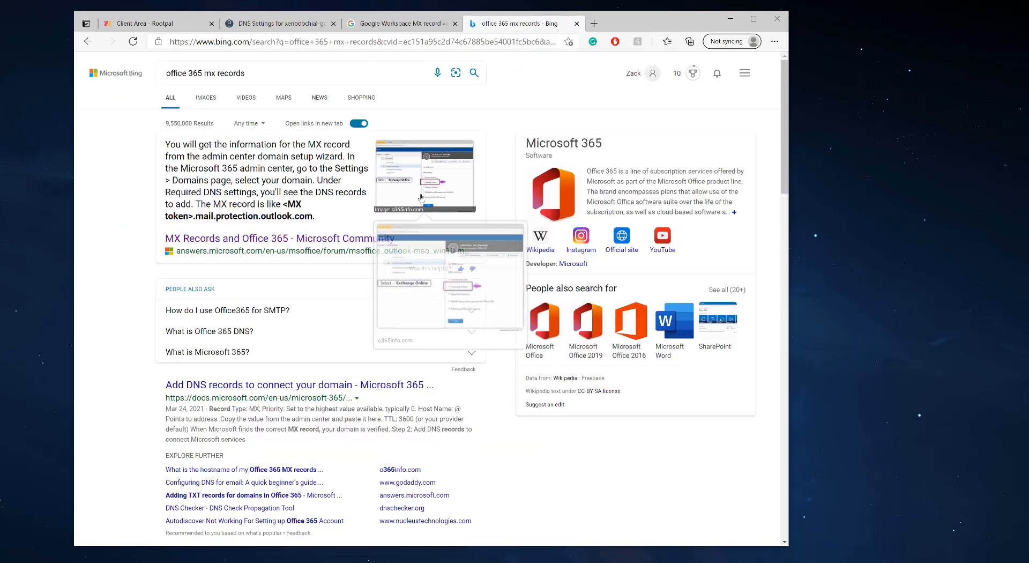
pyautogui.click(205, 97)
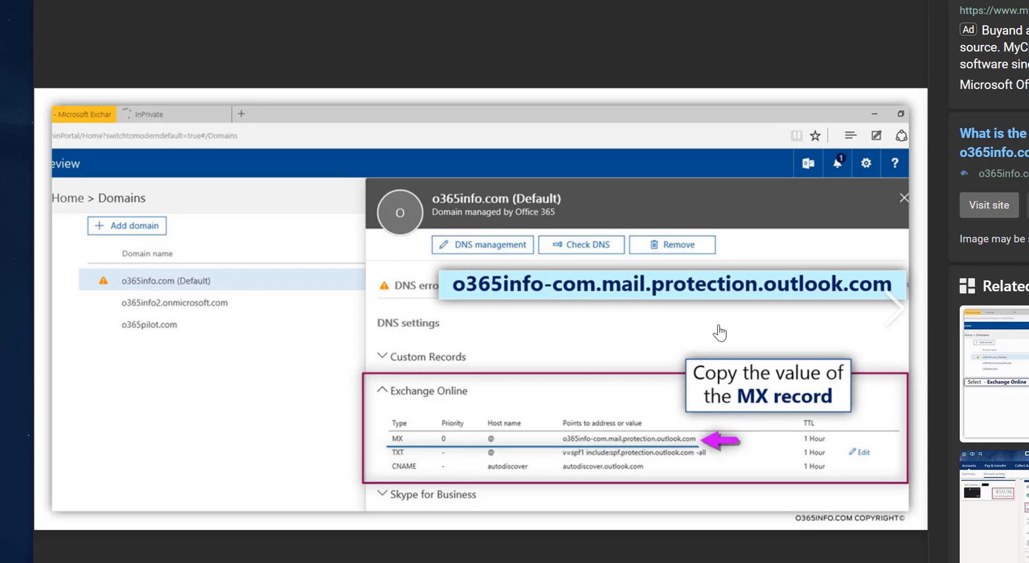
pyautogui.moveTo(443, 249)
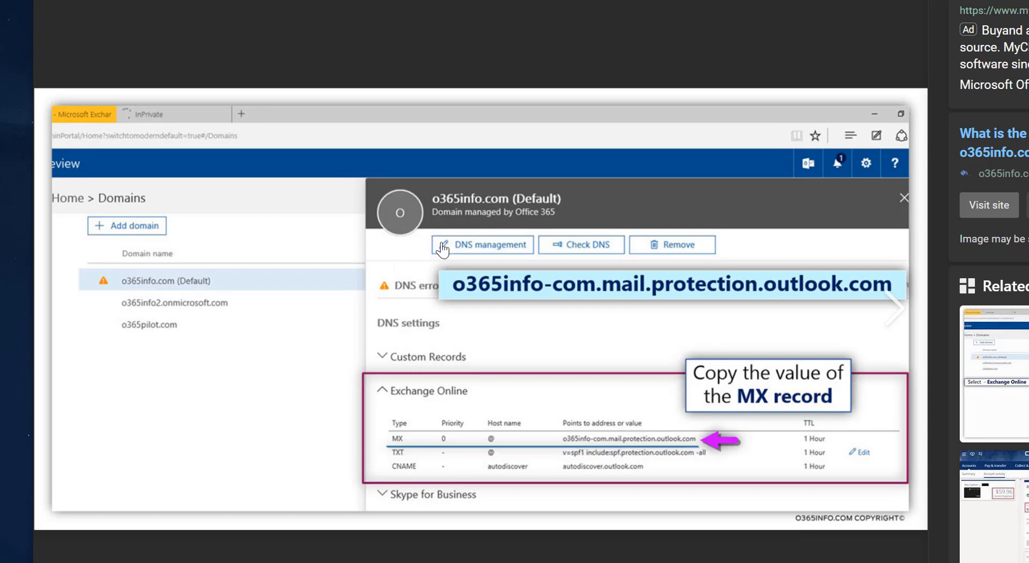
pyautogui.moveTo(748, 550)
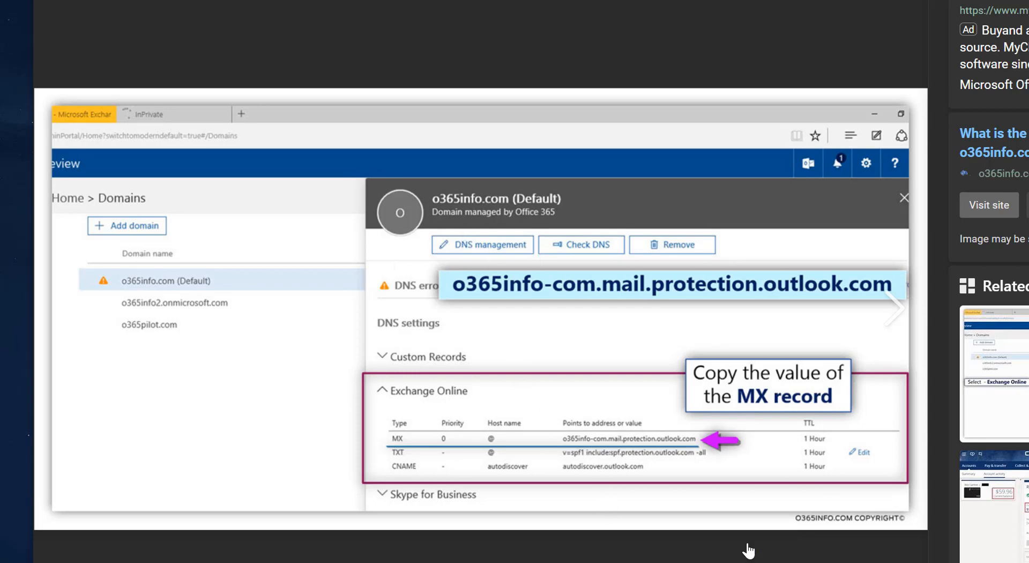
pyautogui.moveTo(403, 452)
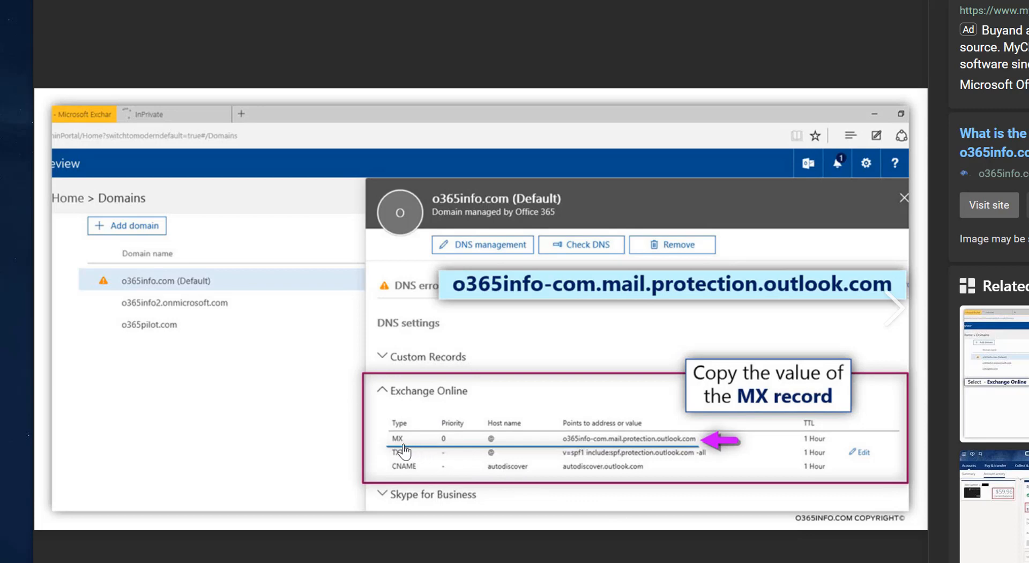
pyautogui.moveTo(659, 473)
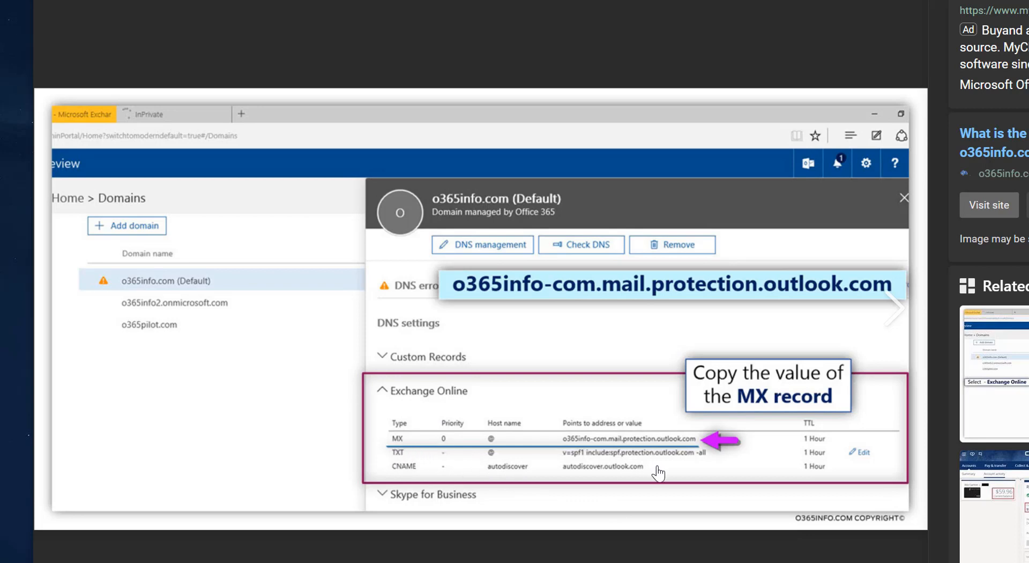
pyautogui.moveTo(638, 477)
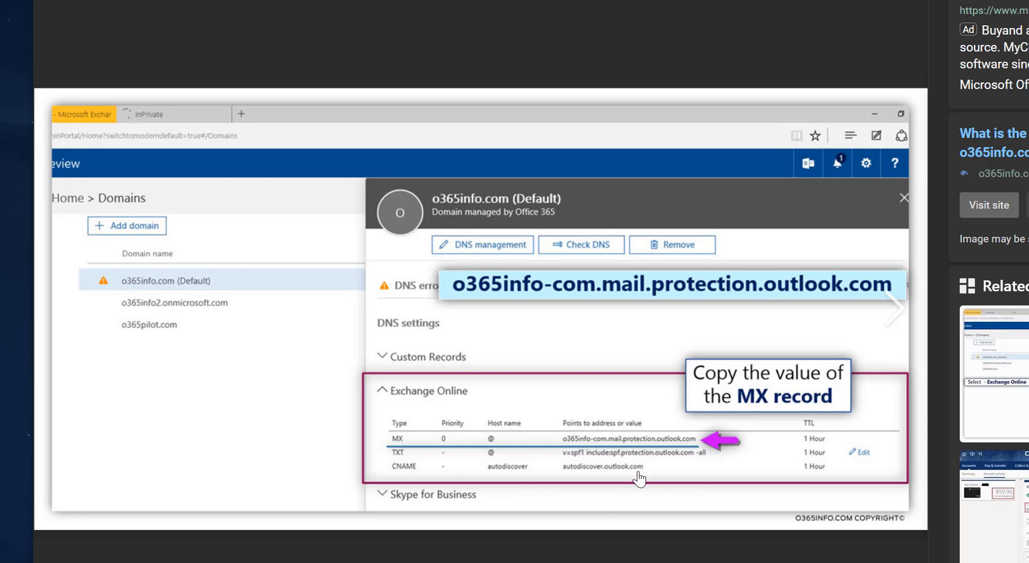
pyautogui.moveTo(605, 478)
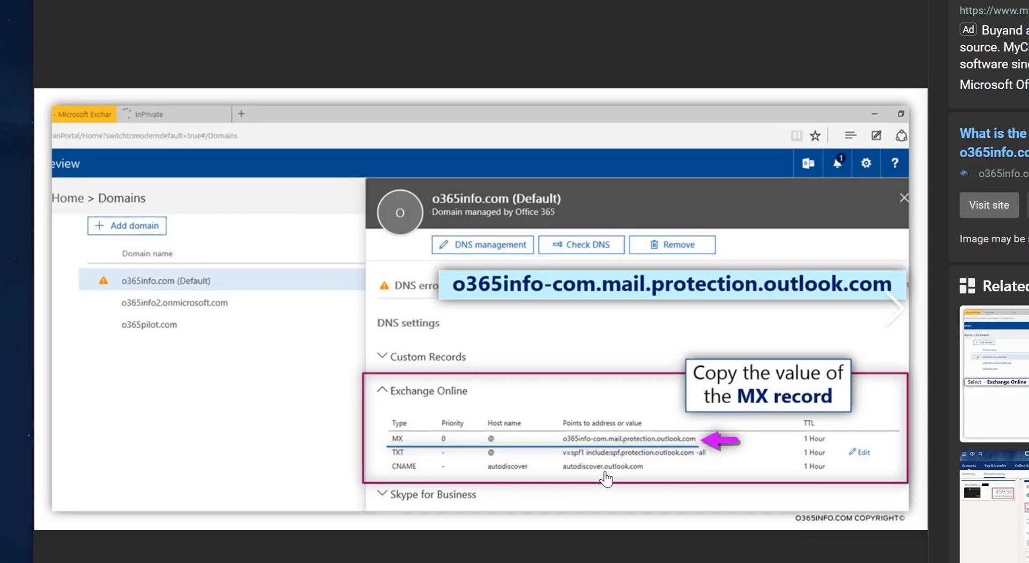
pyautogui.moveTo(627, 479)
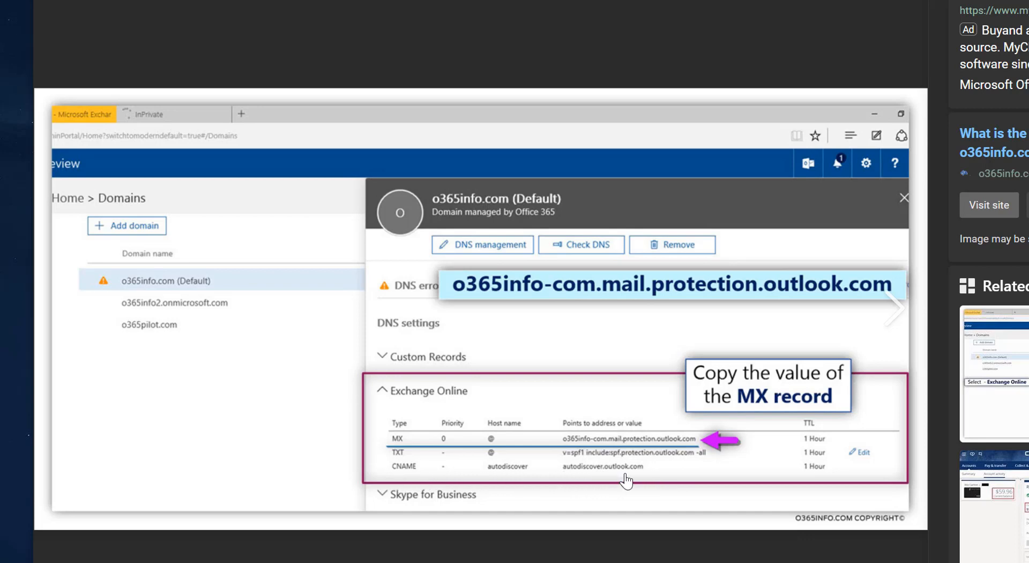
pyautogui.moveTo(641, 476)
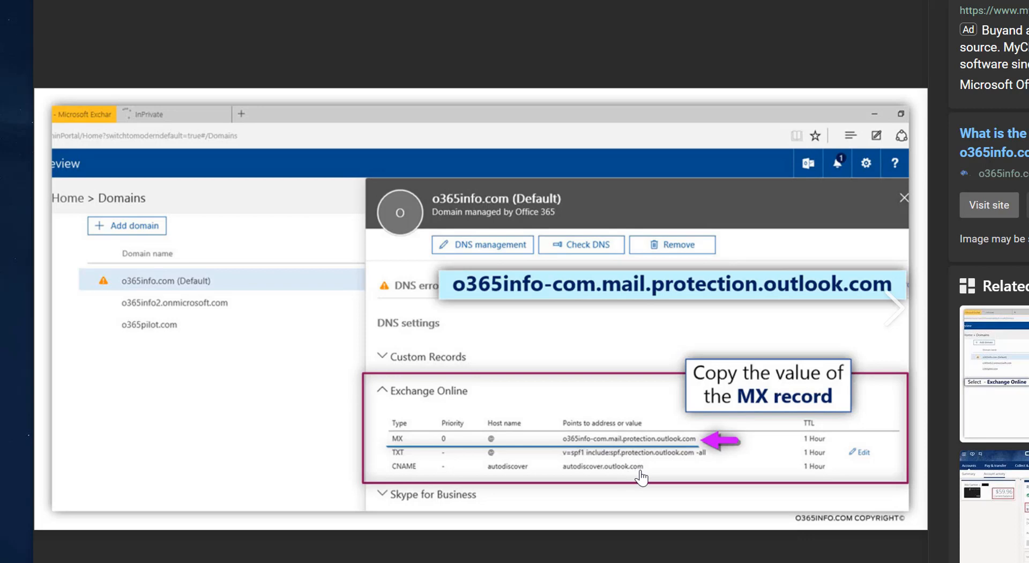
pyautogui.moveTo(546, 470)
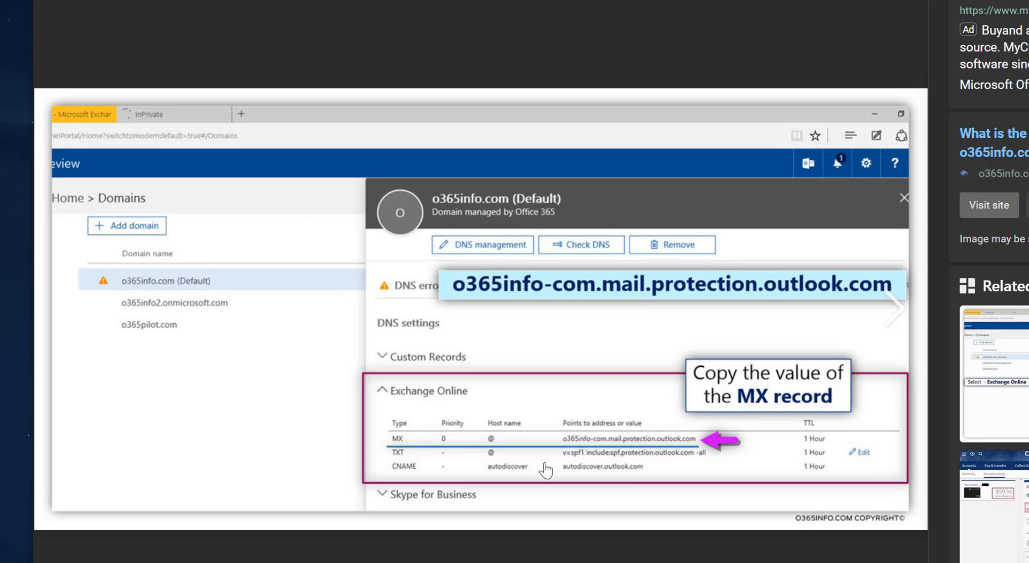
pyautogui.moveTo(518, 480)
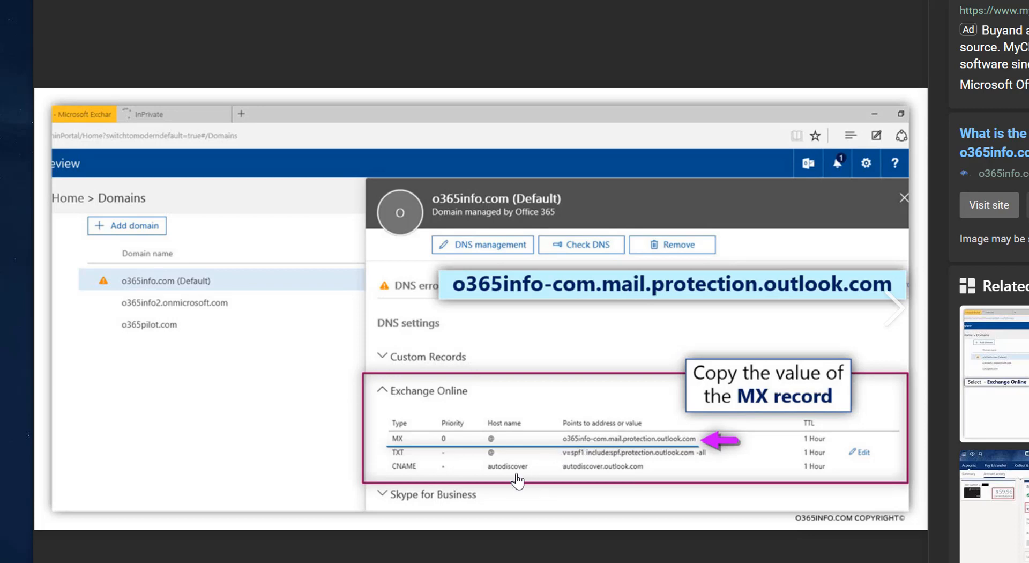
pyautogui.moveTo(539, 450)
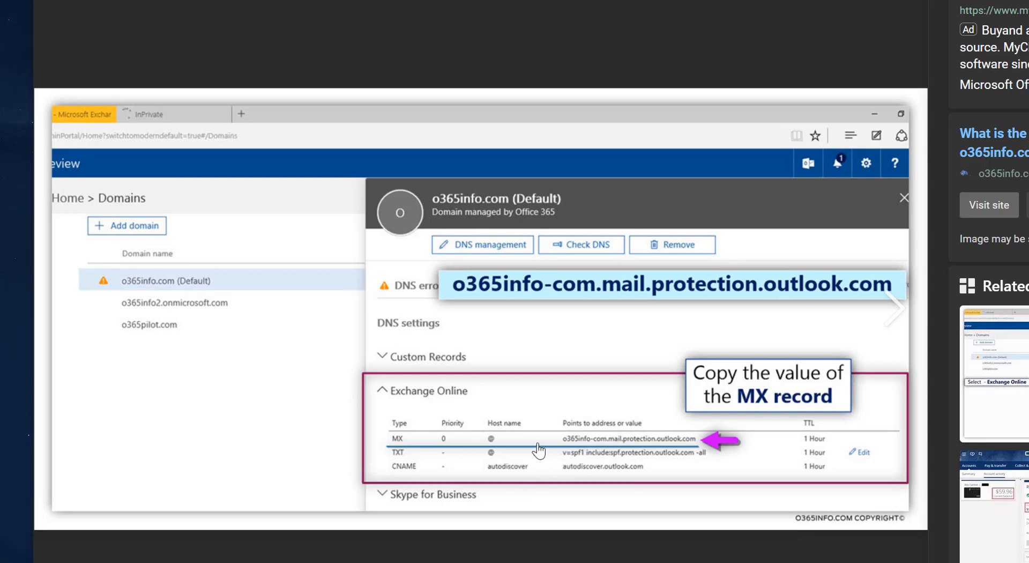
pyautogui.moveTo(582, 493)
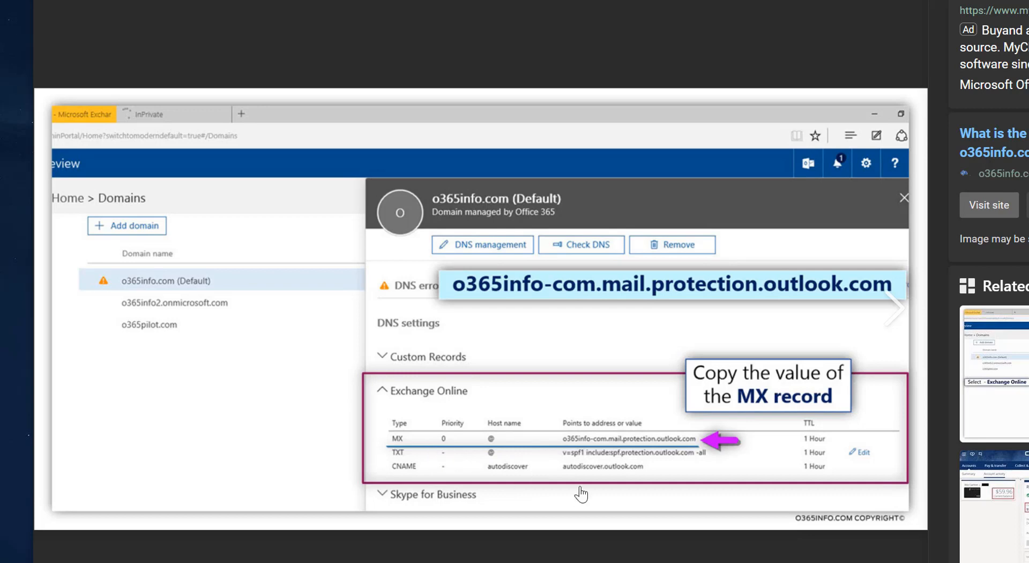
pyautogui.moveTo(590, 448)
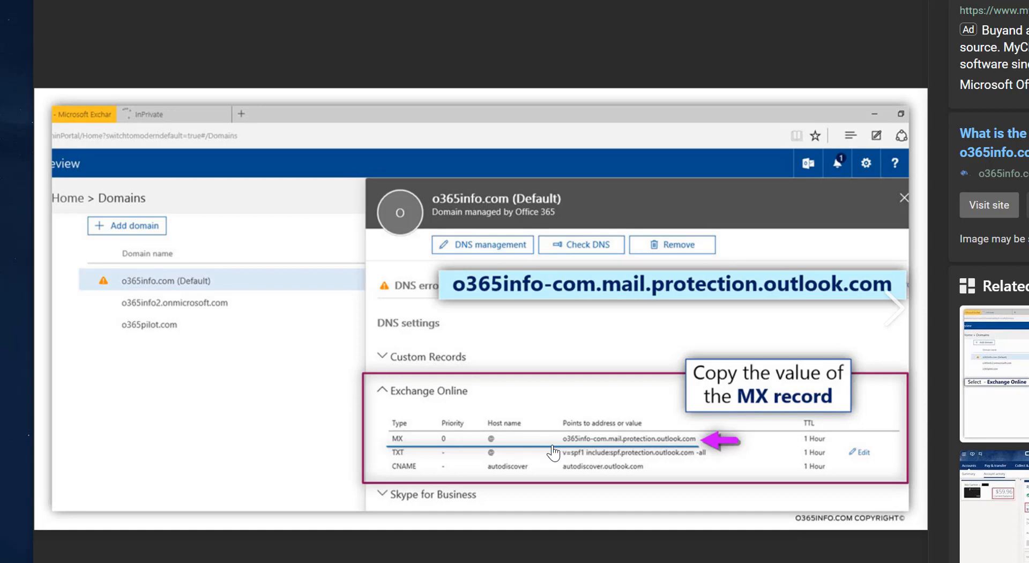
pyautogui.moveTo(626, 448)
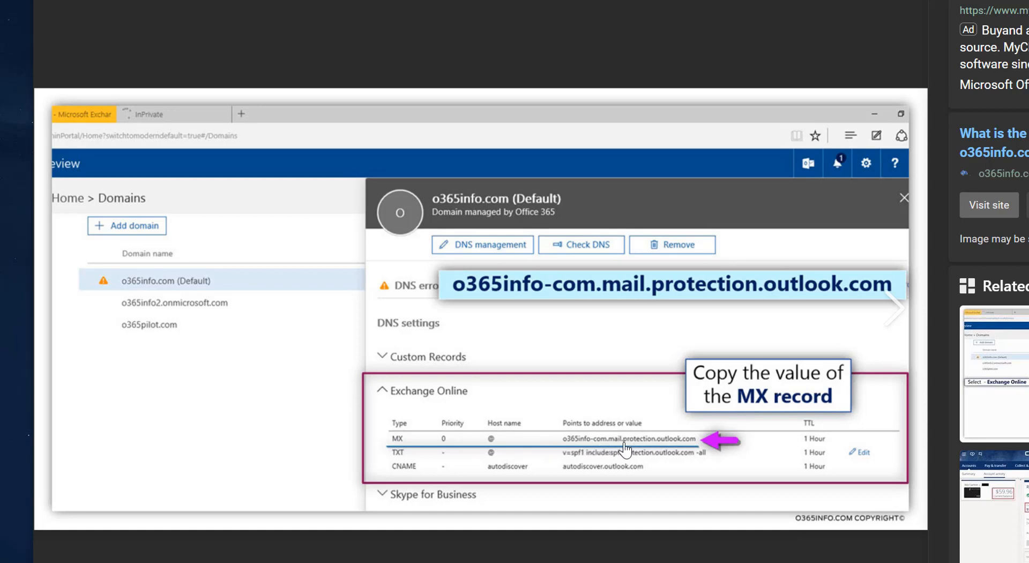
pyautogui.moveTo(703, 449)
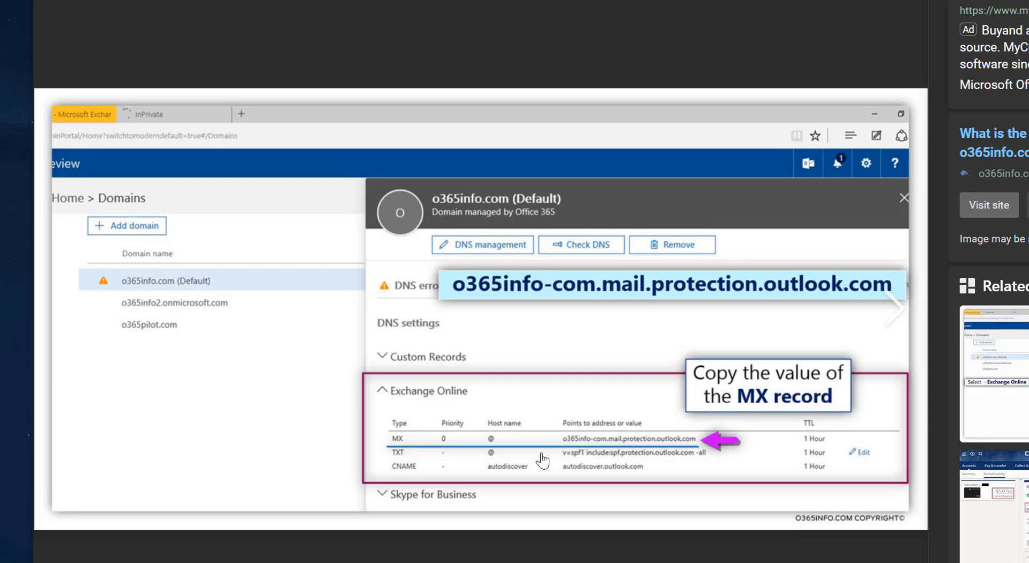
pyautogui.moveTo(492, 453)
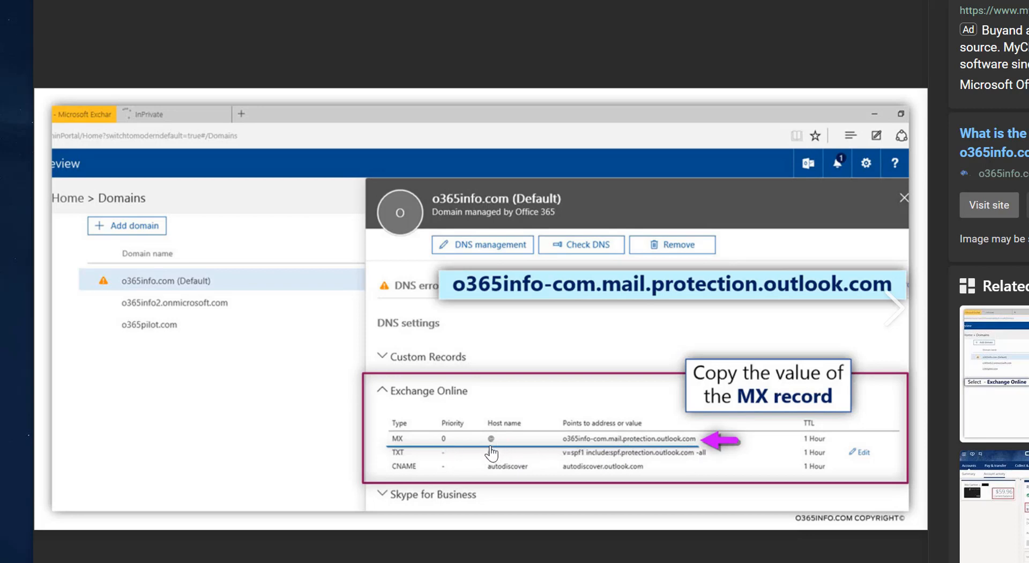
pyautogui.moveTo(418, 461)
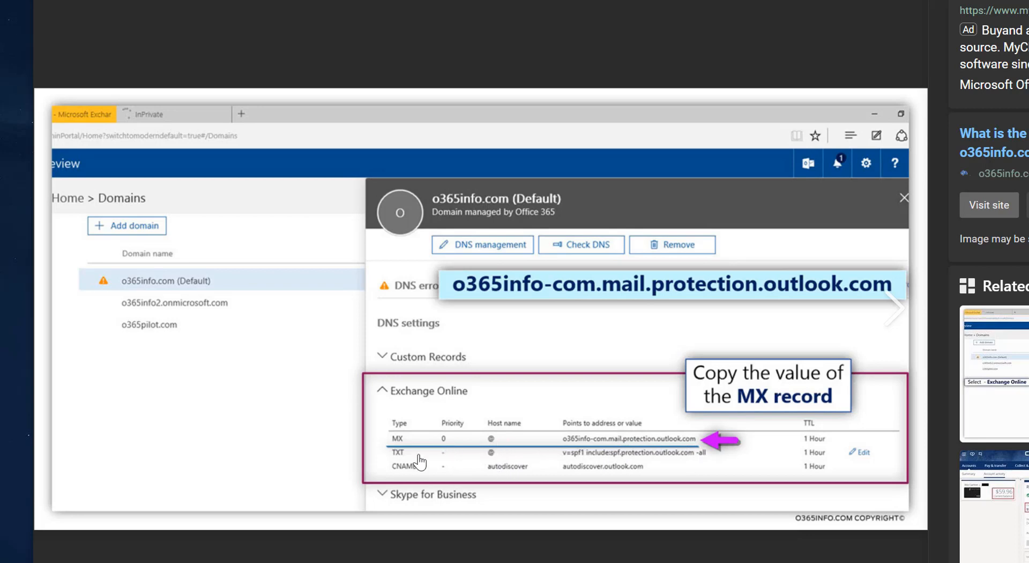
pyautogui.moveTo(582, 466)
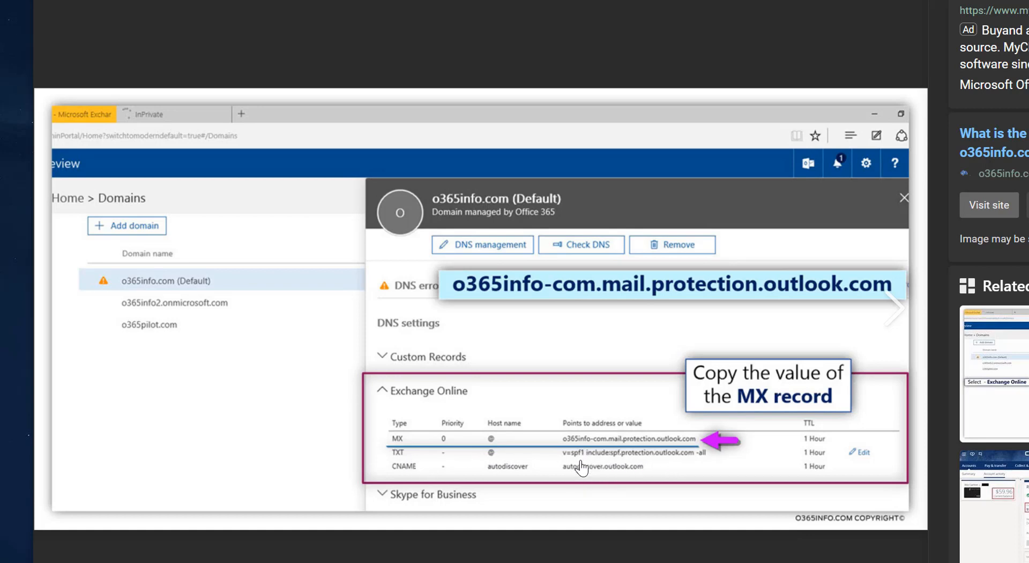
pyautogui.moveTo(676, 476)
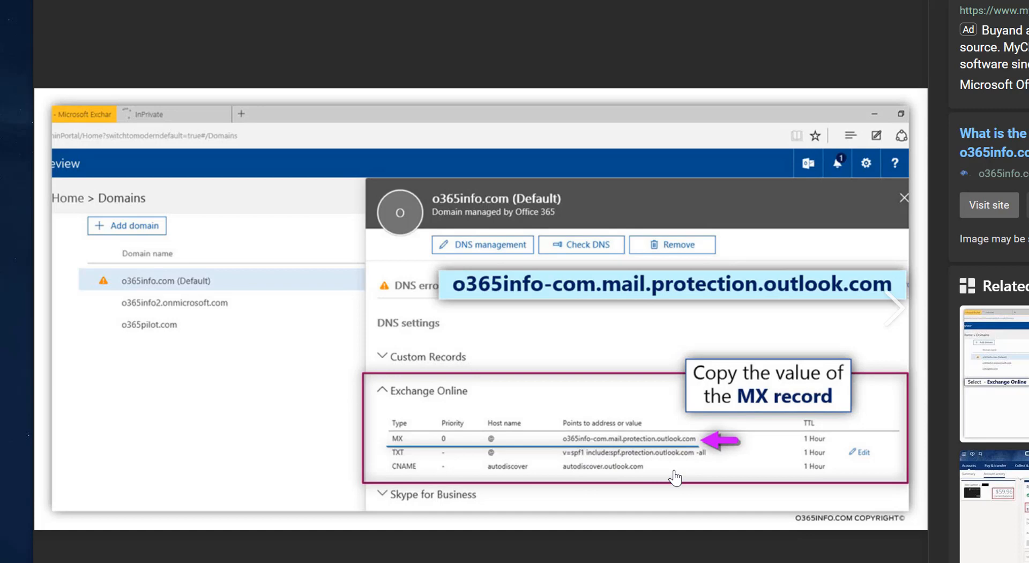
pyautogui.moveTo(618, 358)
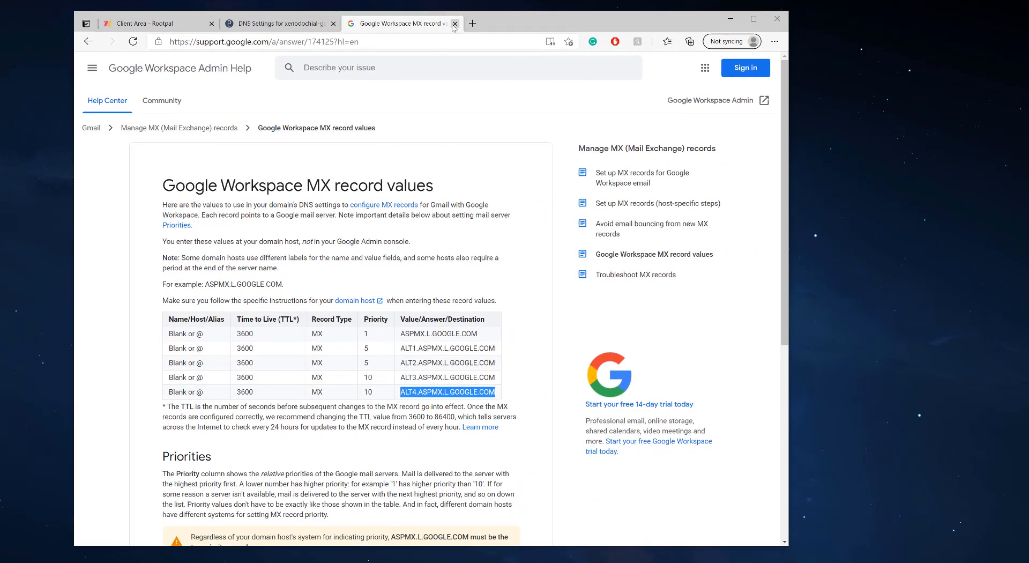
# Close the Google MX values reference tab to return to Plesk's DNS Settings.
pyautogui.click(455, 24)
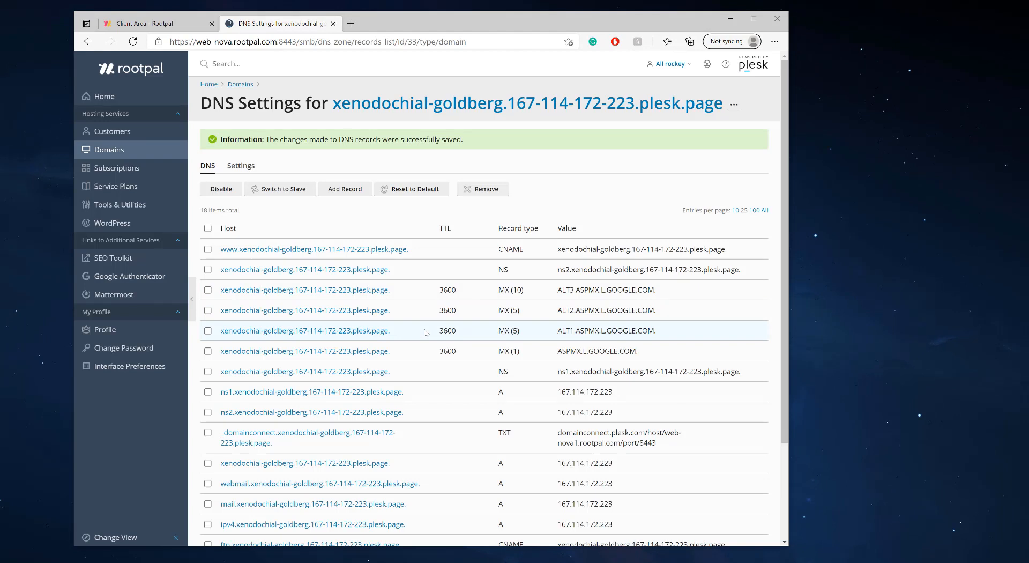